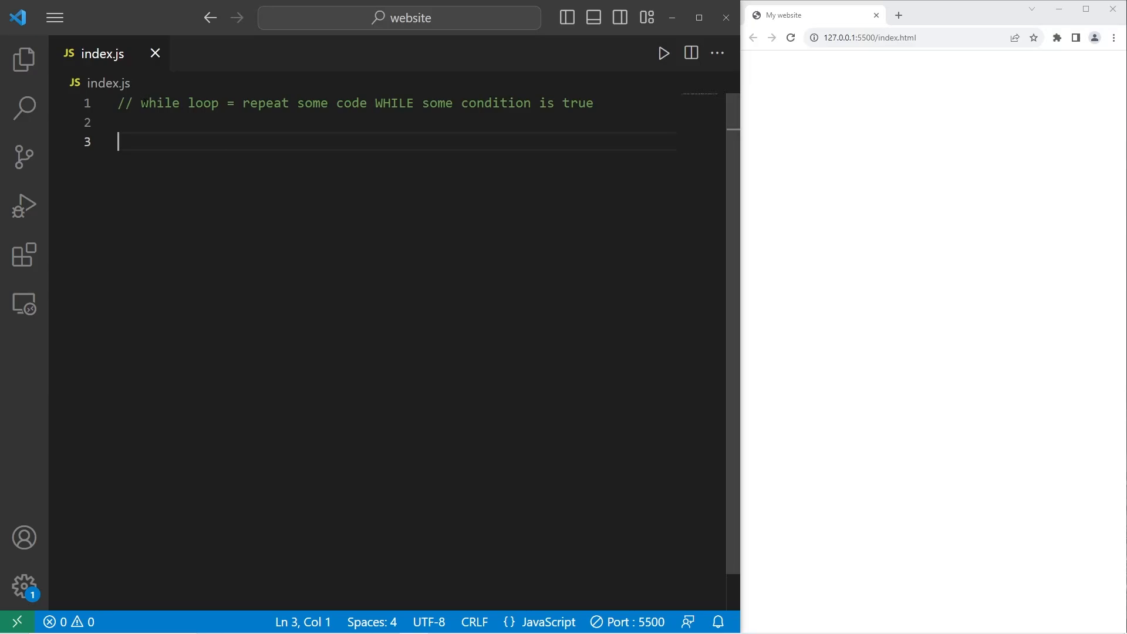
Highlight 'while loop' and 'repeat' in the comment, then the if/else's empty-string username check
left_click_drag(142, 103, 221, 103)
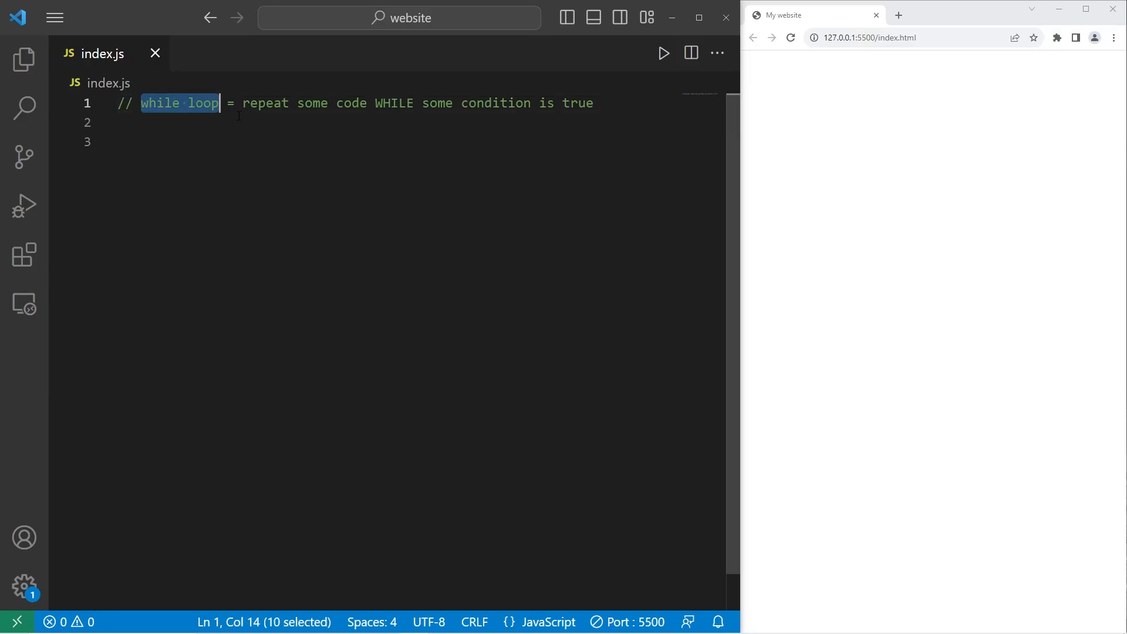
double_click(264, 102)
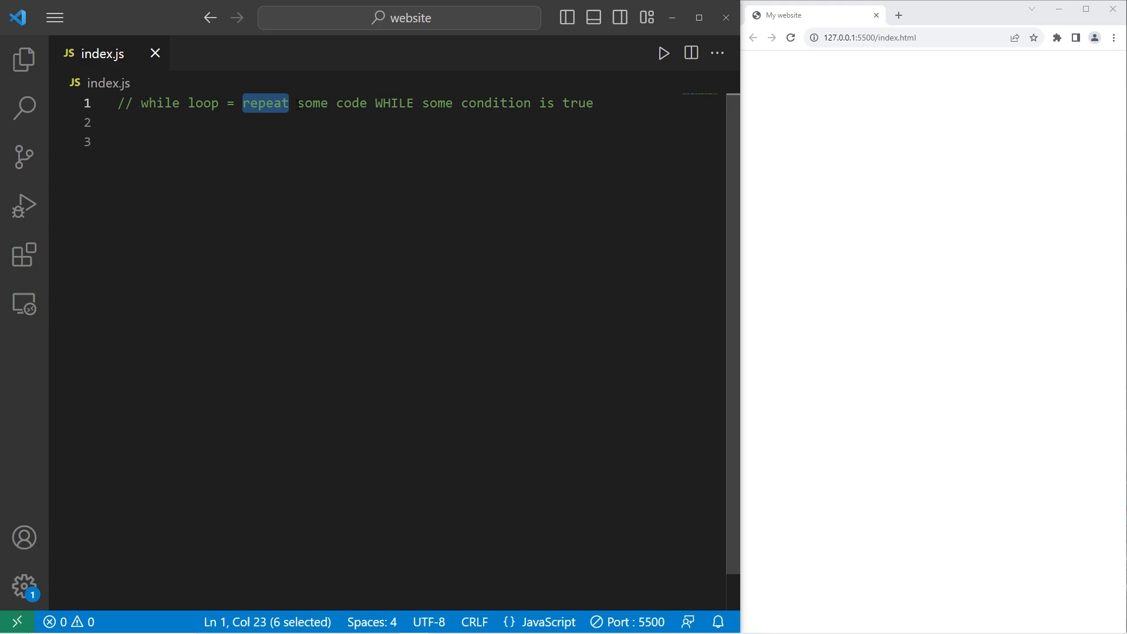
double_click(496, 103)
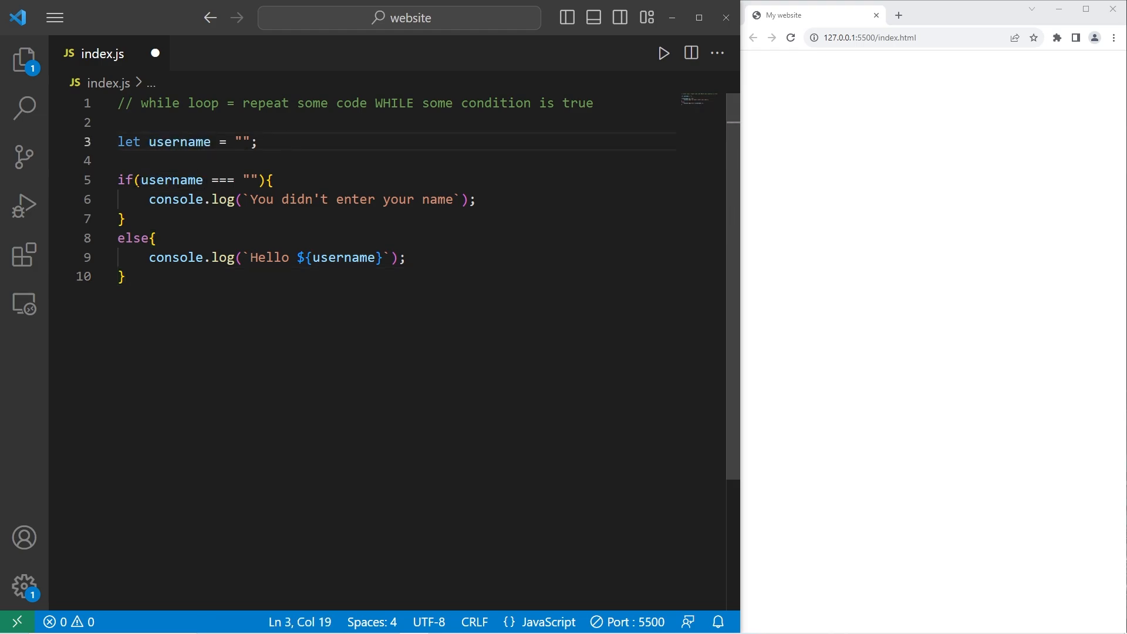
double_click(249, 180)
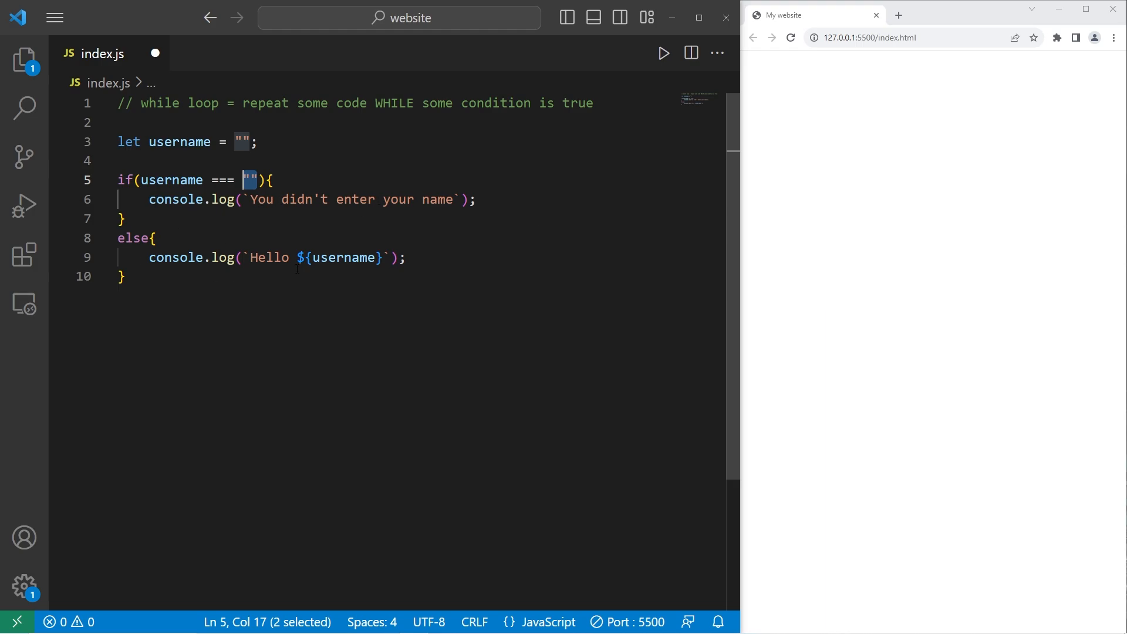
left_click(153, 238)
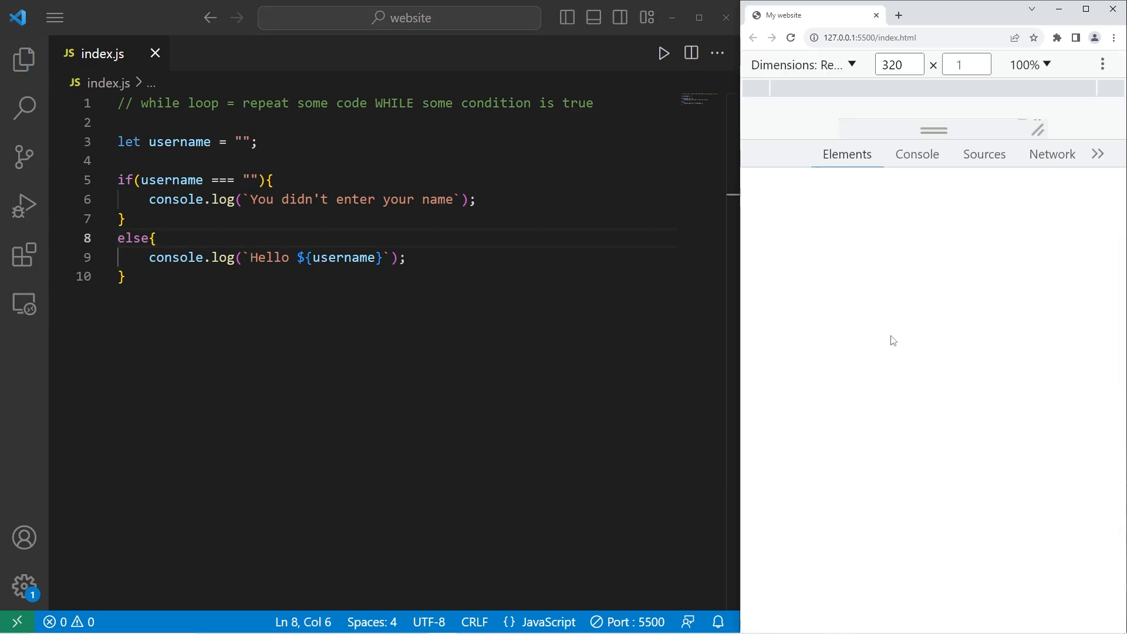
Show the browser console and replace if with while on the empty username
left_click(916, 154)
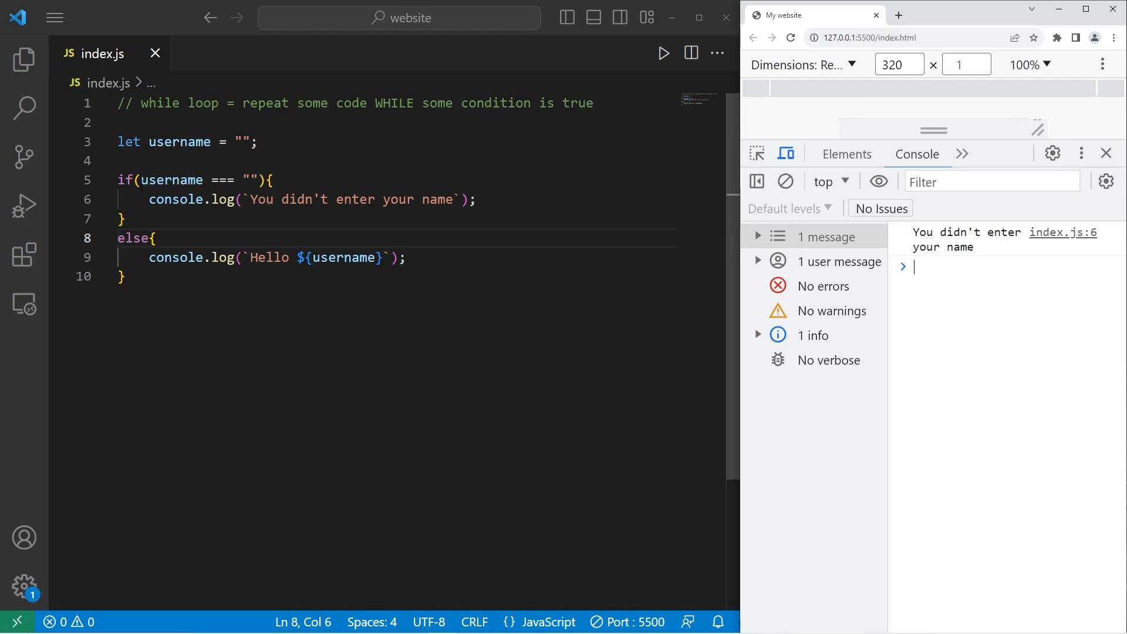
double_click(124, 180)
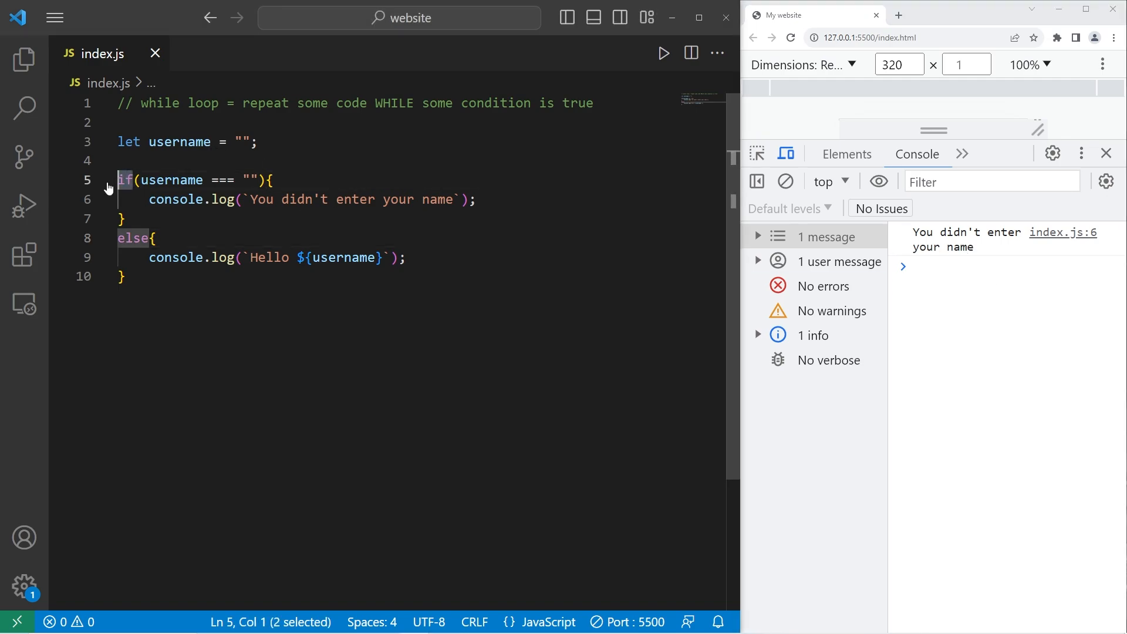
type("while")
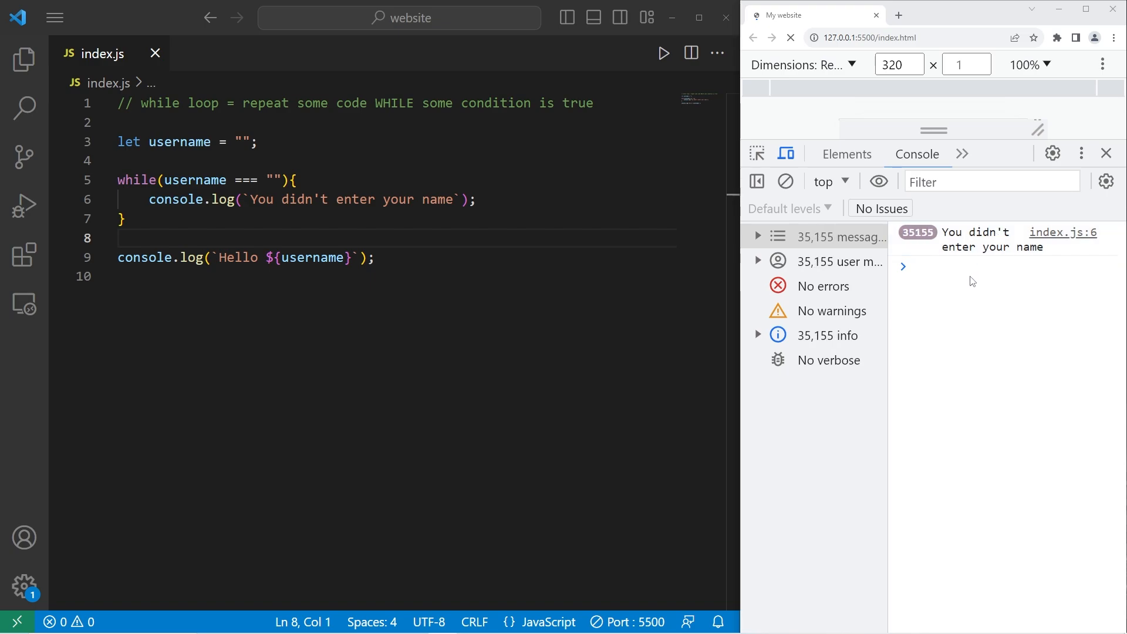
Set username to "BroCode" and inspect the page to see 'Hello BroCode' logged
double_click(136, 180)
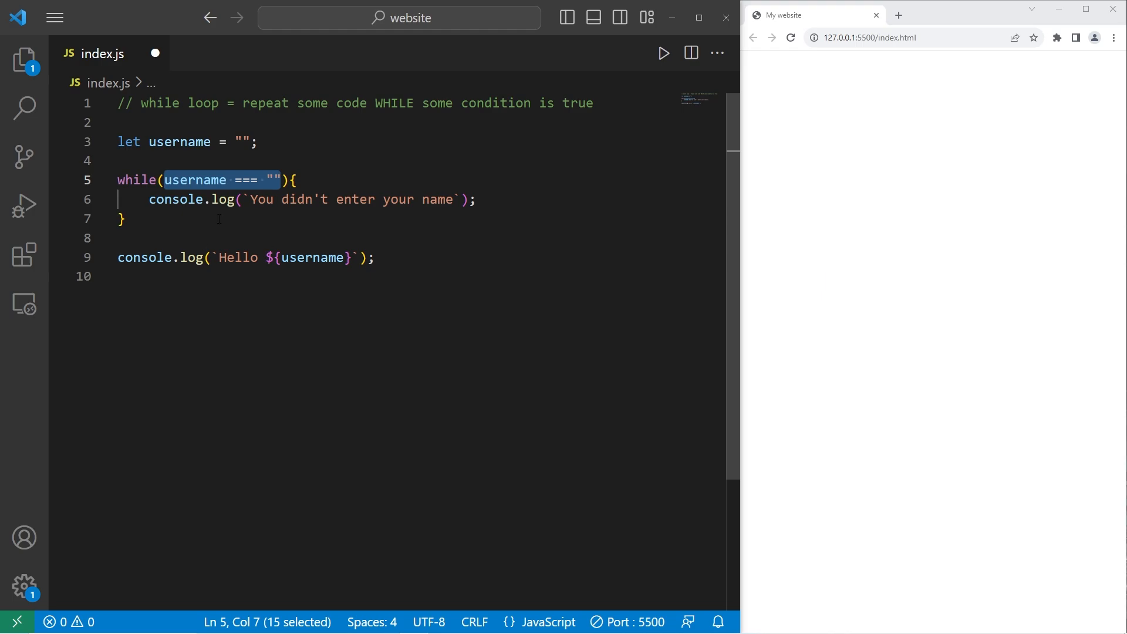
type("Bro")
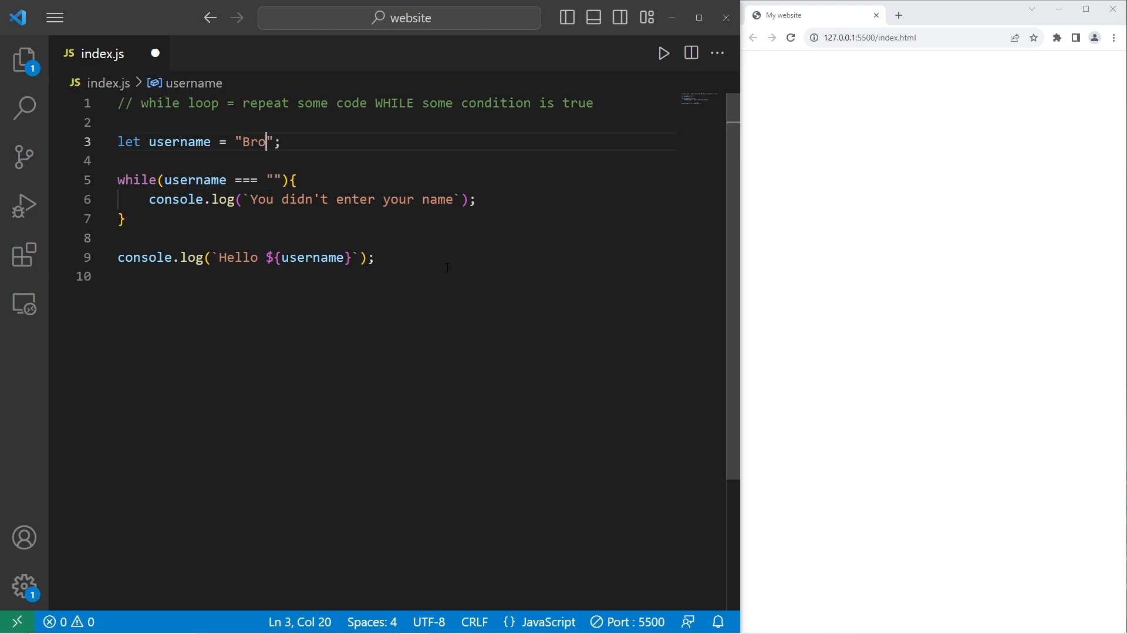
type("Code")
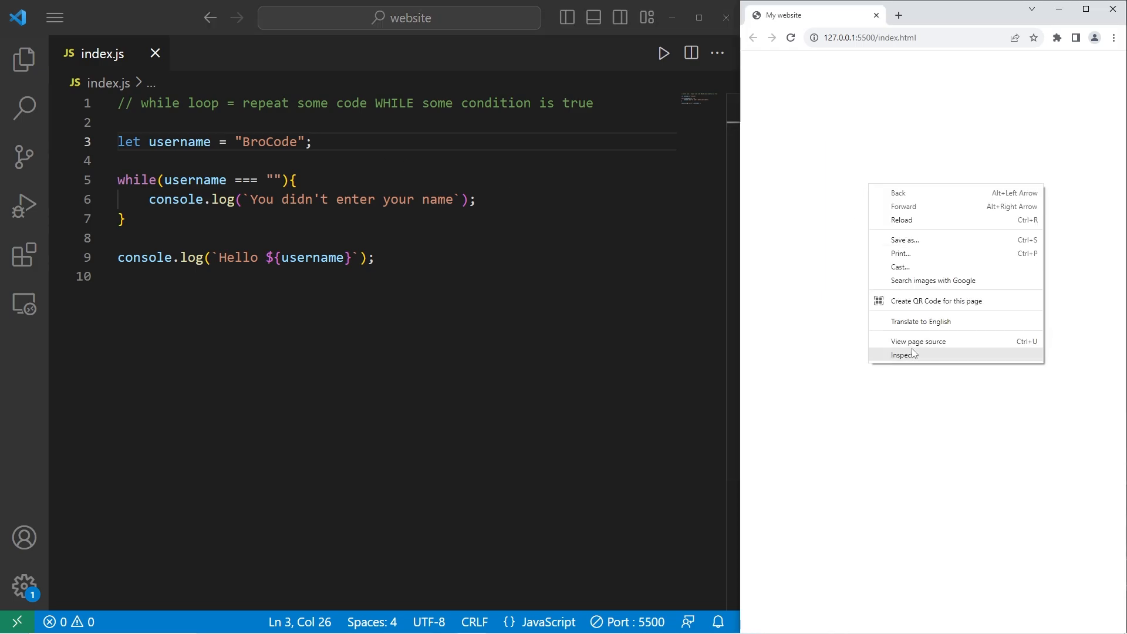
left_click(903, 355)
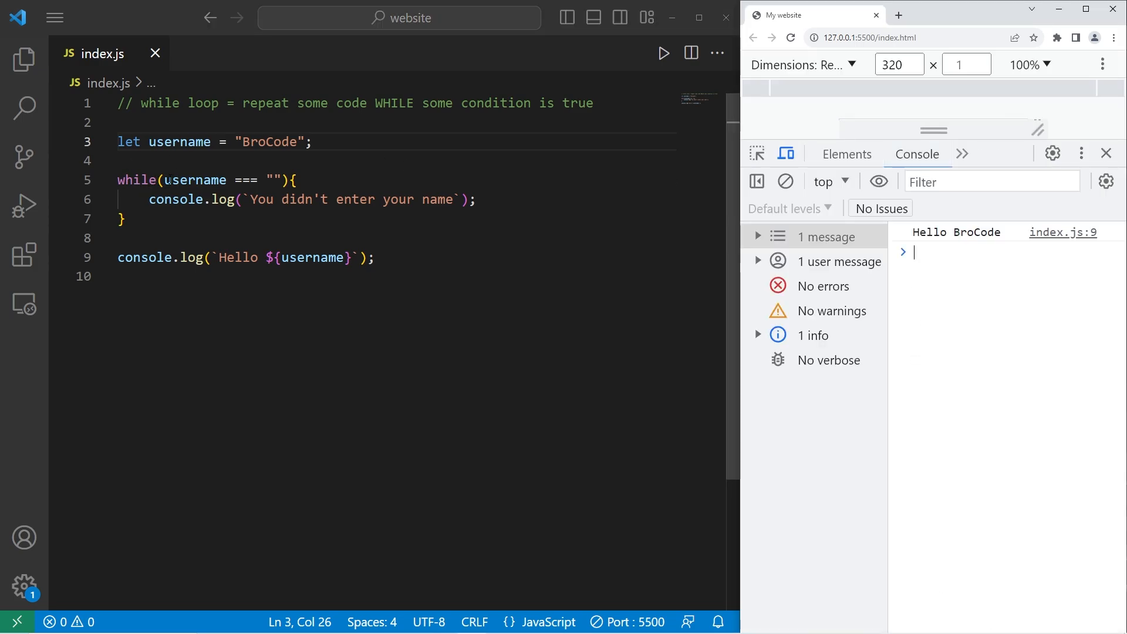
left_click_drag(118, 180, 126, 220)
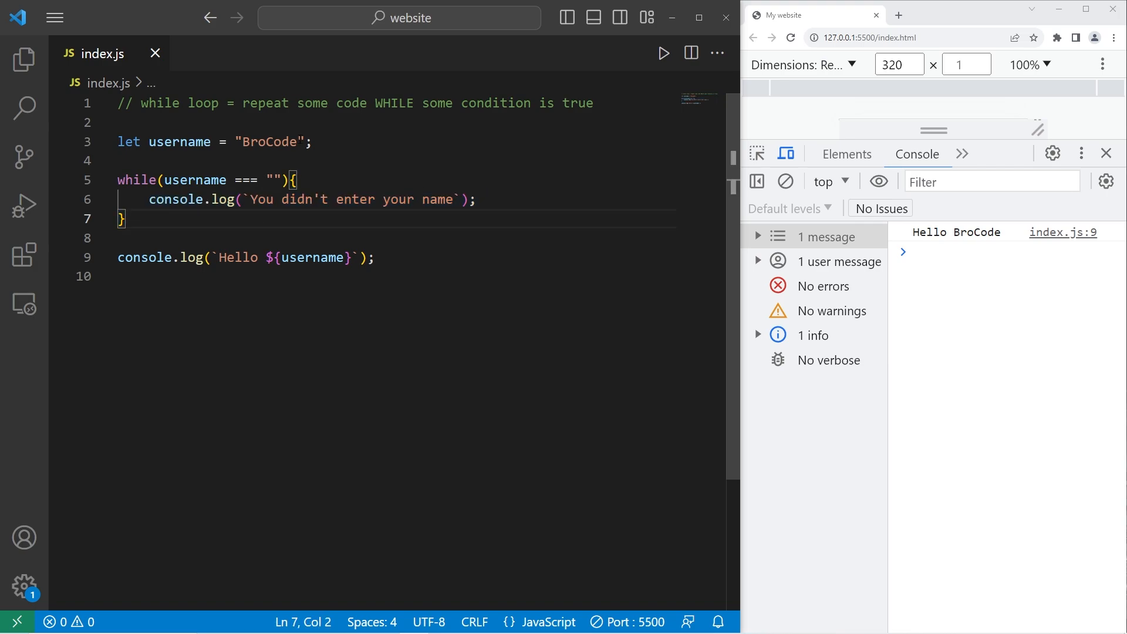
Clear BroCode and replace the loop's log with username = window.prompt(`Enter your name`)
double_click(268, 141)
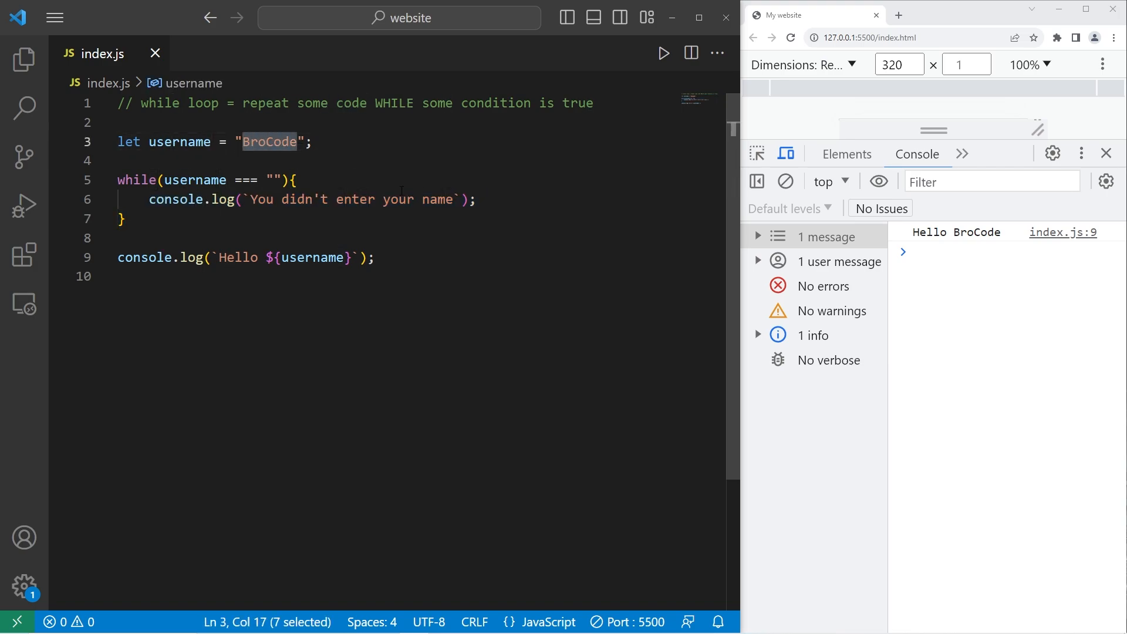
key("Delete")
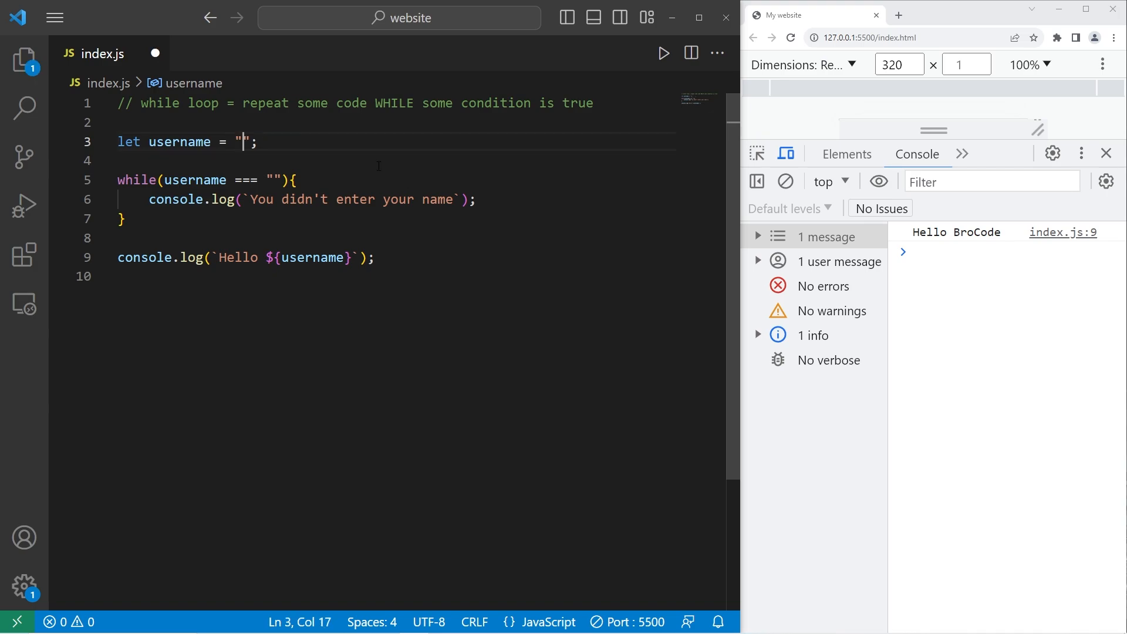
double_click(243, 179)
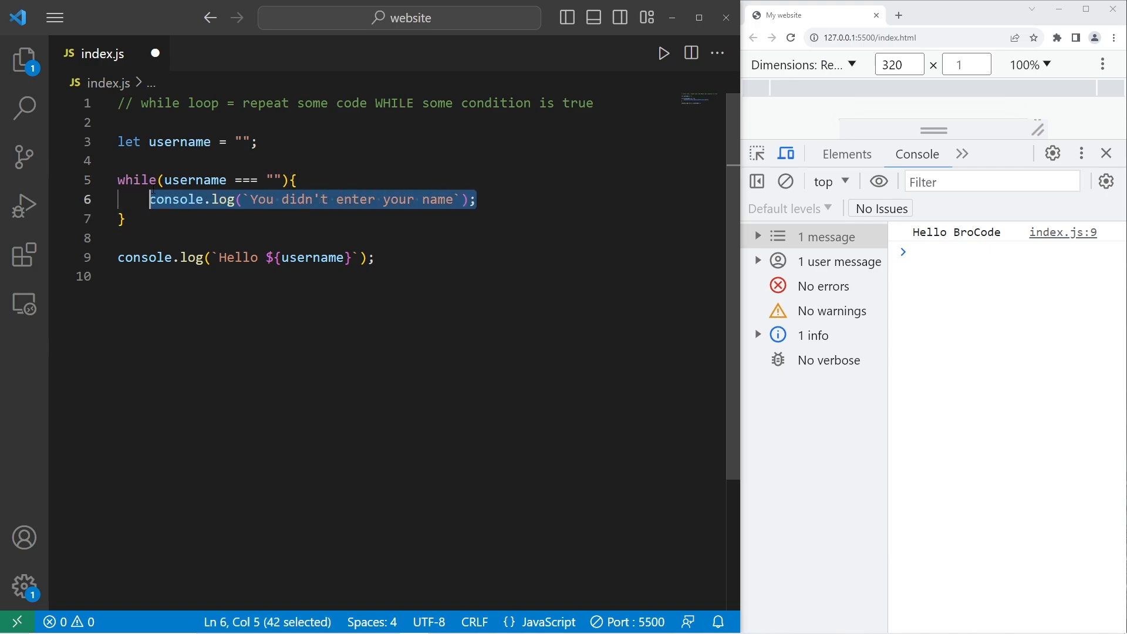
type("username =")
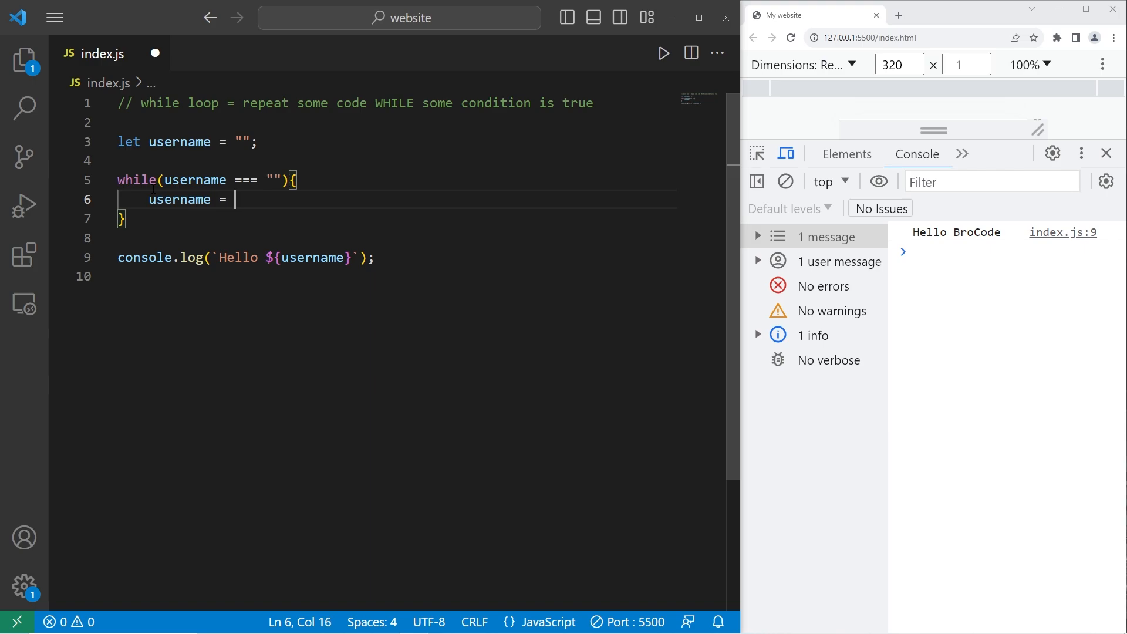
type("window.prom")
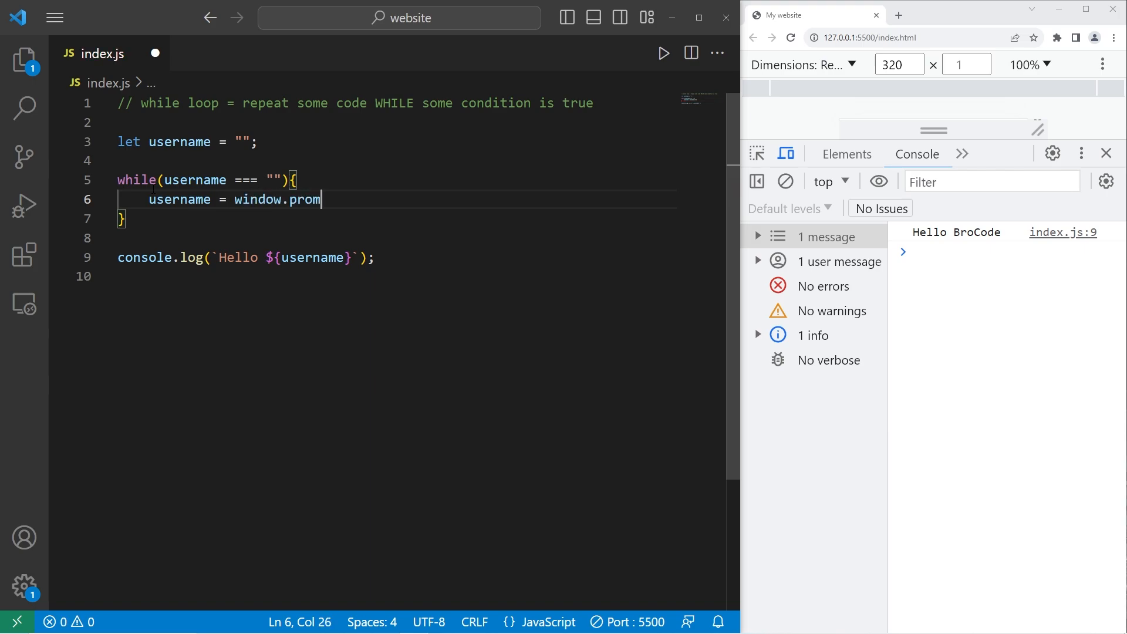
type("pt")
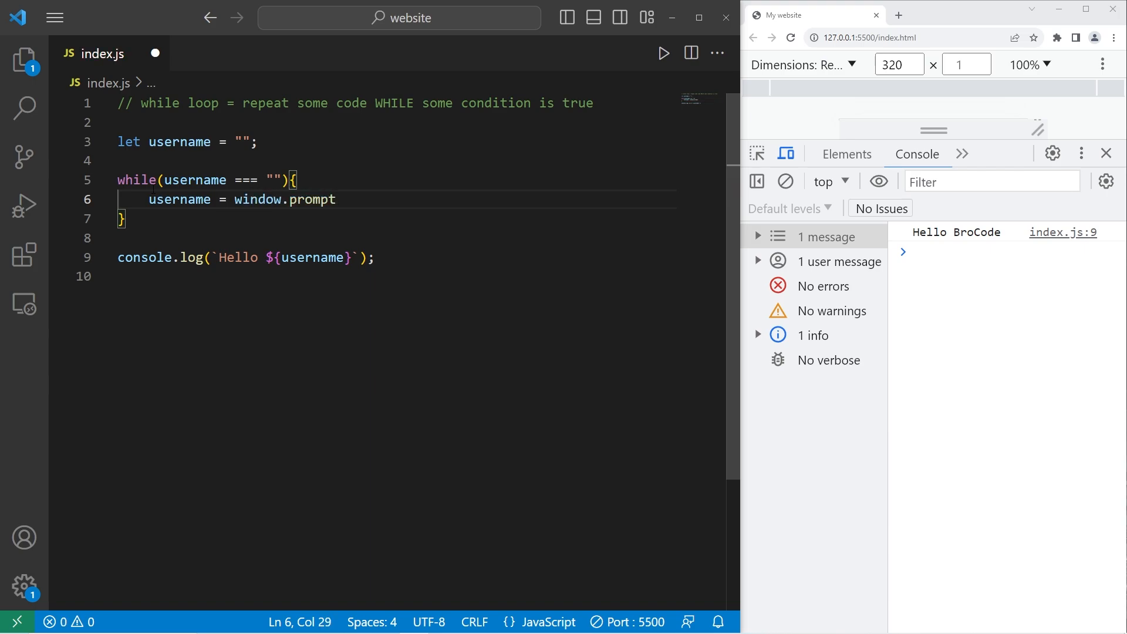
type("();")
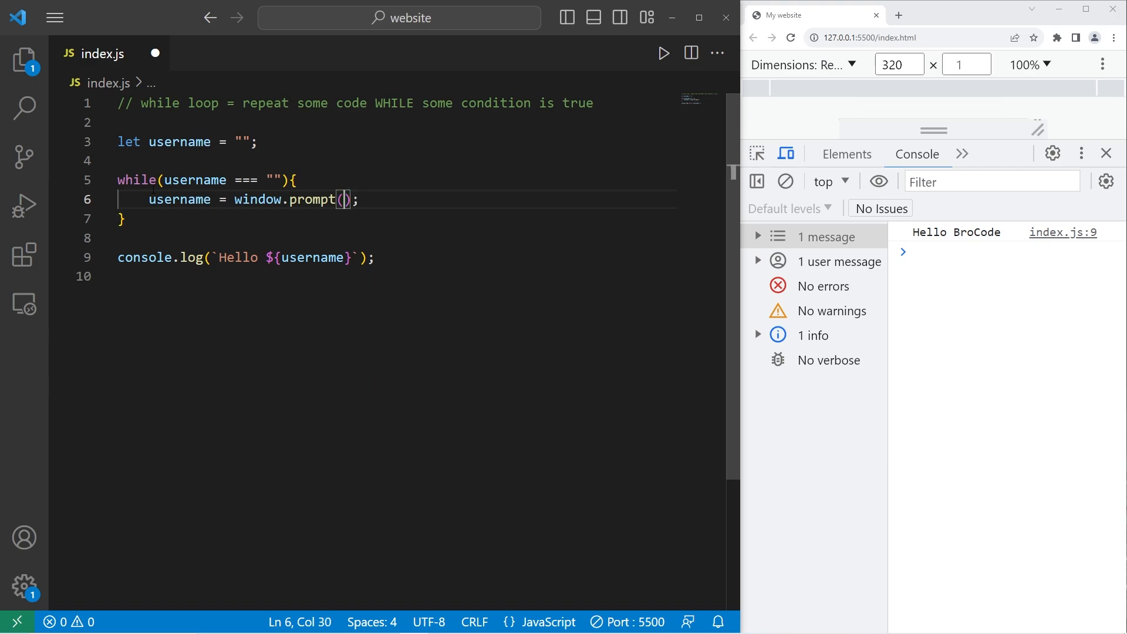
type("`Enter your")
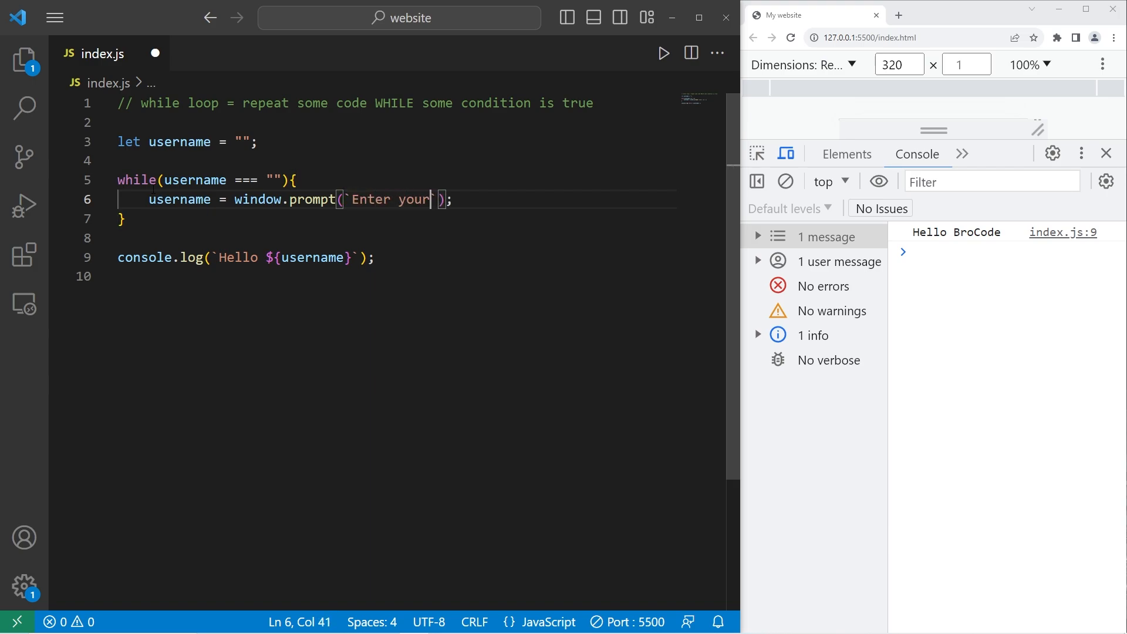
type("name")
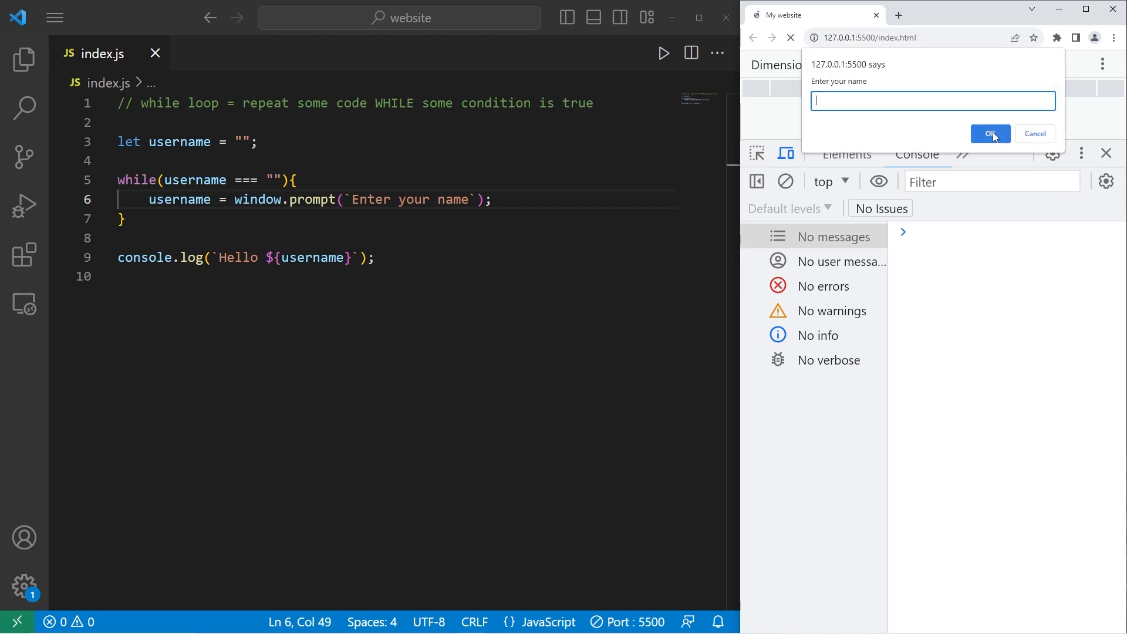
mouse_move(876, 139)
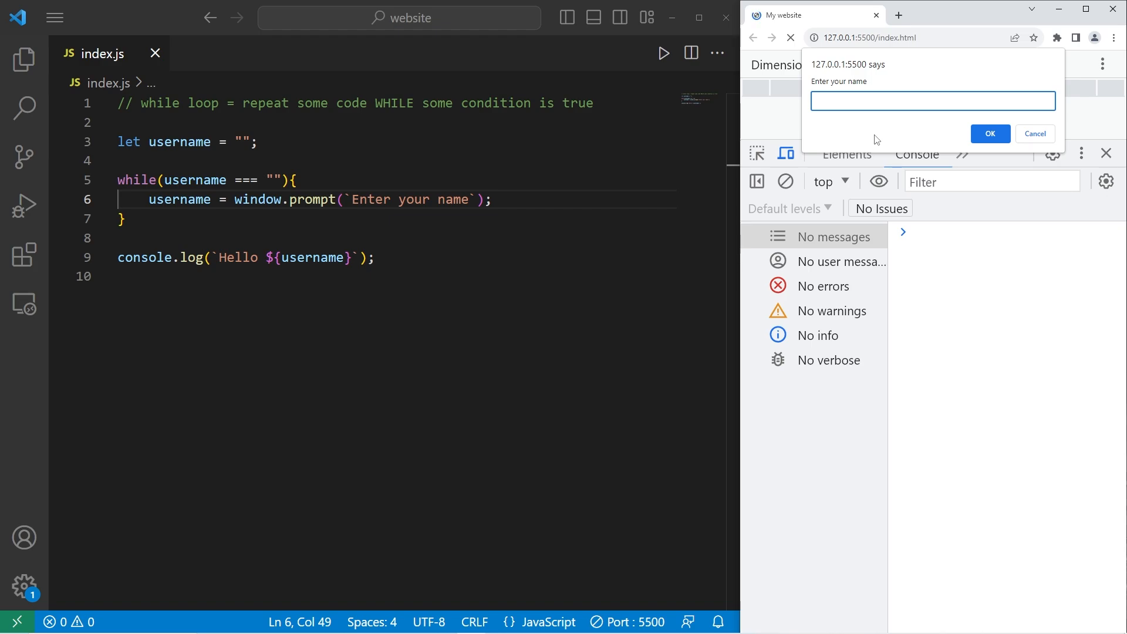
Enter BroCode in the prompt, then cancel it to get 'Hello null'
type("BroCode")
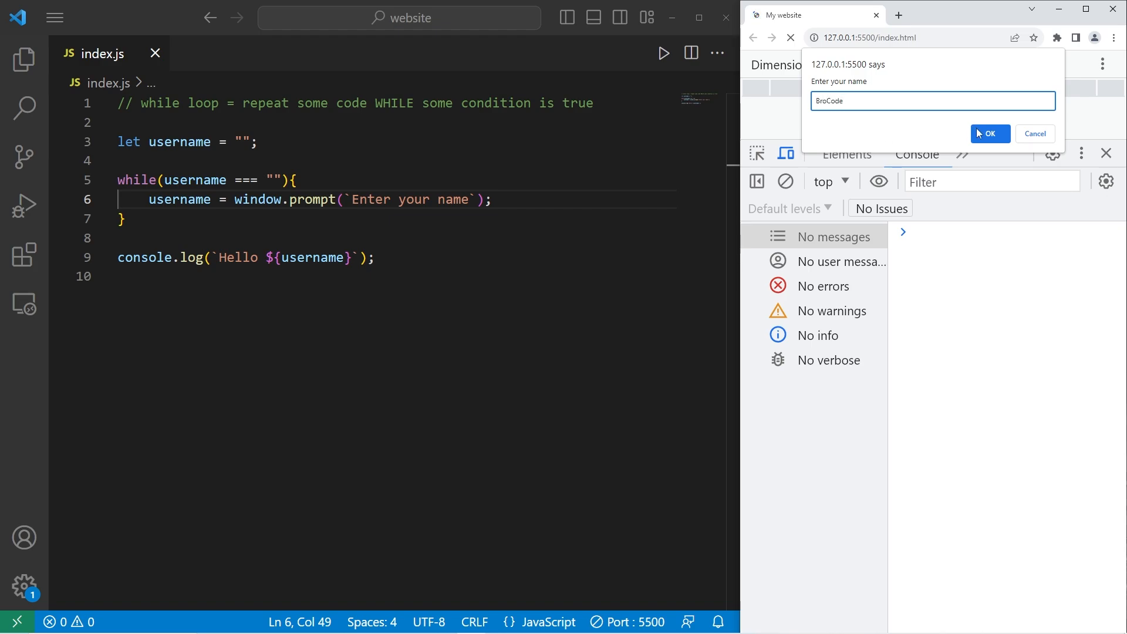
left_click(989, 134)
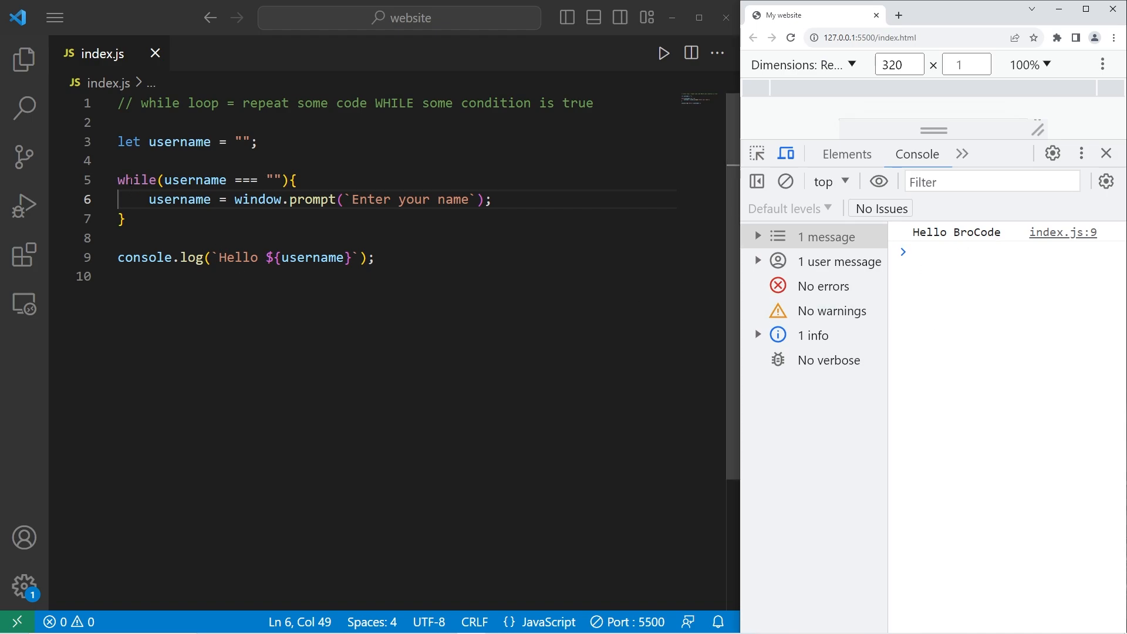
double_click(136, 180)
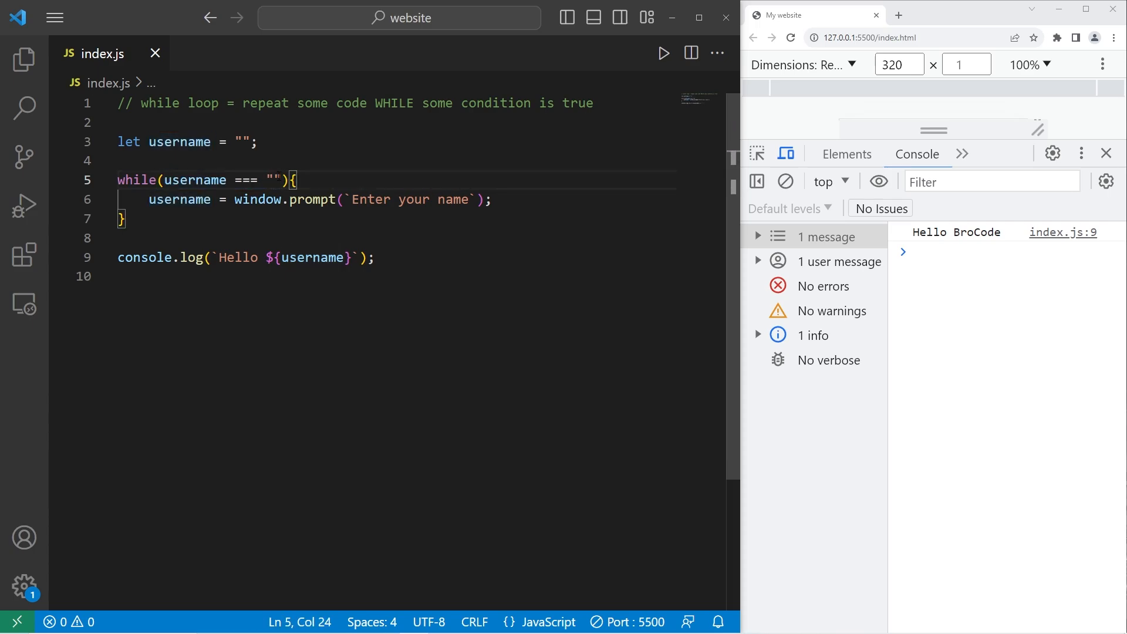
double_click(179, 199)
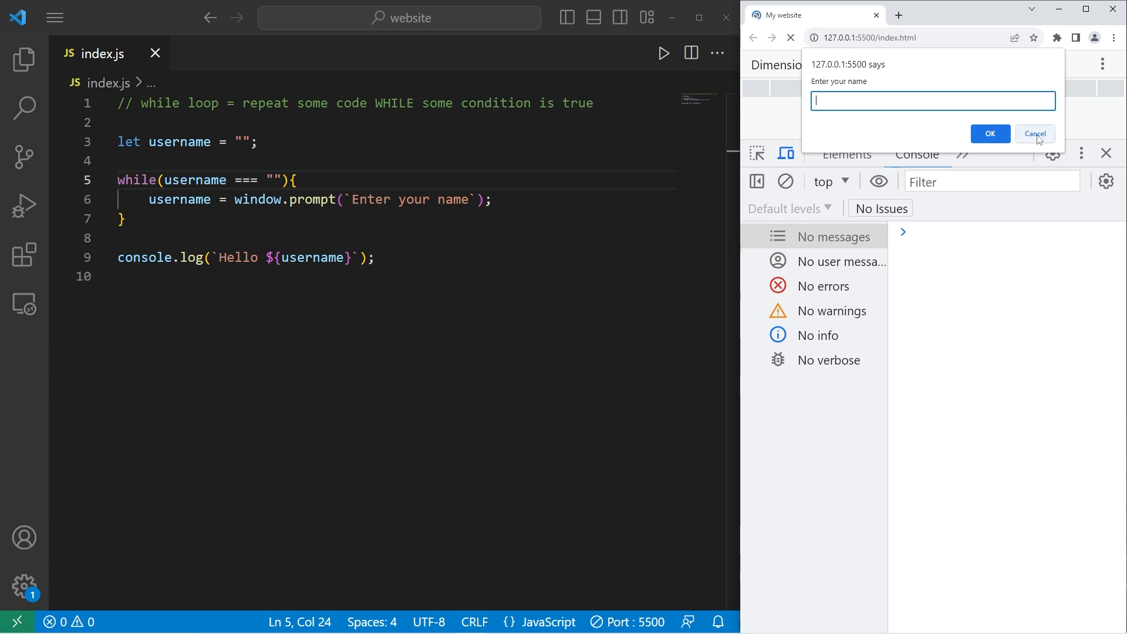
left_click(1034, 134)
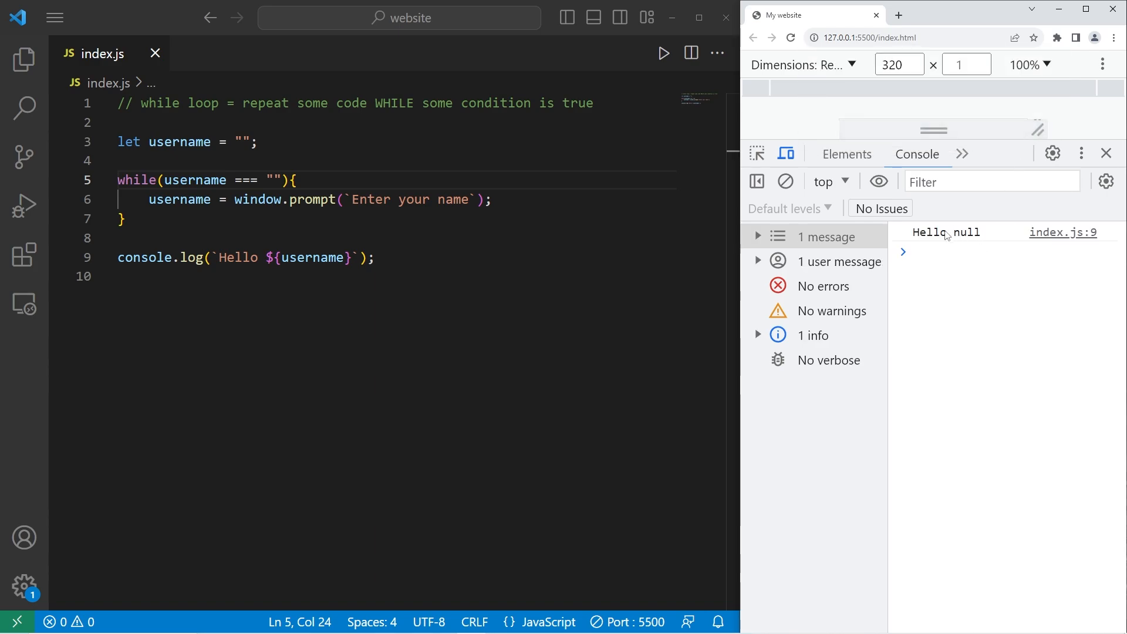
mouse_move(981, 236)
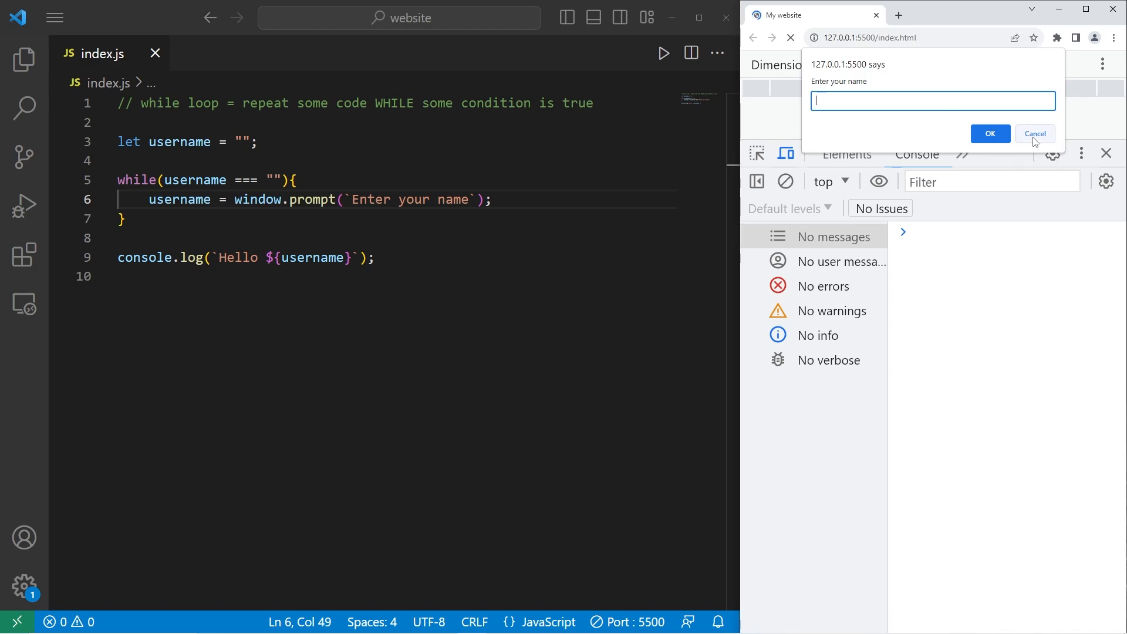
left_click(1033, 134)
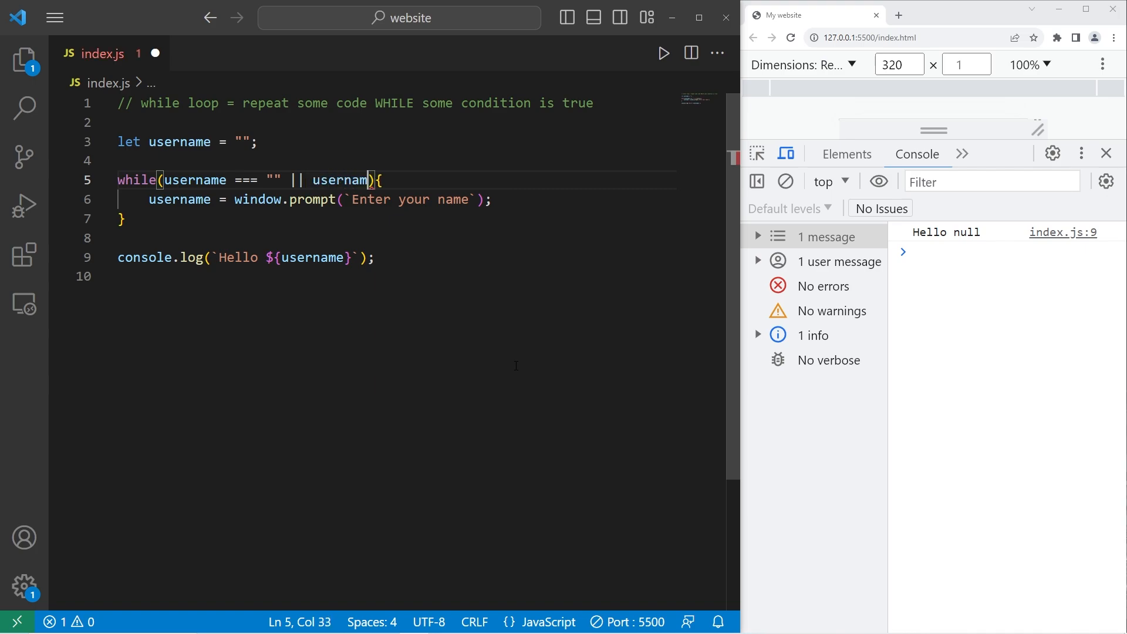
Add || username === null to the while condition and retest by submitting BroCode
type("===")
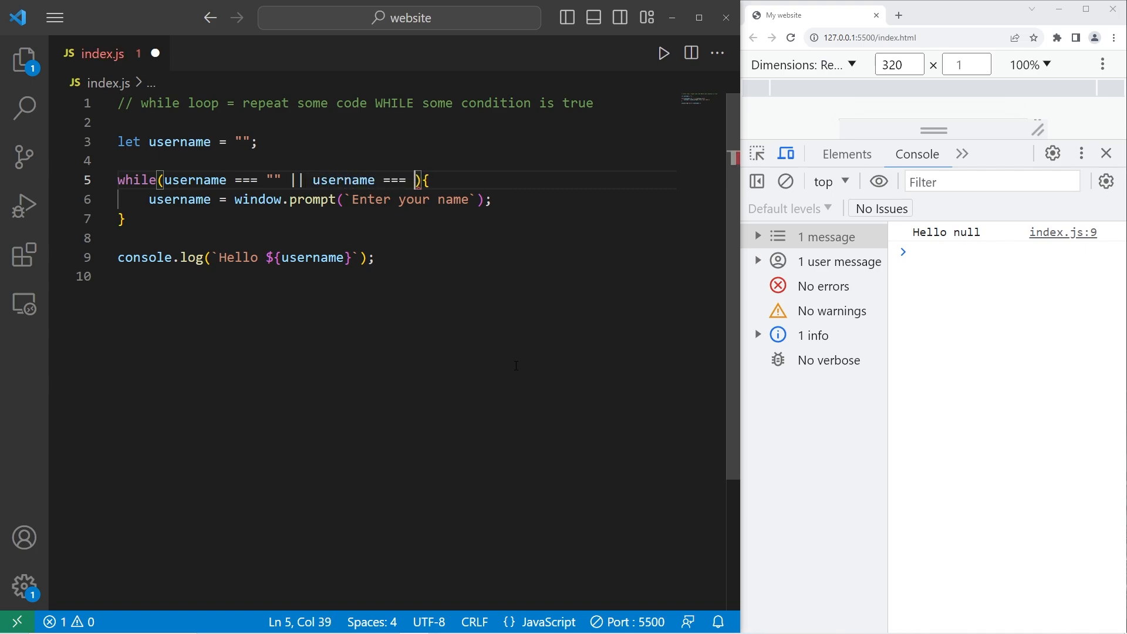
type("null")
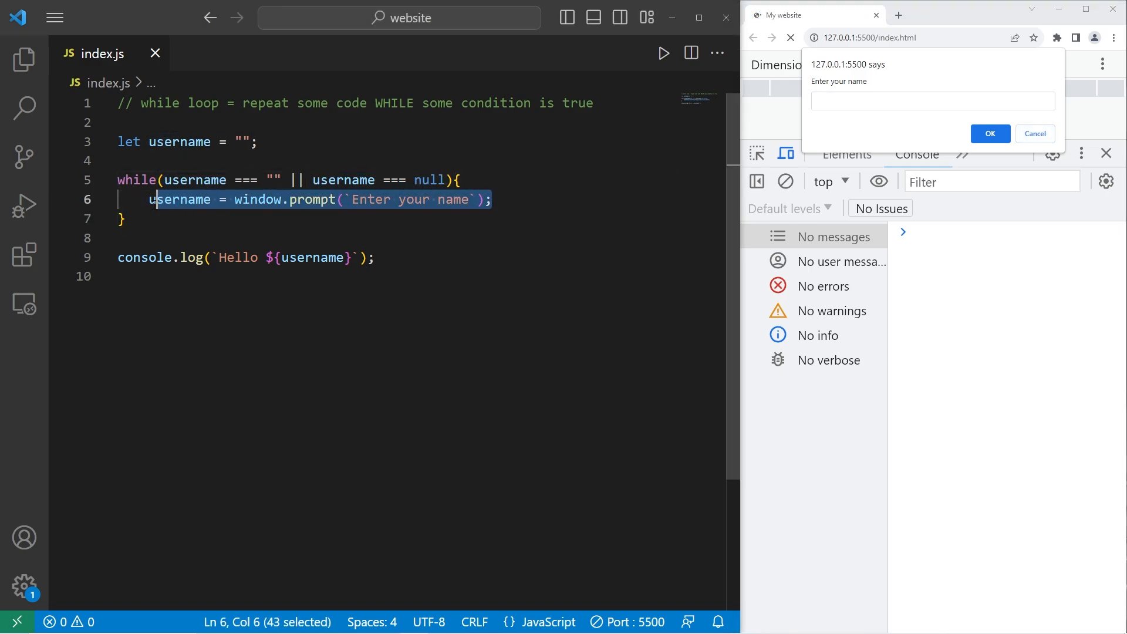
left_click(931, 100)
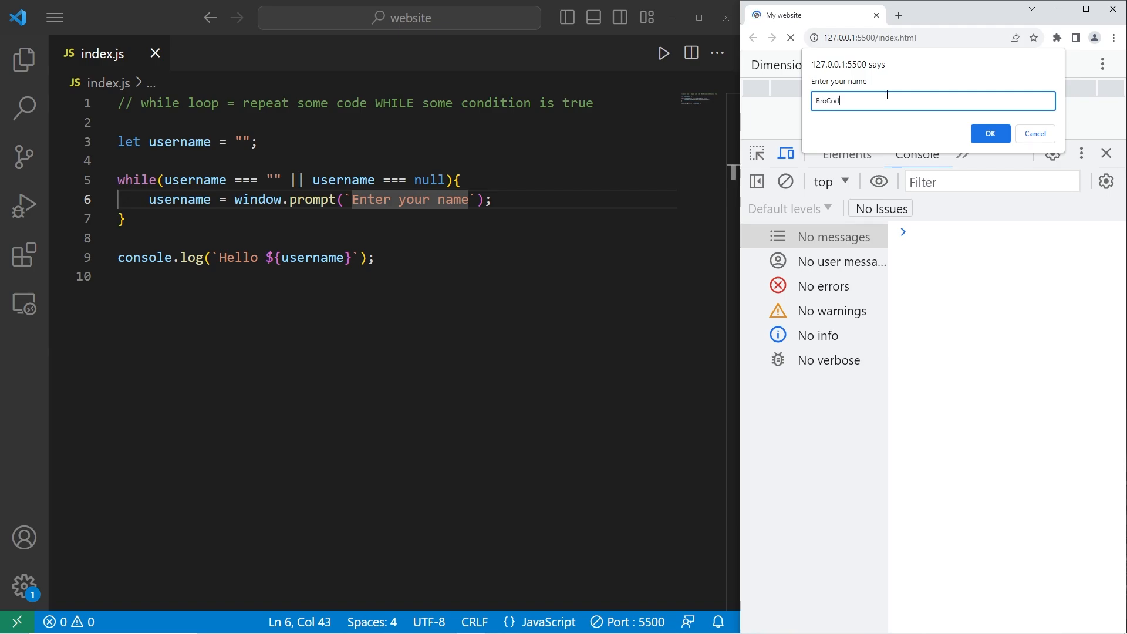
left_click(990, 134)
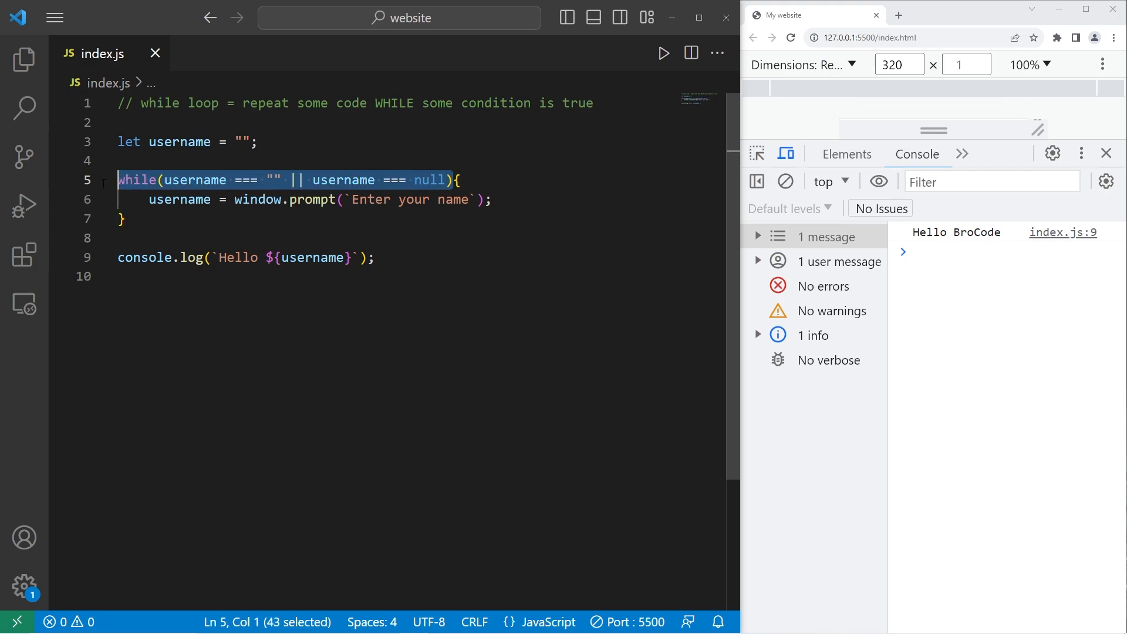
Rewrite the loop as do-while on username === "" || username === null, leaving username uninitialized
key("Delete")
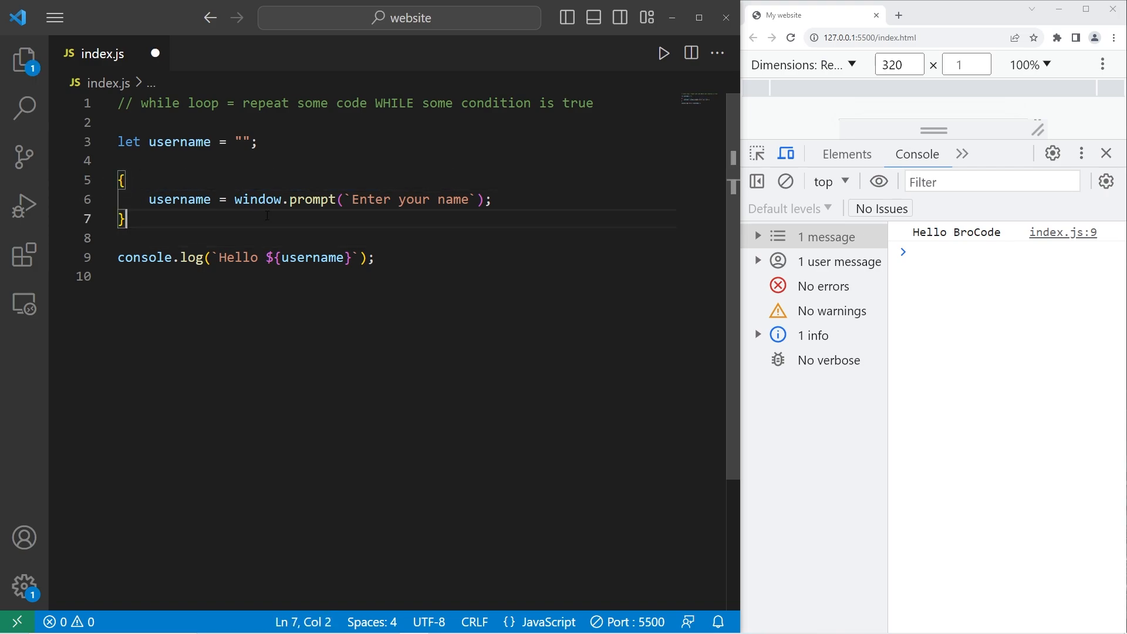
type("while(username === \"\" || username === null)")
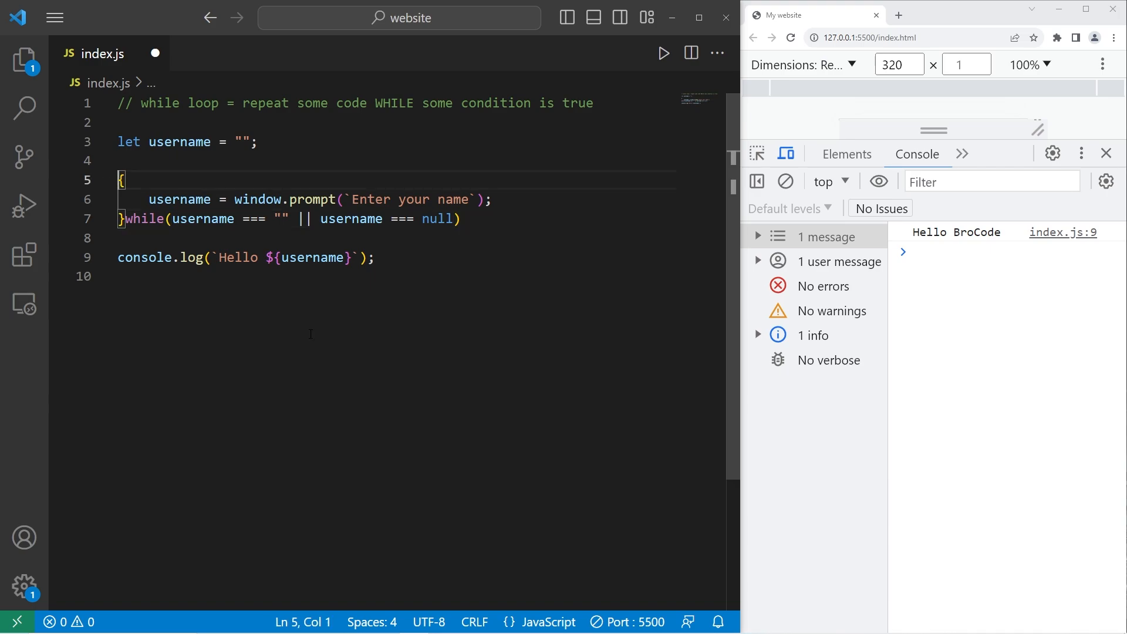
type("do")
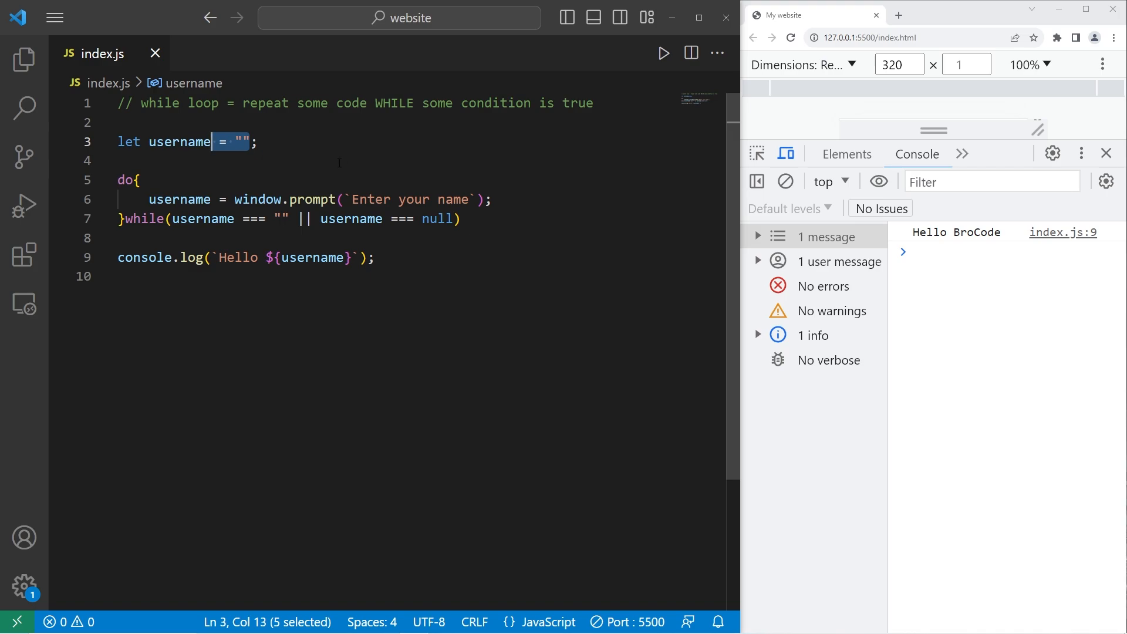
key("Delete")
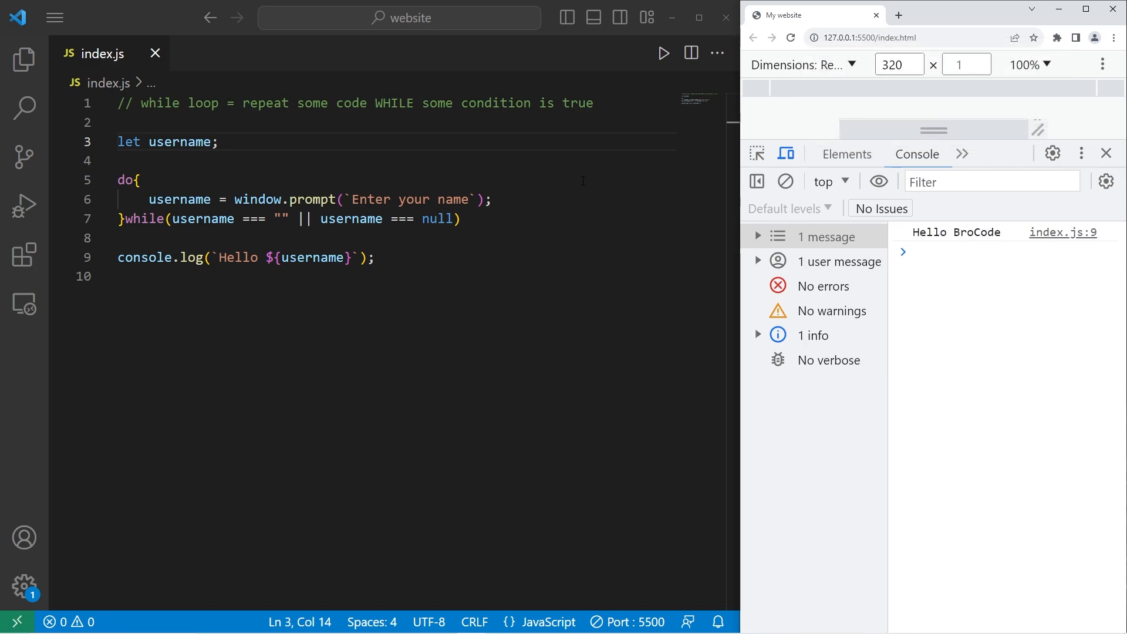
Restore the while(username === "" || username === null){ header and select its empty-string check
double_click(179, 141)
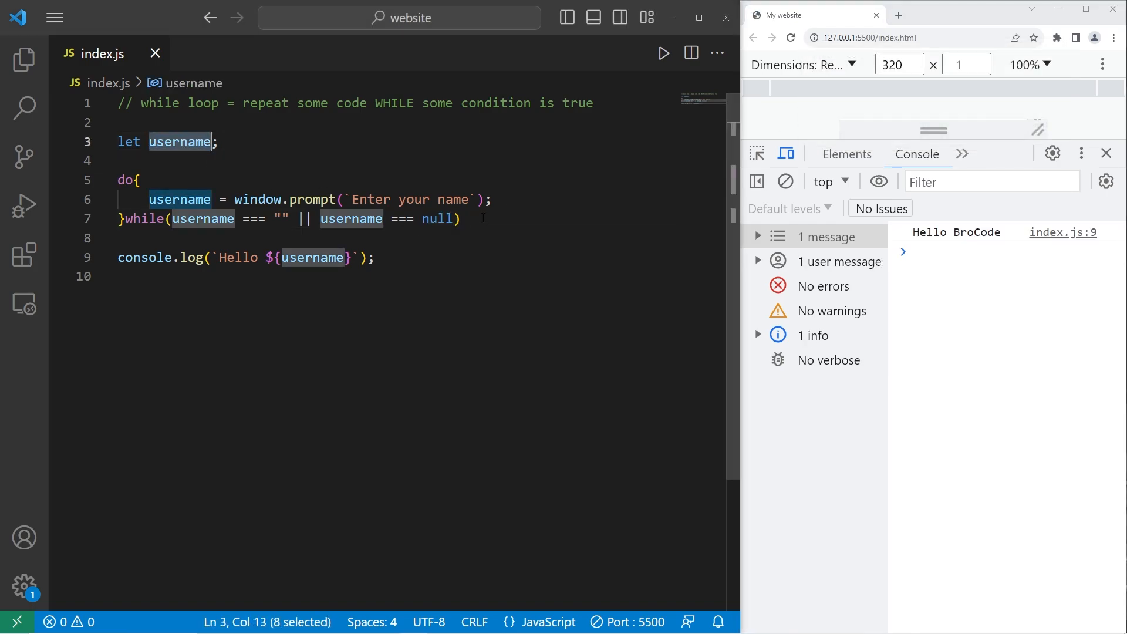
key("Delete")
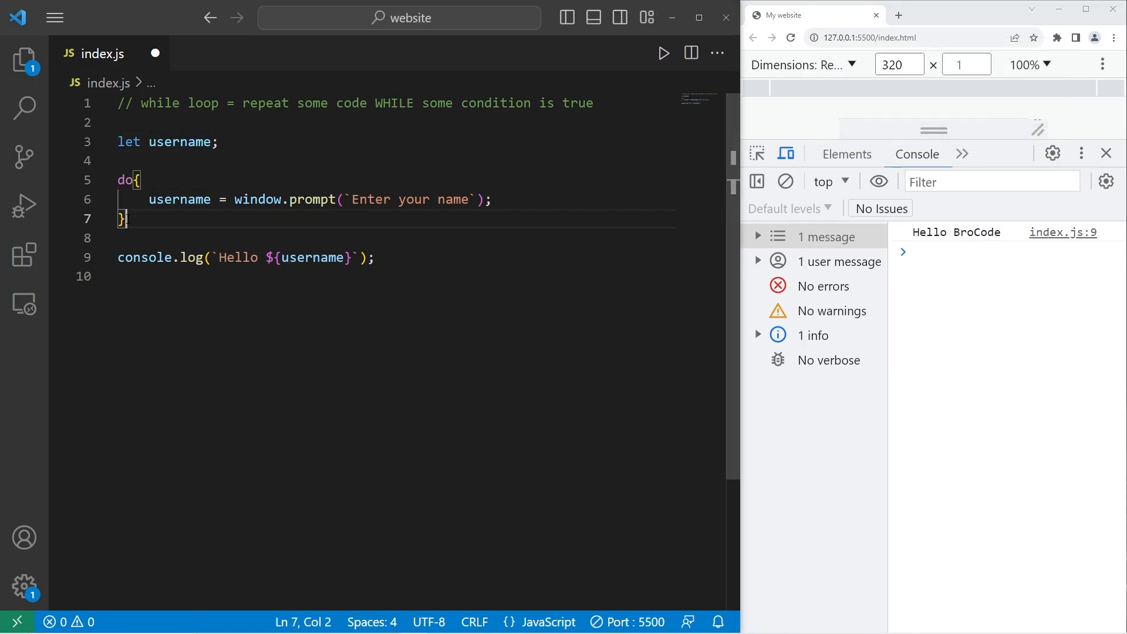
type("while(username === \"\" || username === null){")
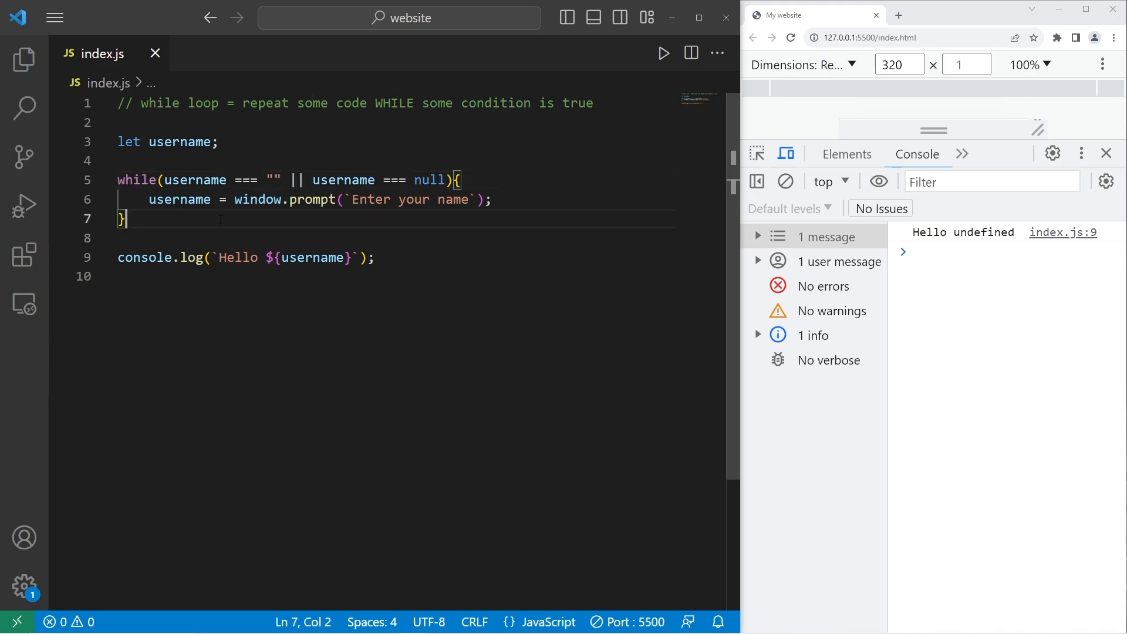
left_click_drag(162, 180, 445, 179)
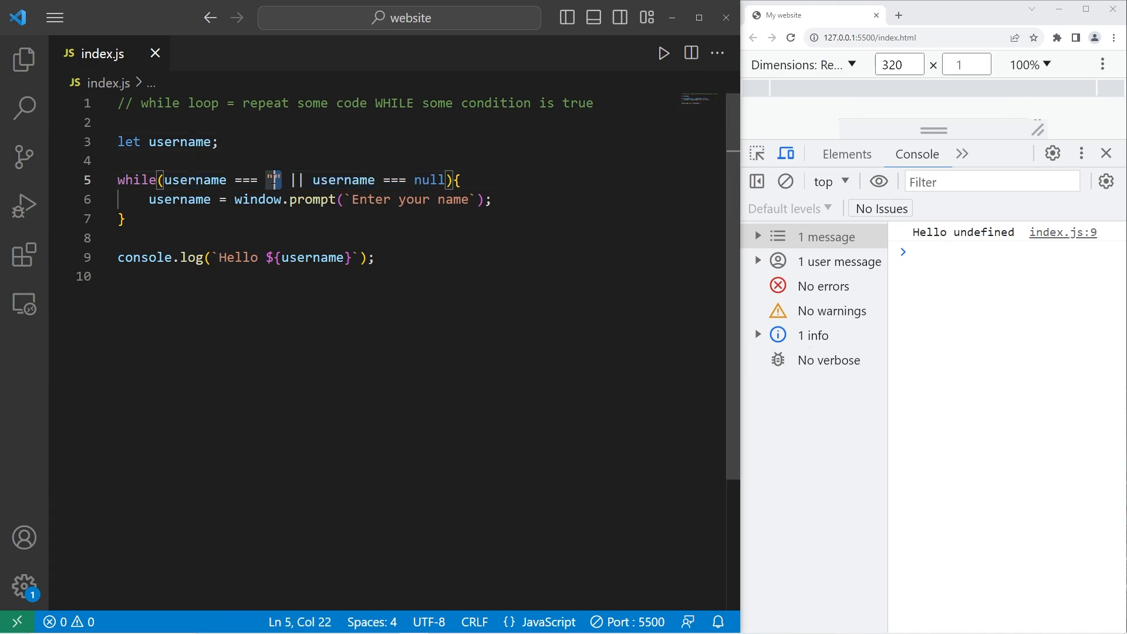
double_click(429, 180)
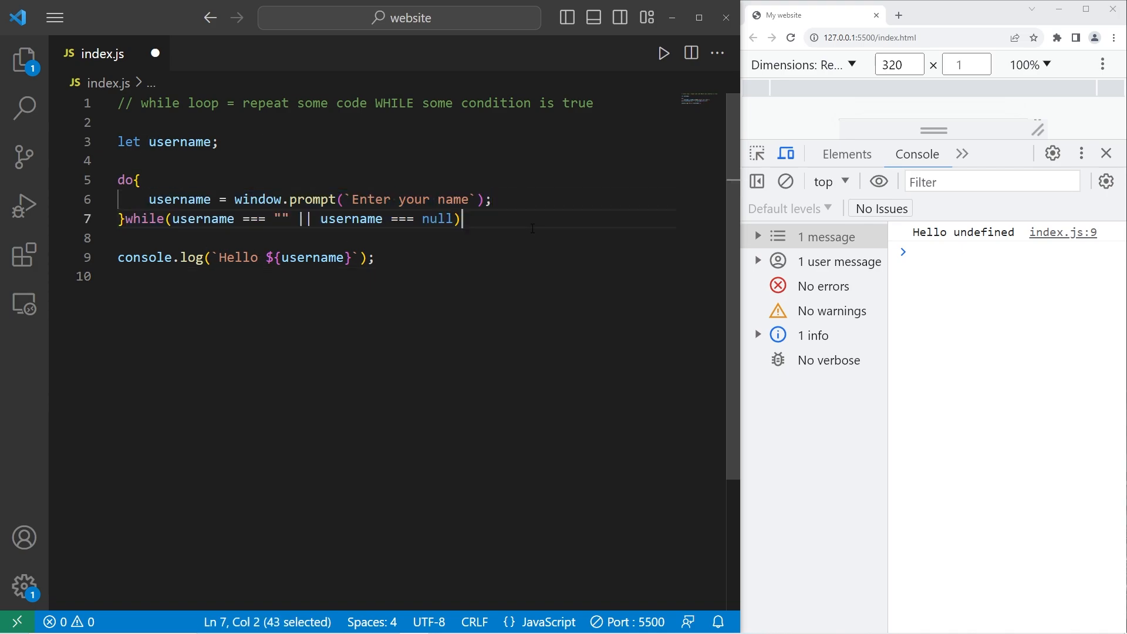
left_click(463, 218)
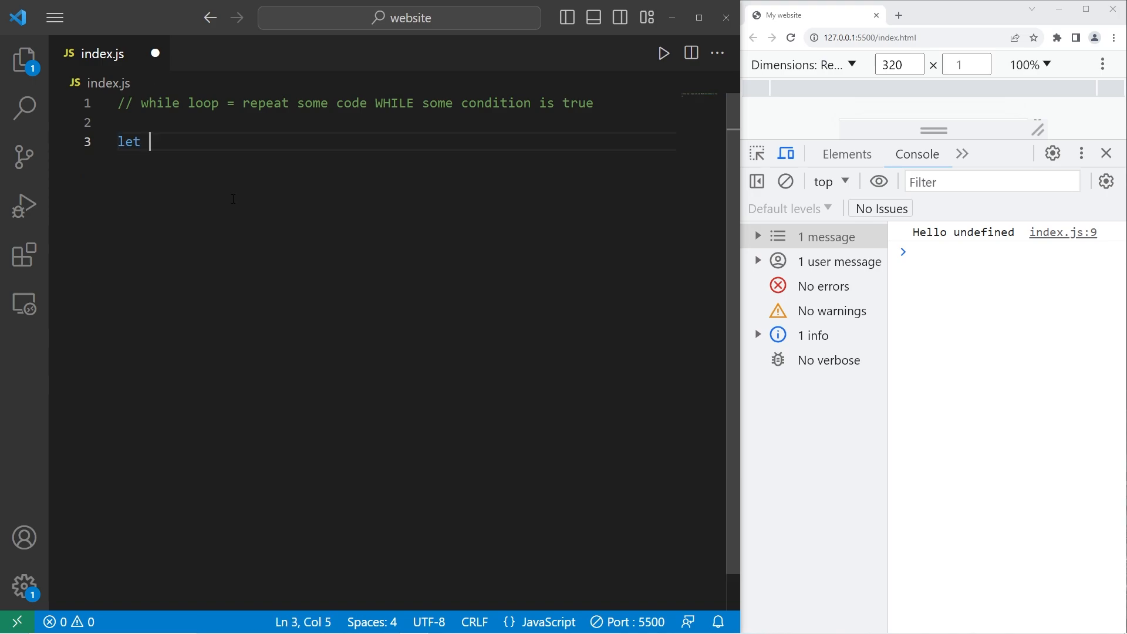
Type let loggedIn = false;, let username; and let password; on separate lines
type("logge")
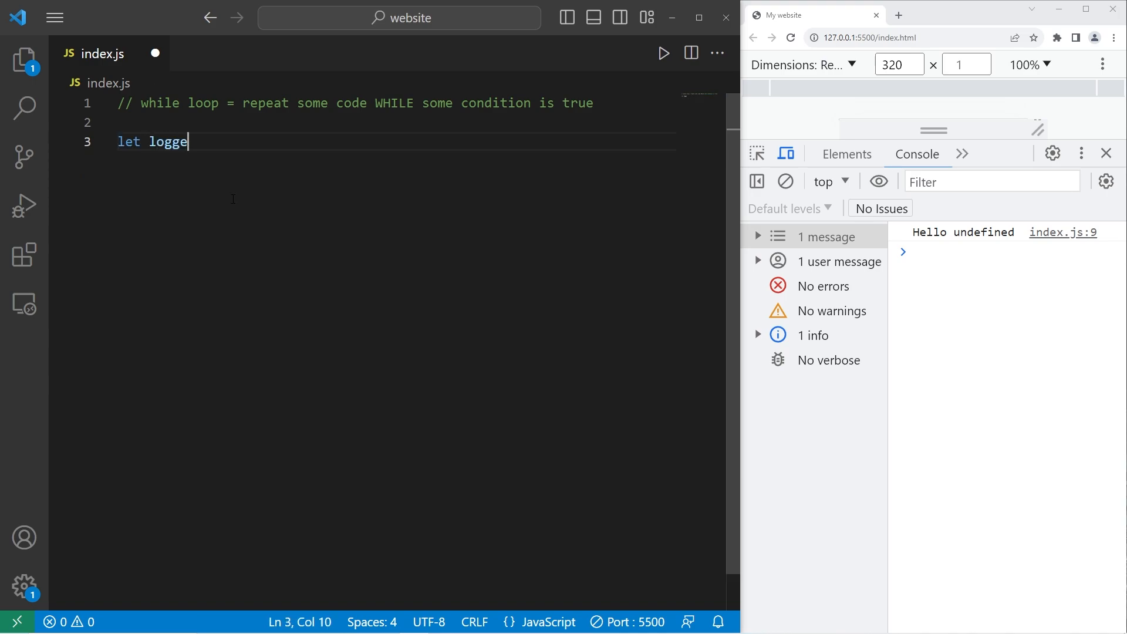
type("dIn =")
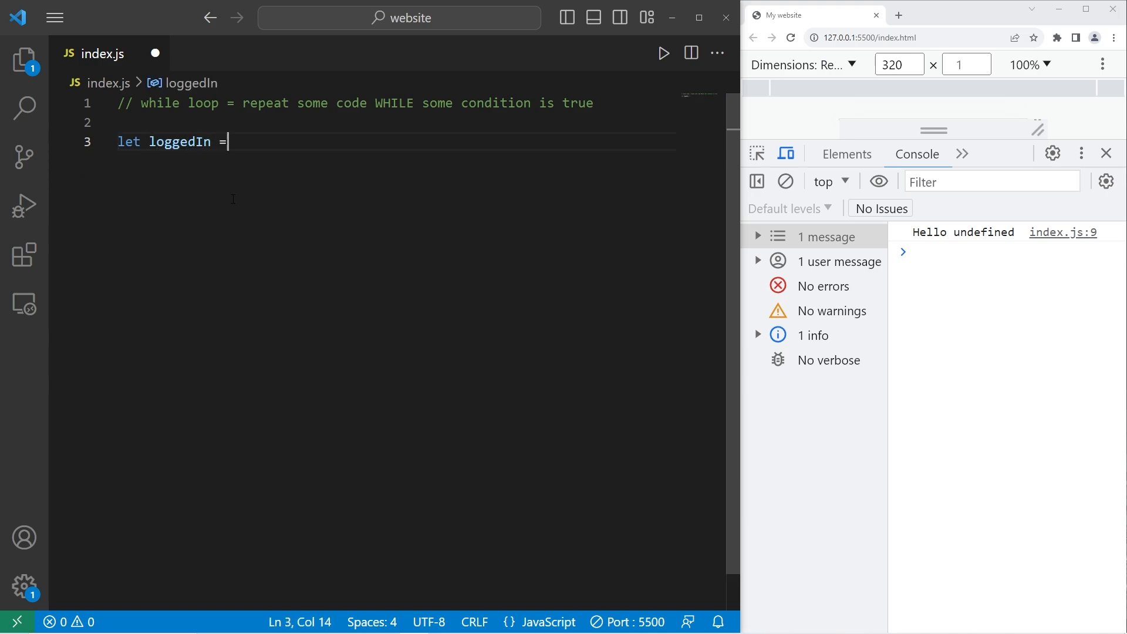
type("false;")
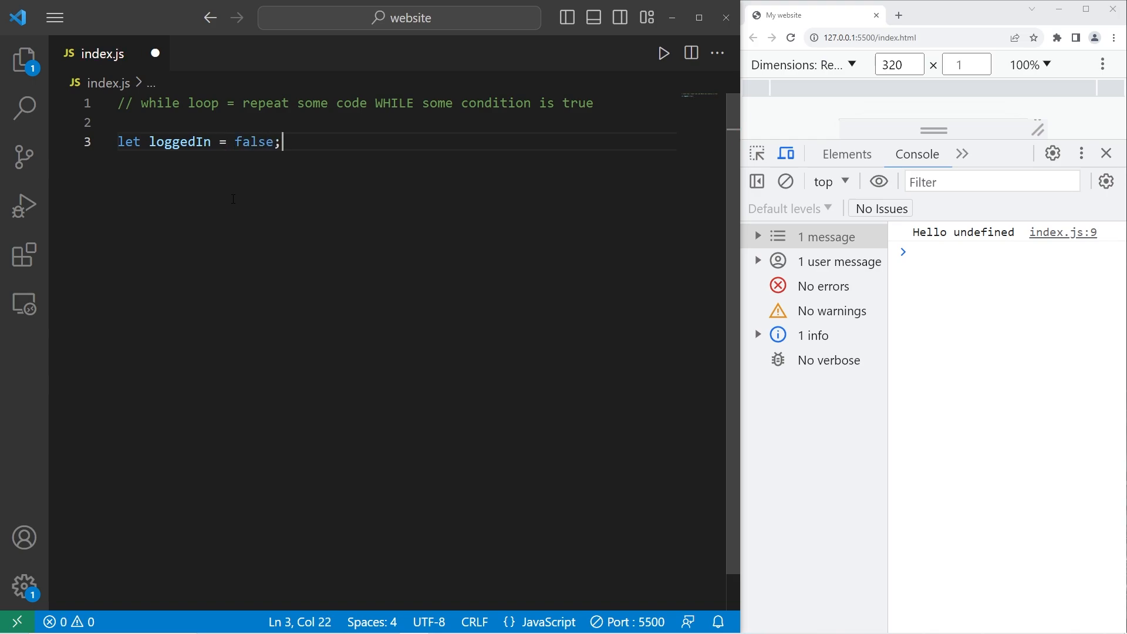
type("1")
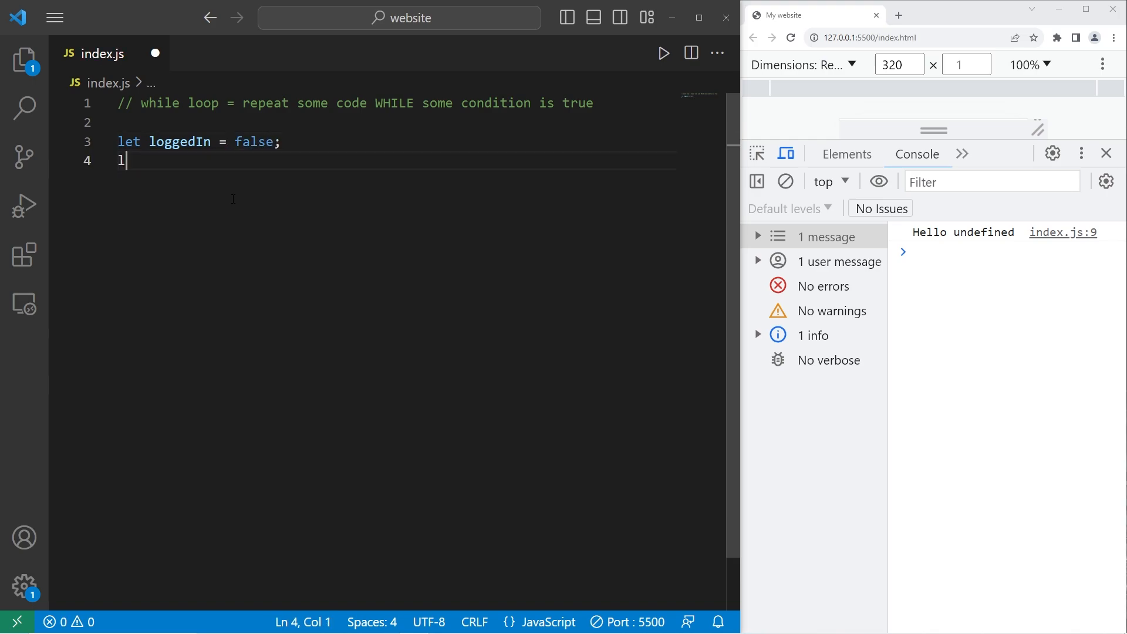
type("et usern")
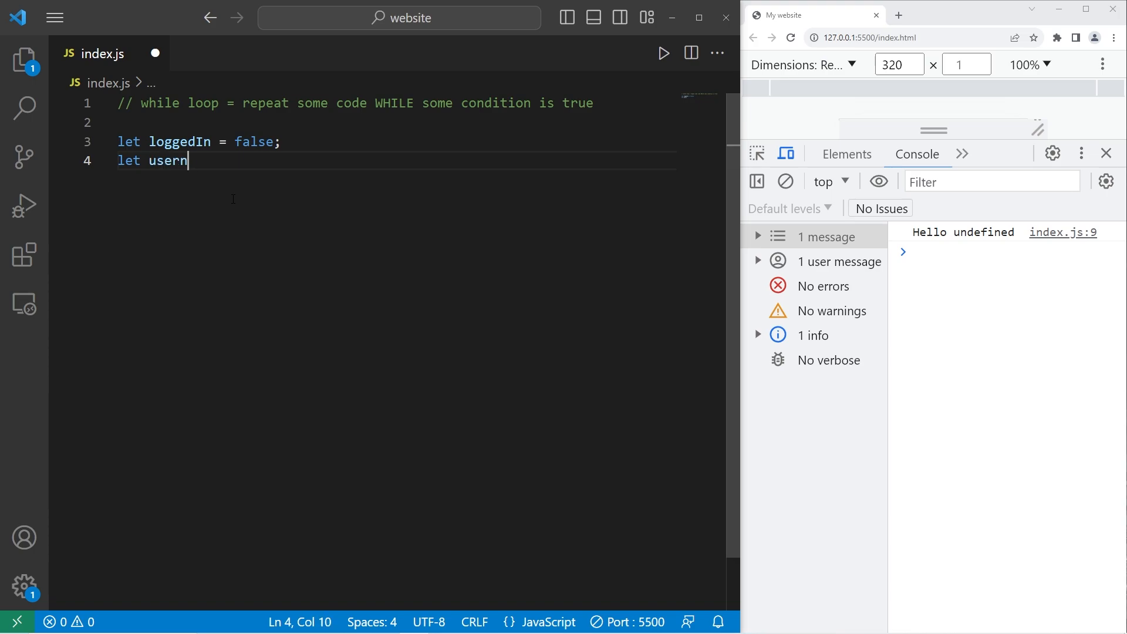
type("ame;")
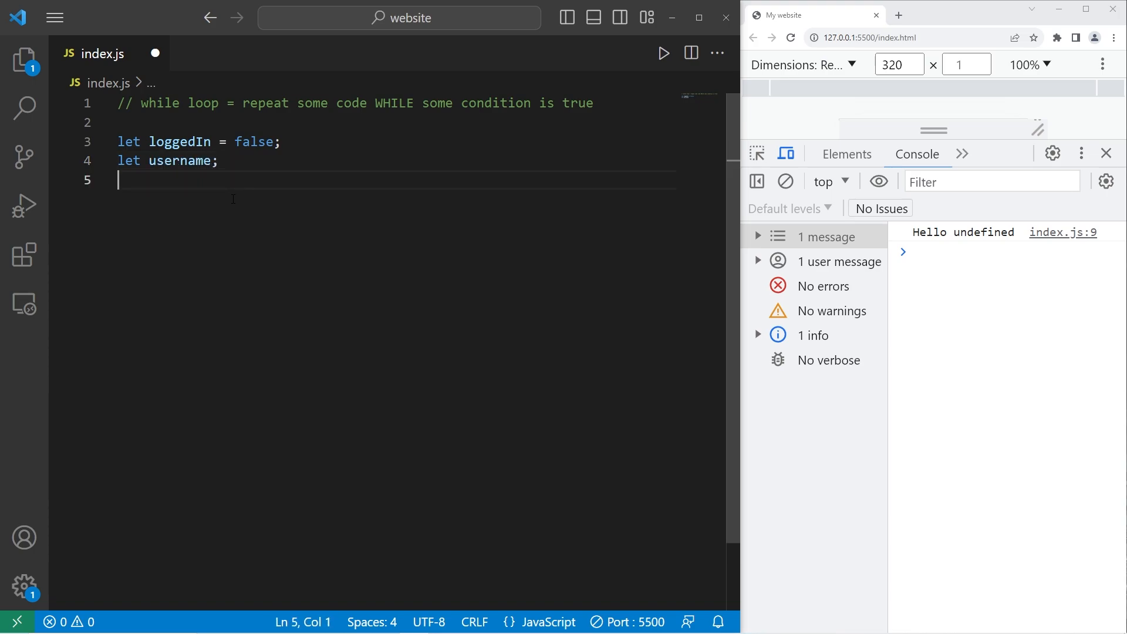
type("let pass")
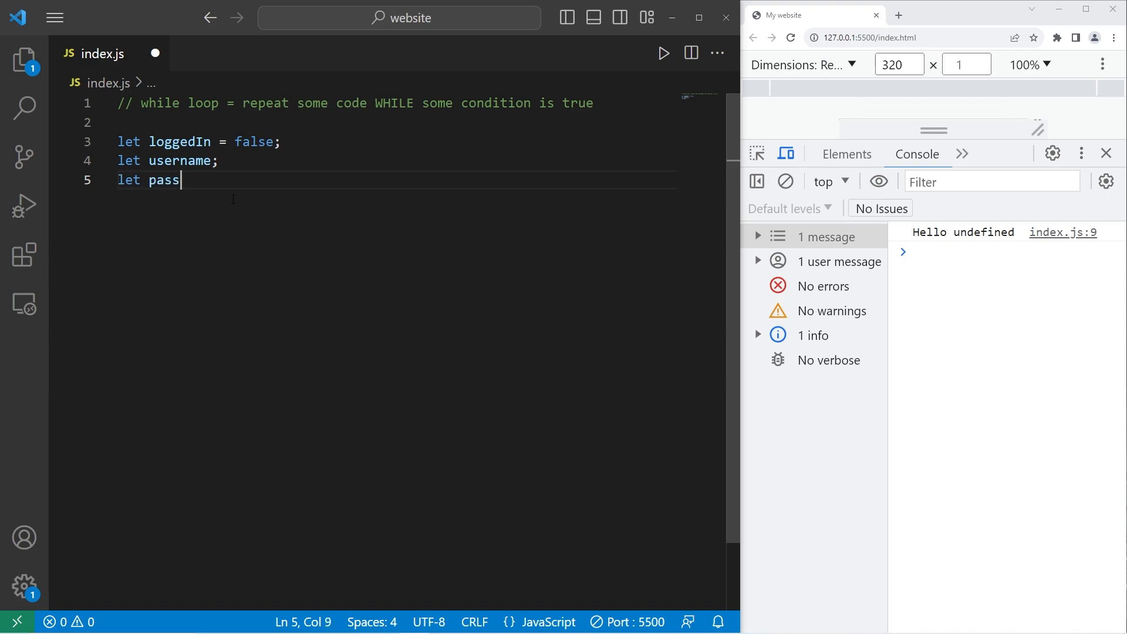
type("word;")
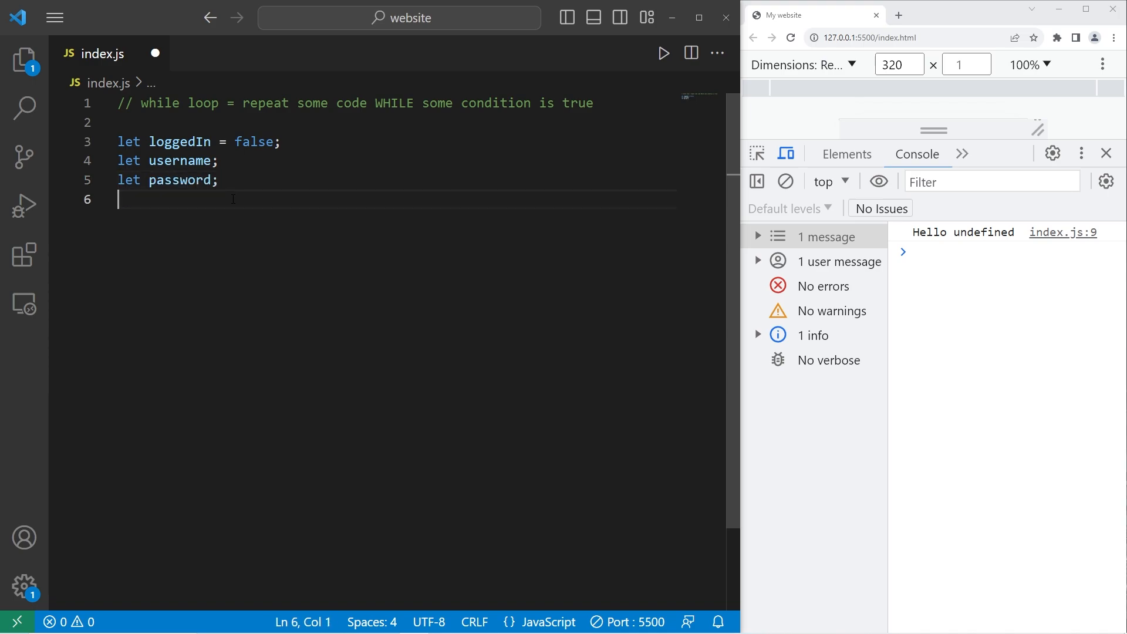
Write a while(!loggedIn){ loop header
type("while")
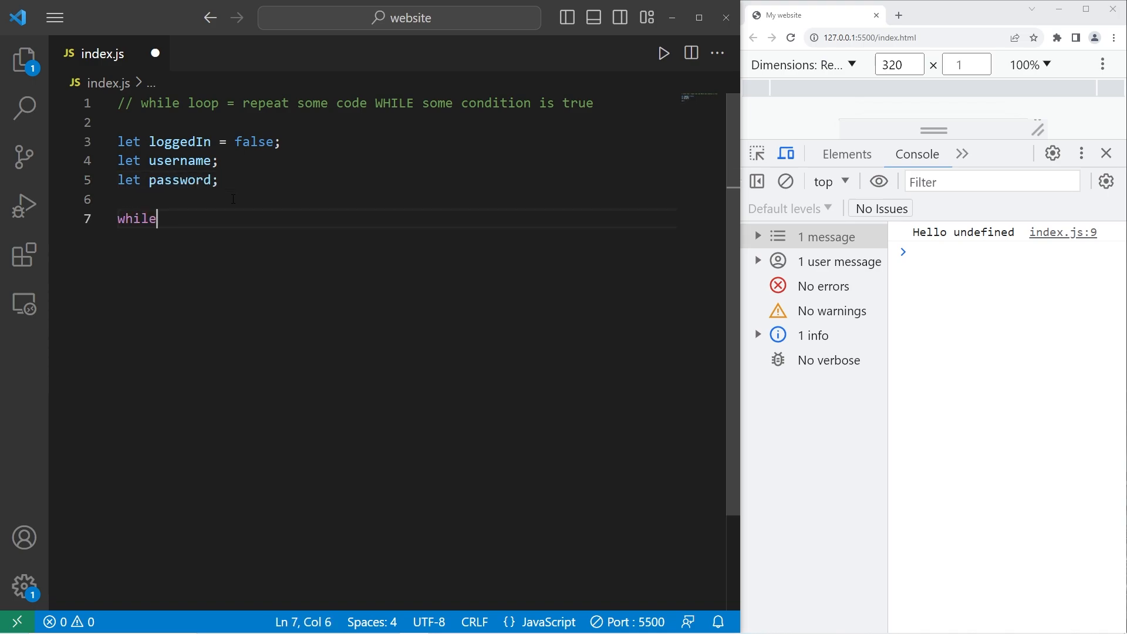
type("(){")
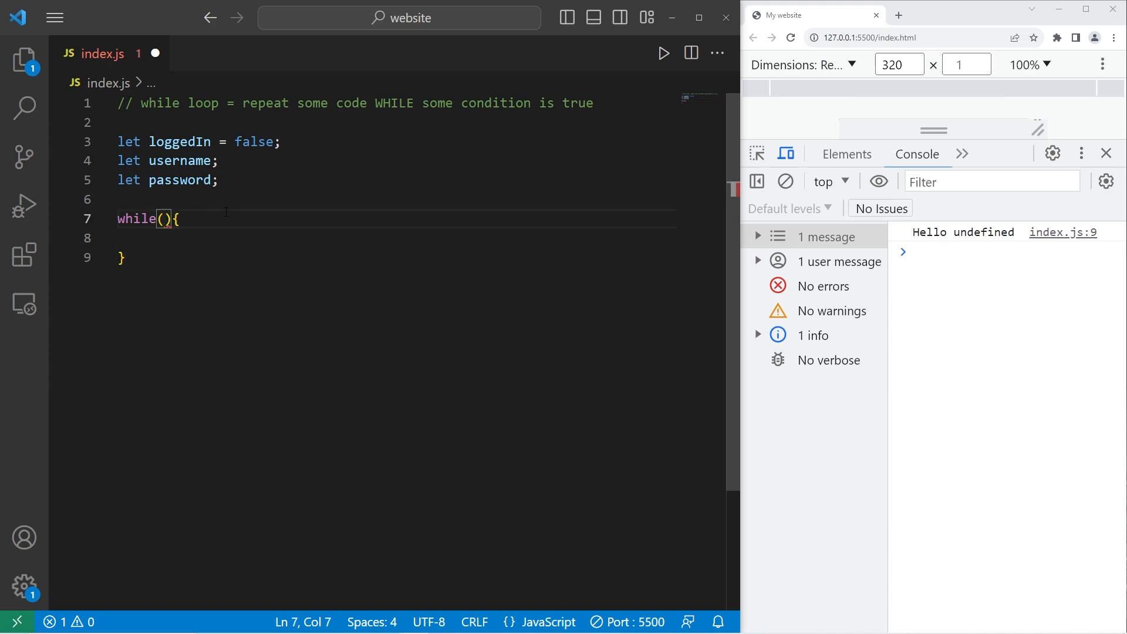
type("!")
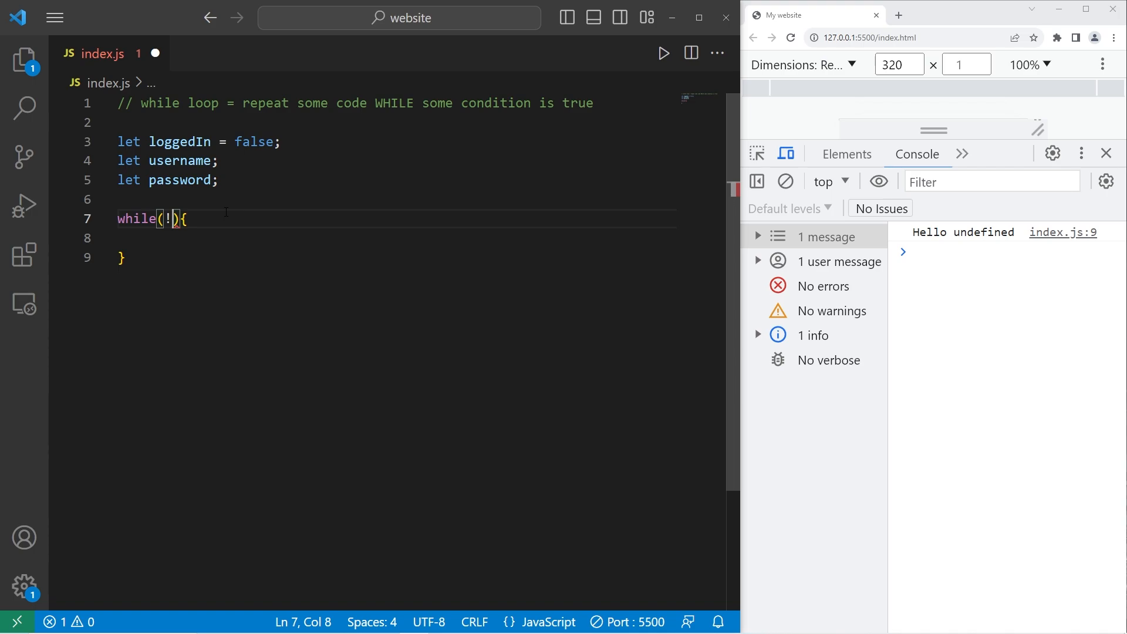
double_click(179, 141)
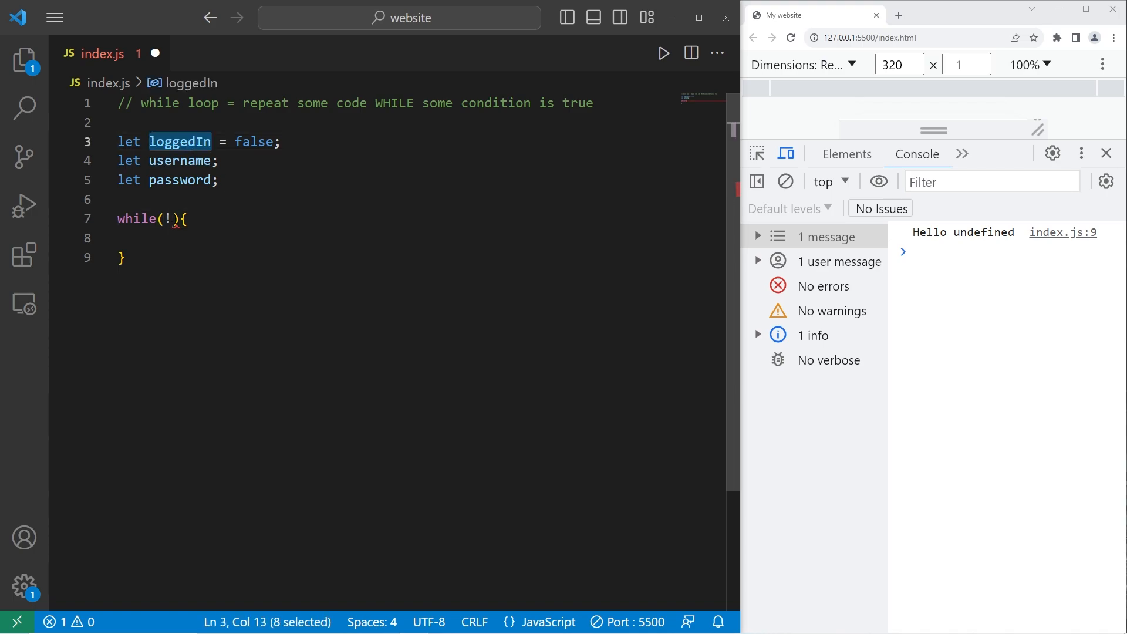
type("loggedIn")
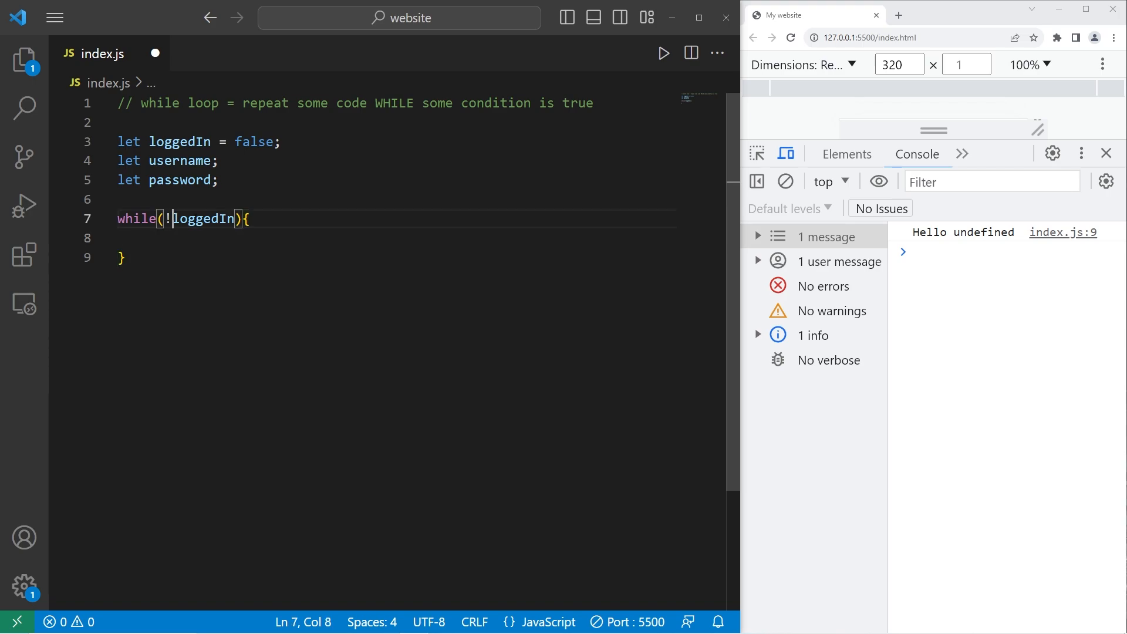
Prompt for username with `Enter your username` and password with `Enter your password`
double_click(202, 219)
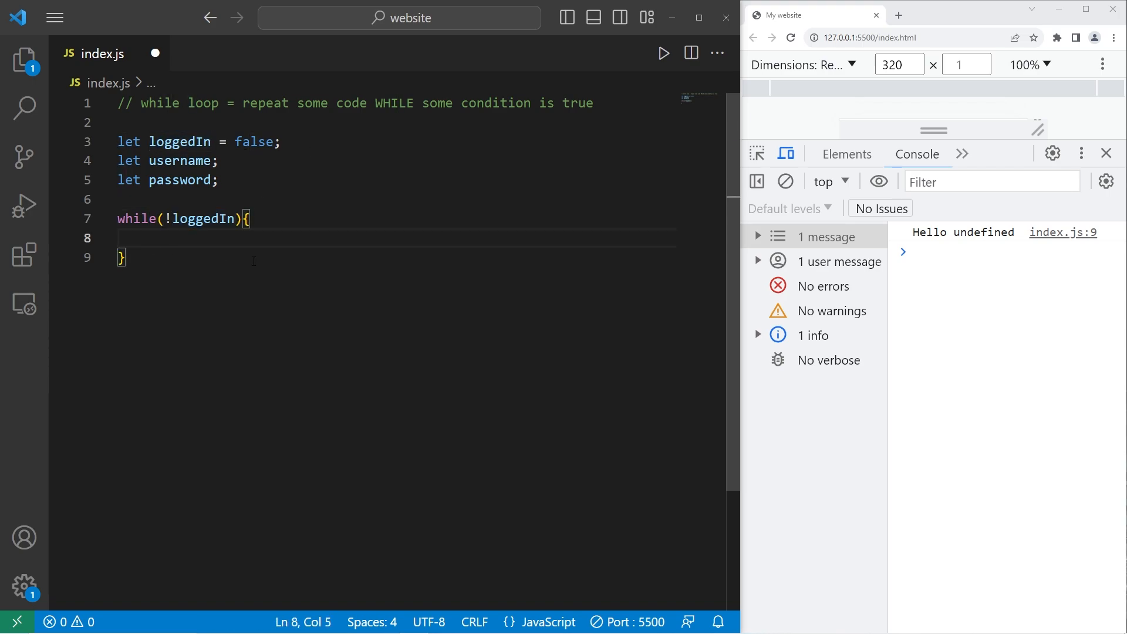
type("username")
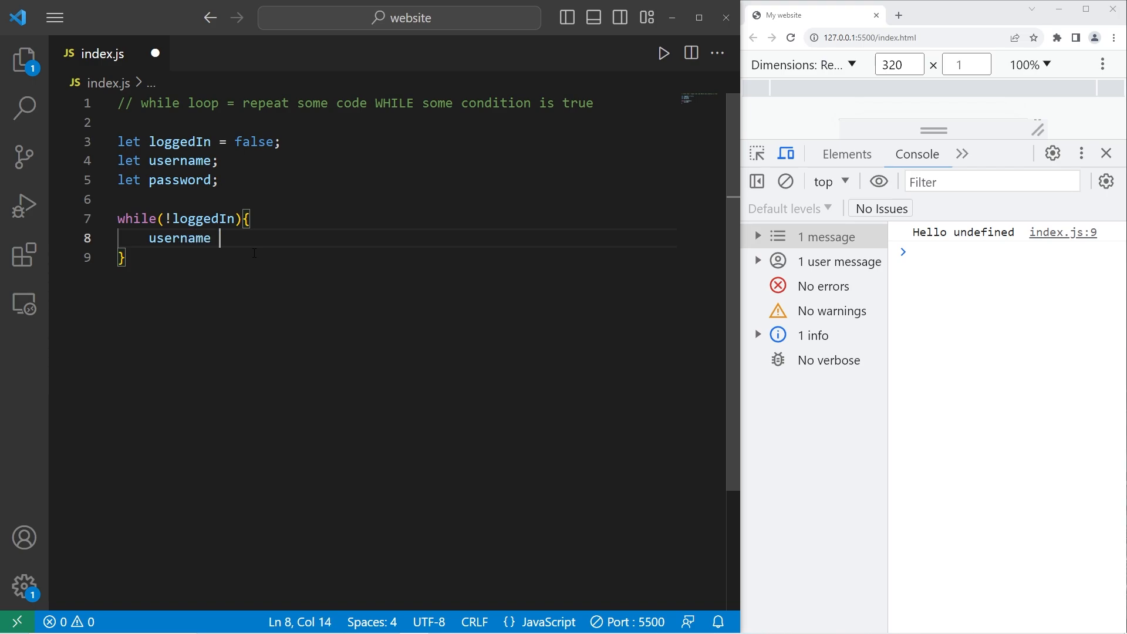
type("= window.promp")
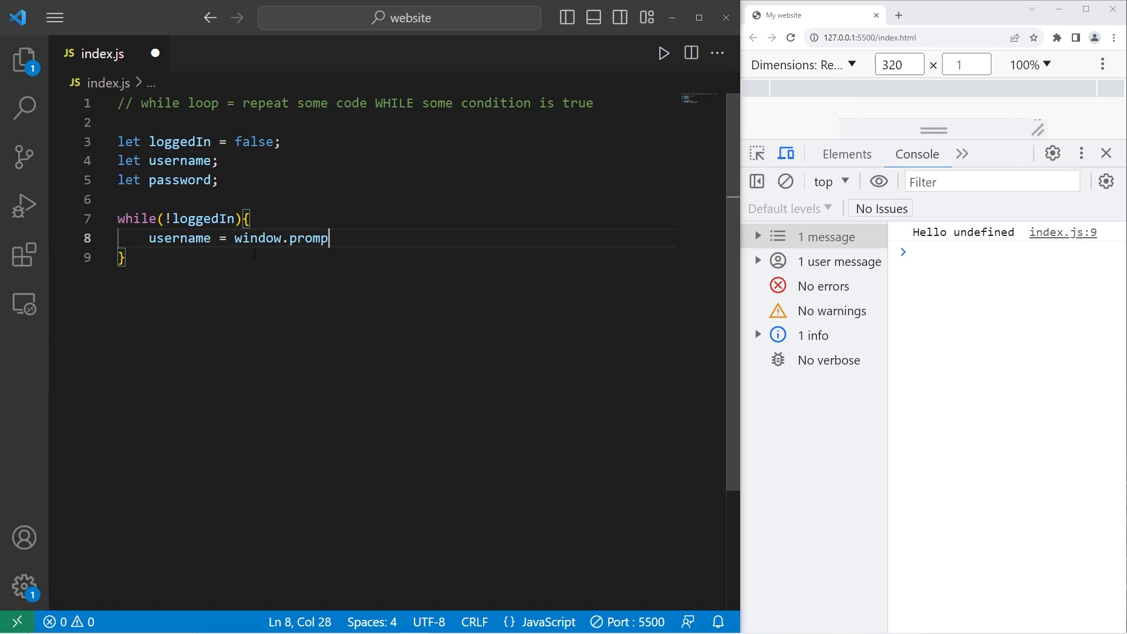
type("t();")
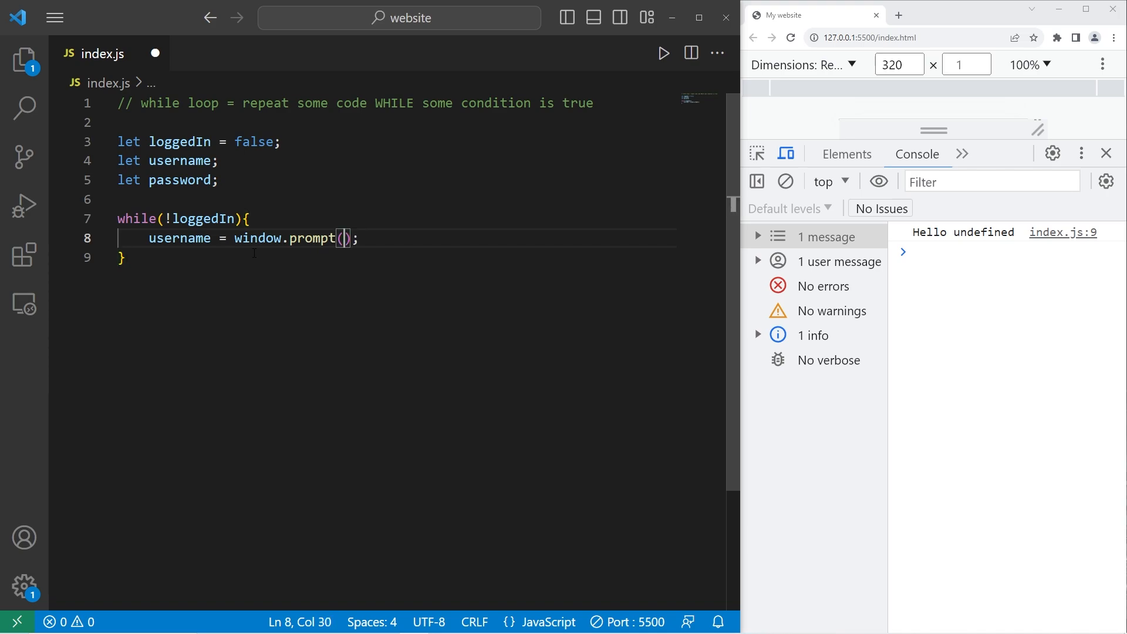
type("`Enter your username")
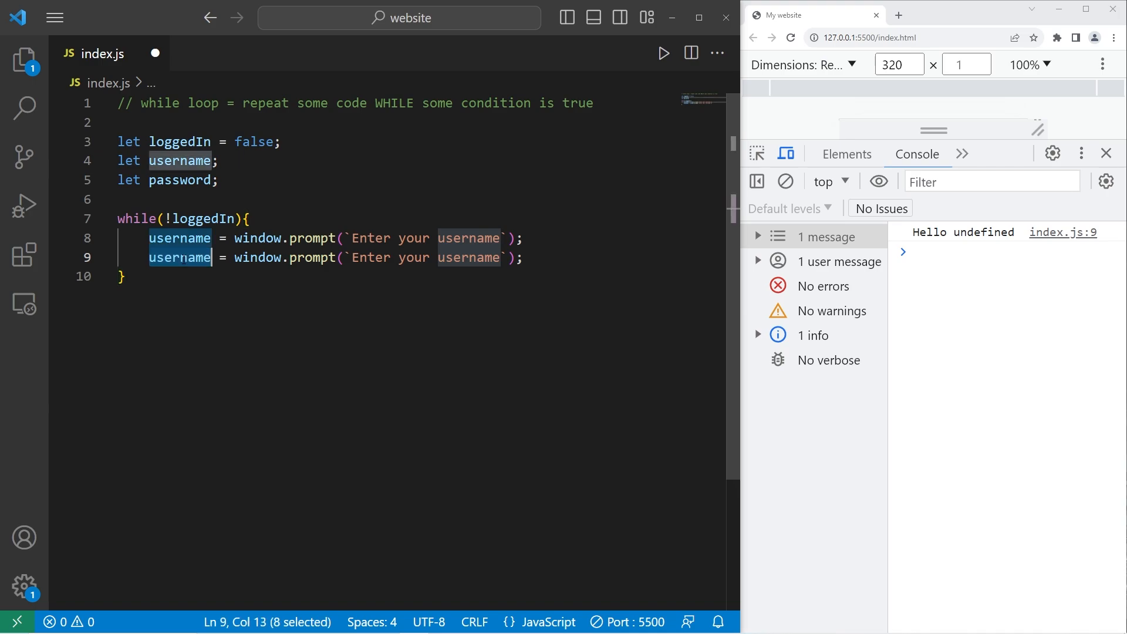
type("password")
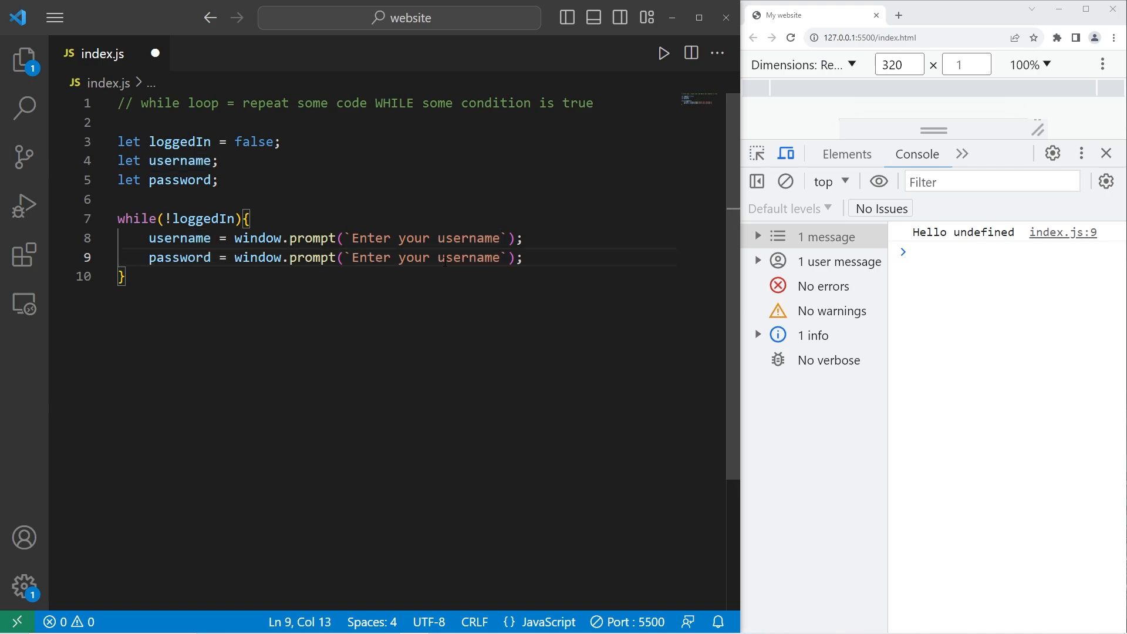
double_click(469, 257)
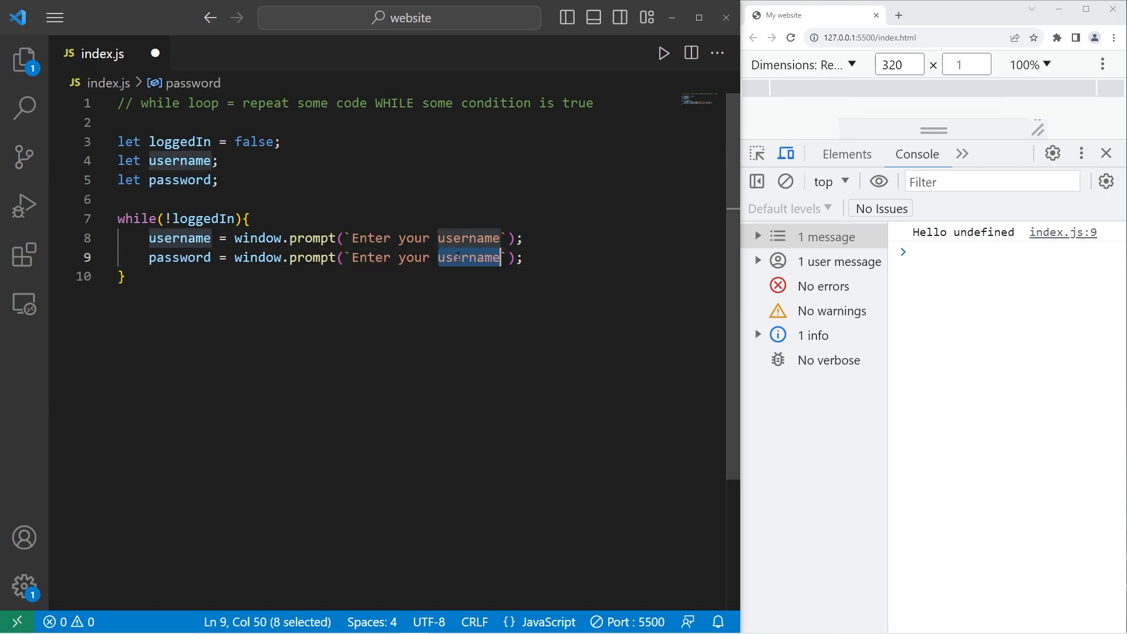
type("password")
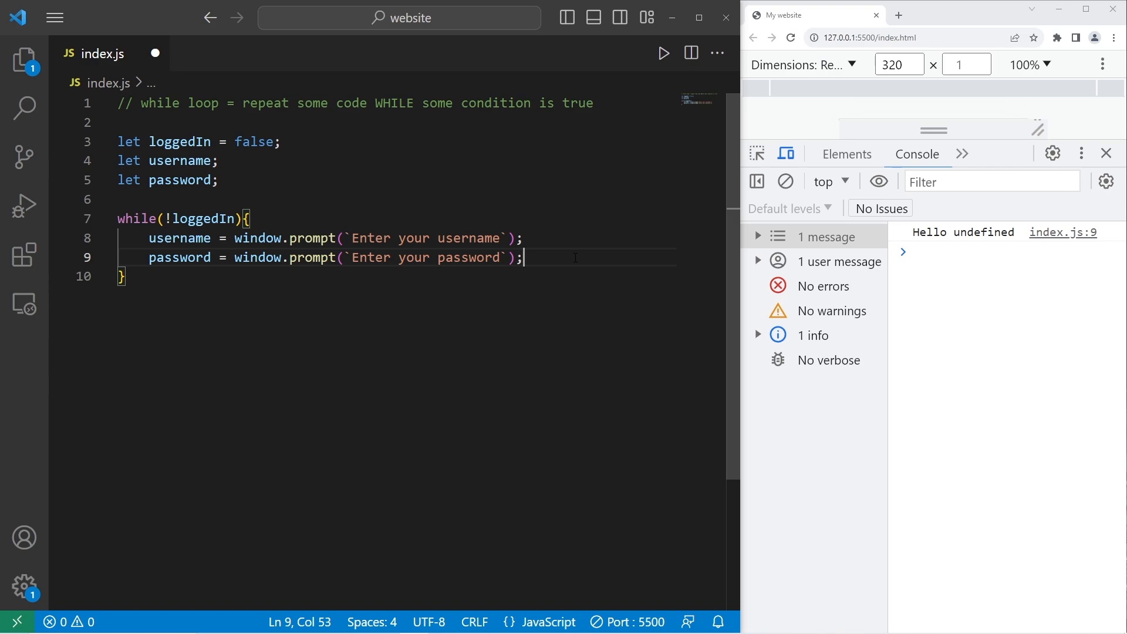
Add if(username == myUsername && password == myPassword) inside the loop
type("if")
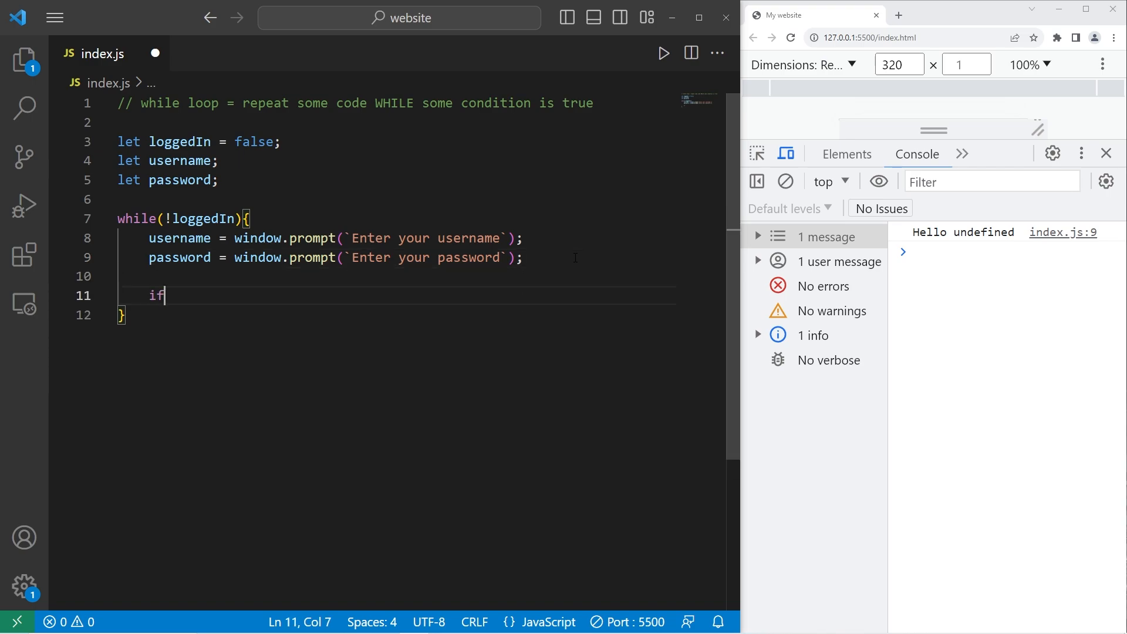
type("(){")
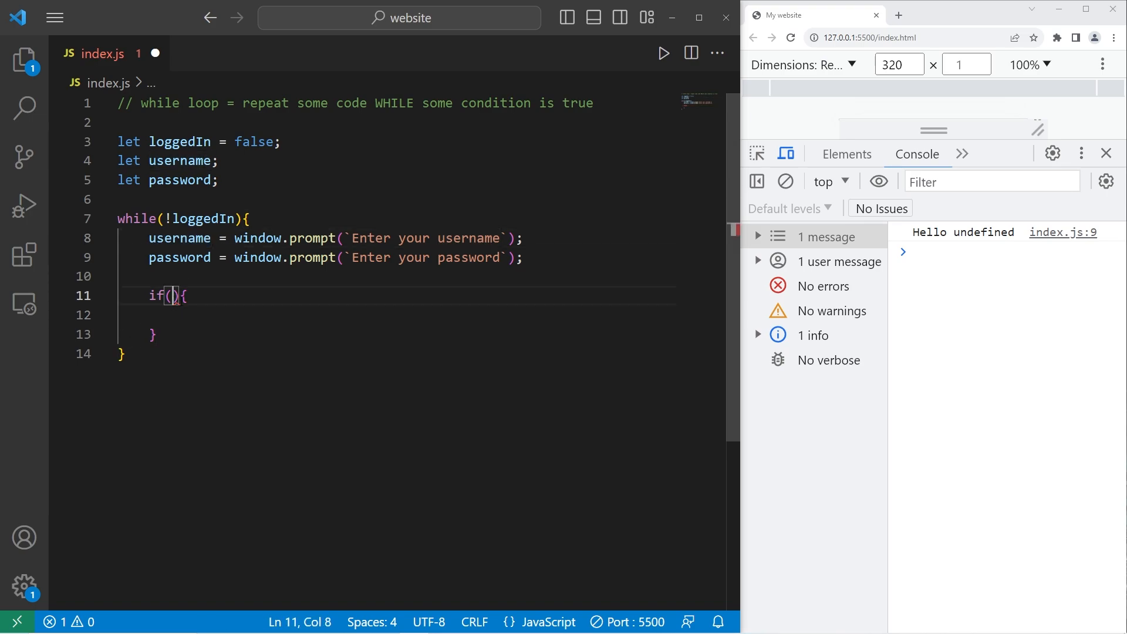
type("username === \"")
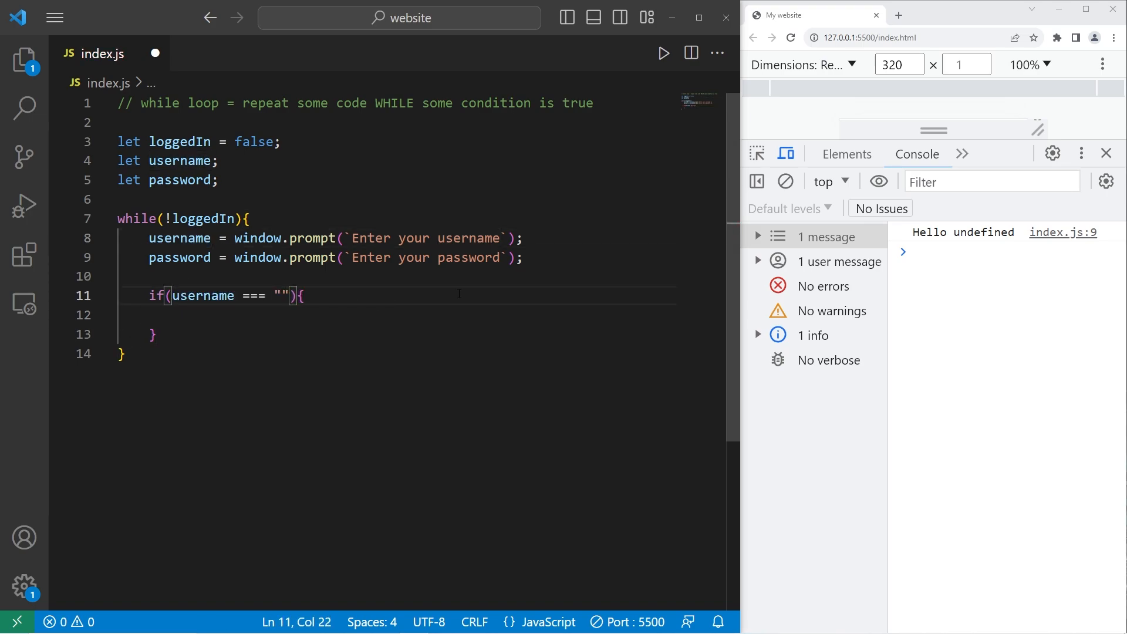
type("my")
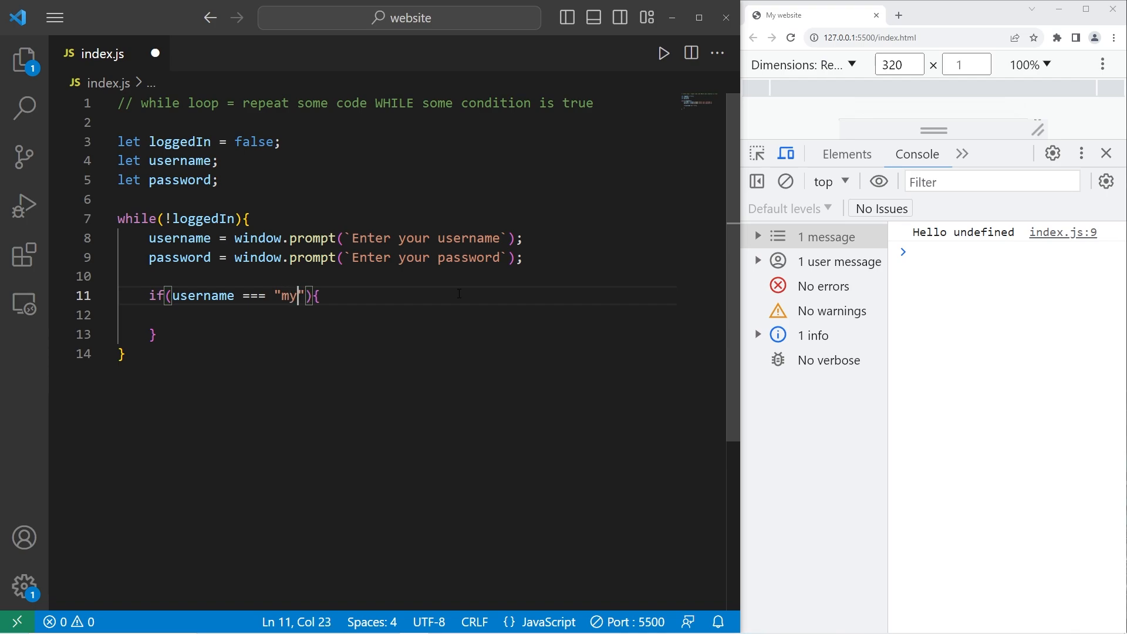
type("User")
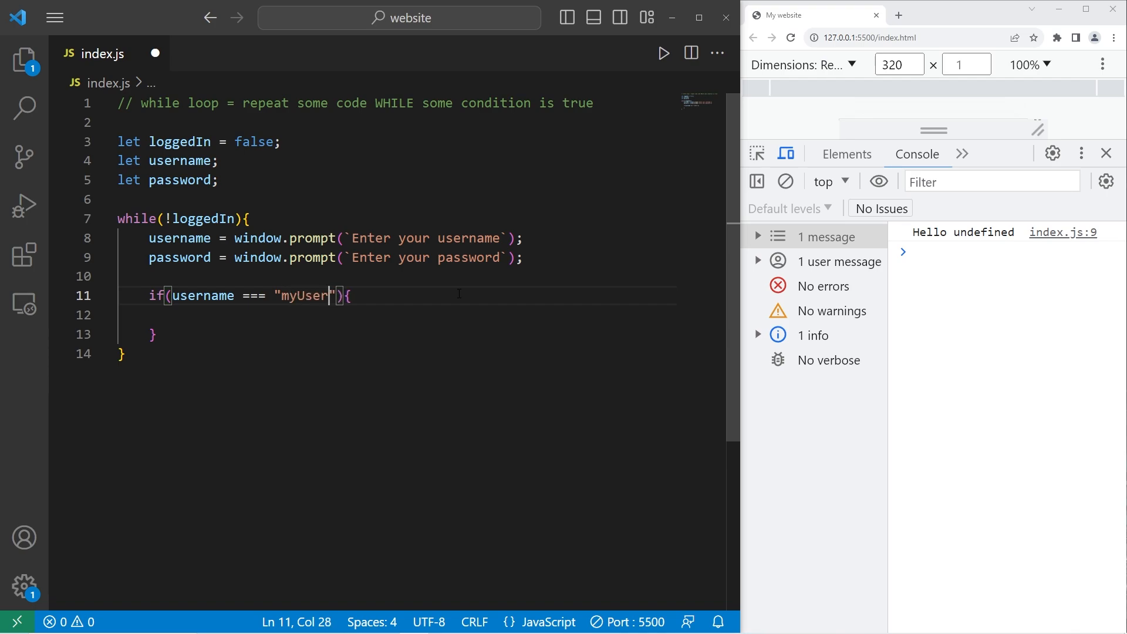
type("name")
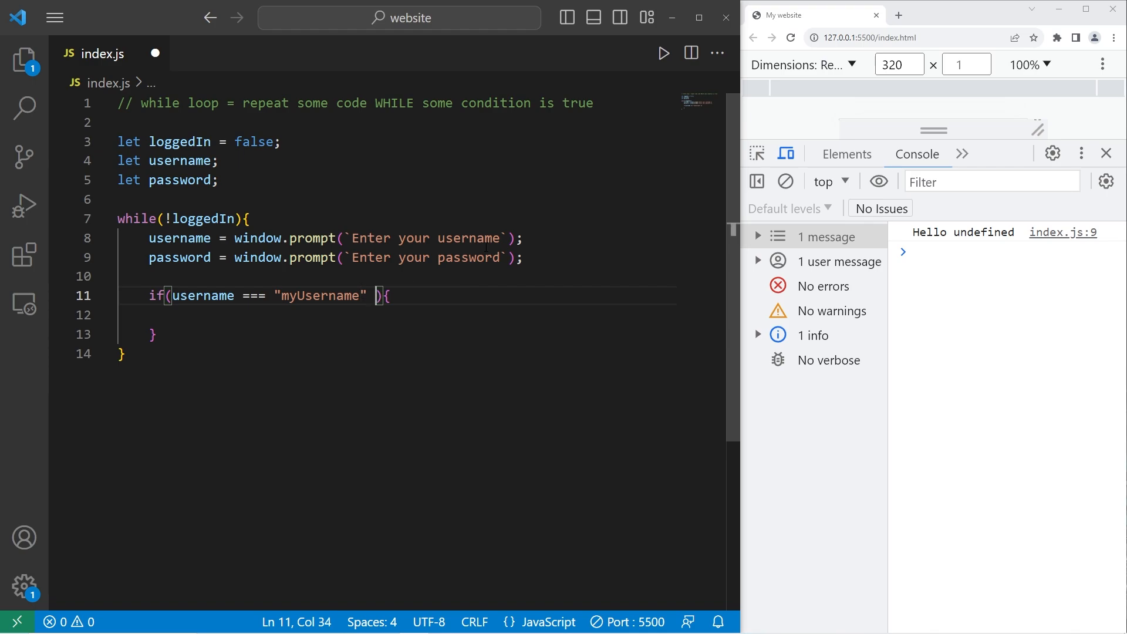
type("&&")
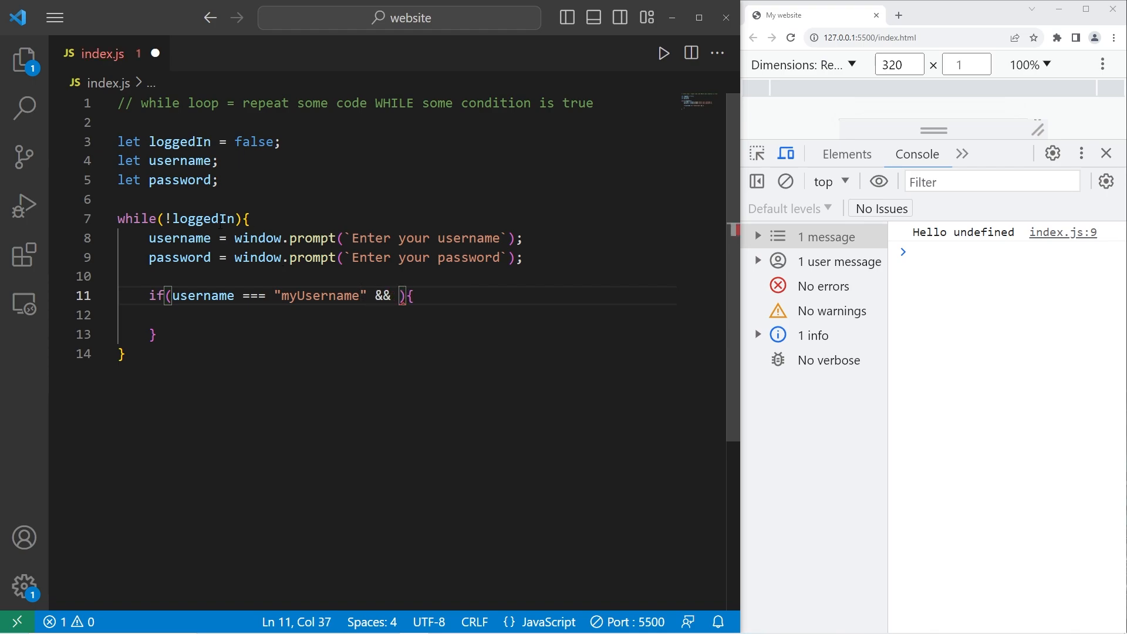
type("password === \"")
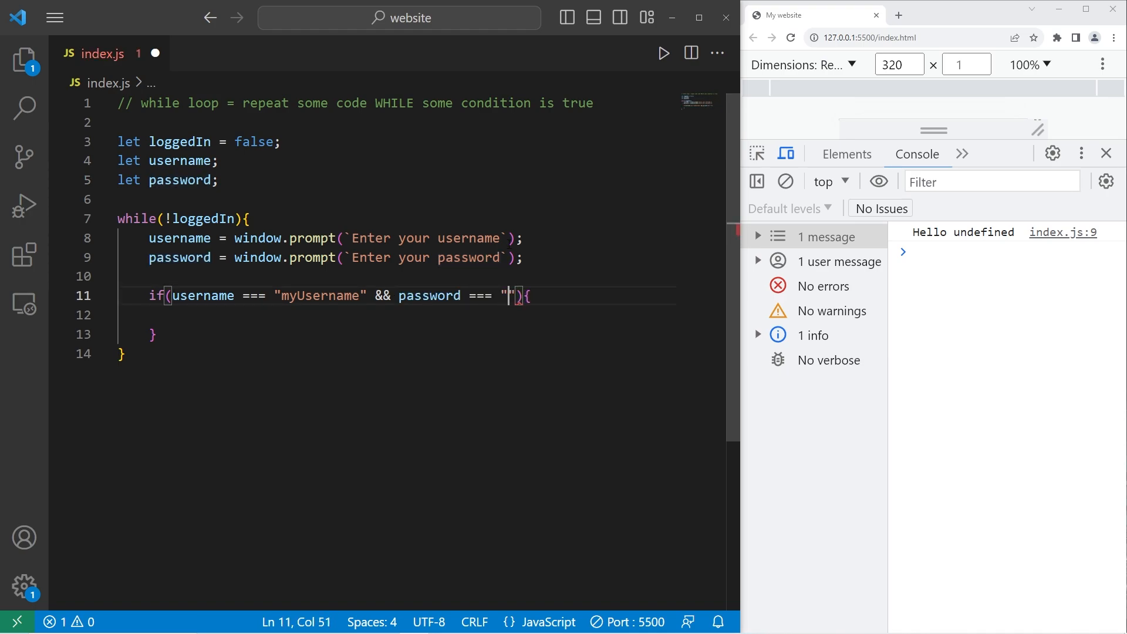
type("my")
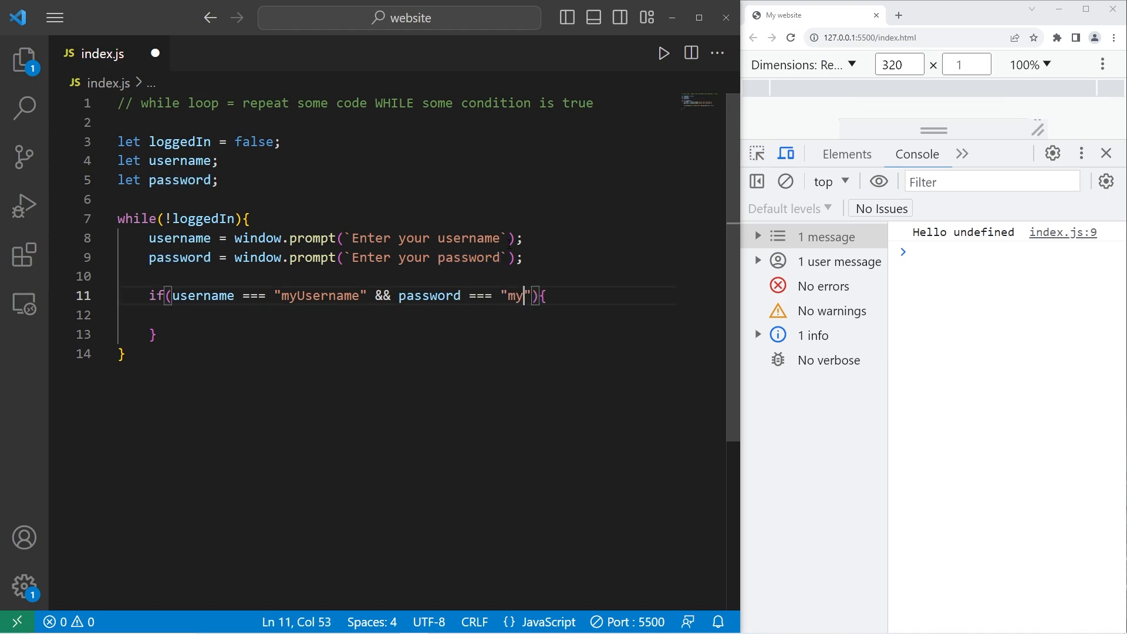
type("Password")
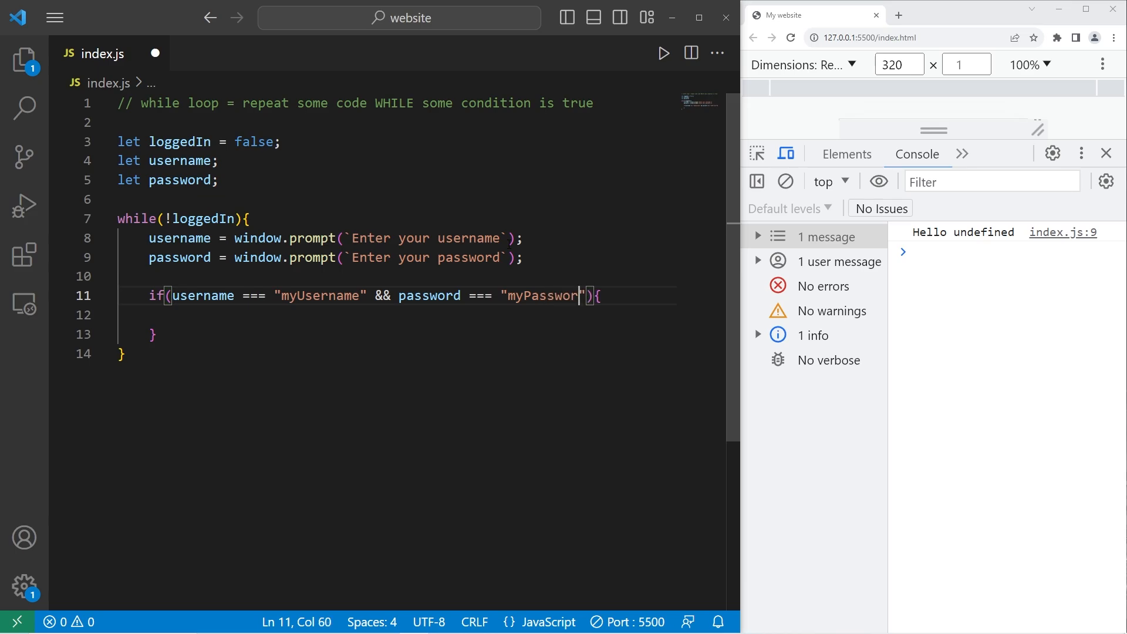
In the if block, set loggedIn = true and log "You are logged in!"
double_click(429, 295)
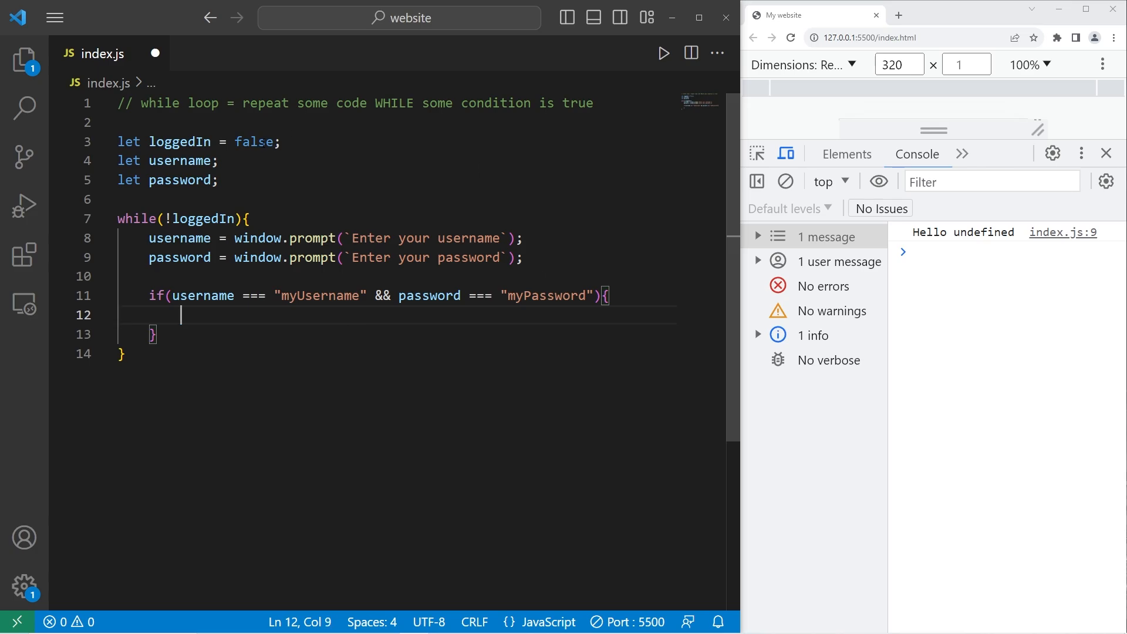
type("loggedIn")
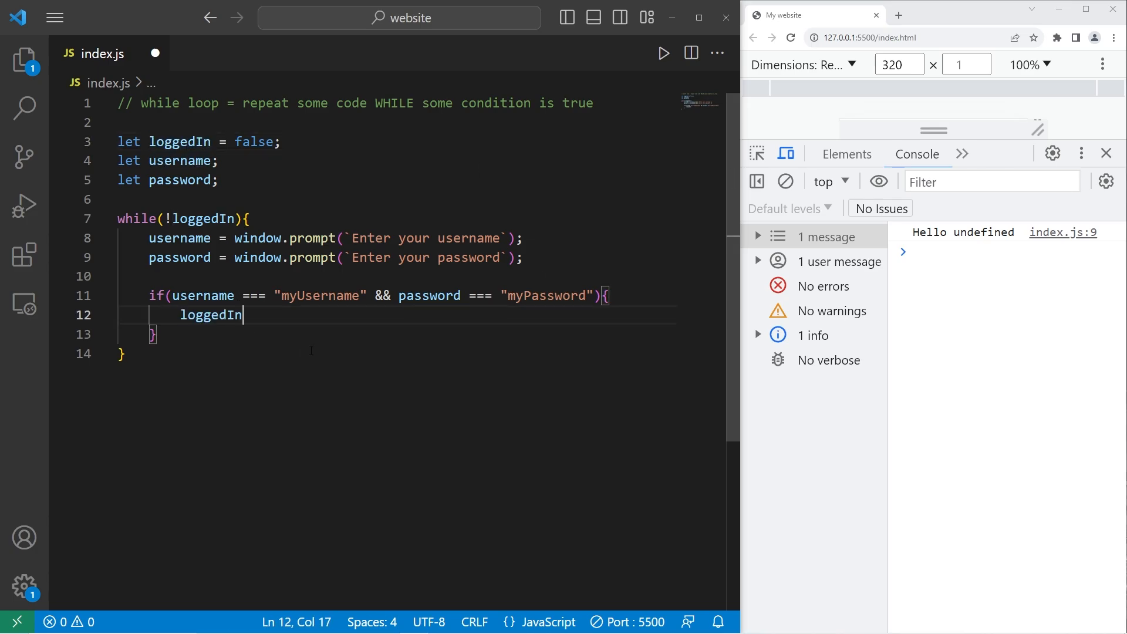
type("= true;")
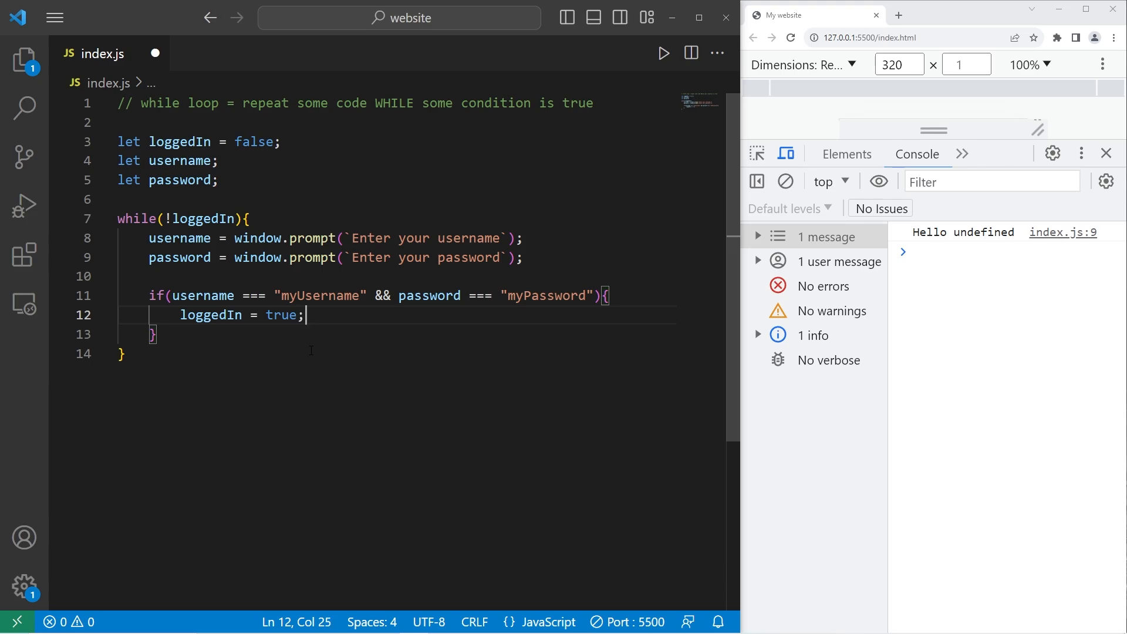
type("console.log();")
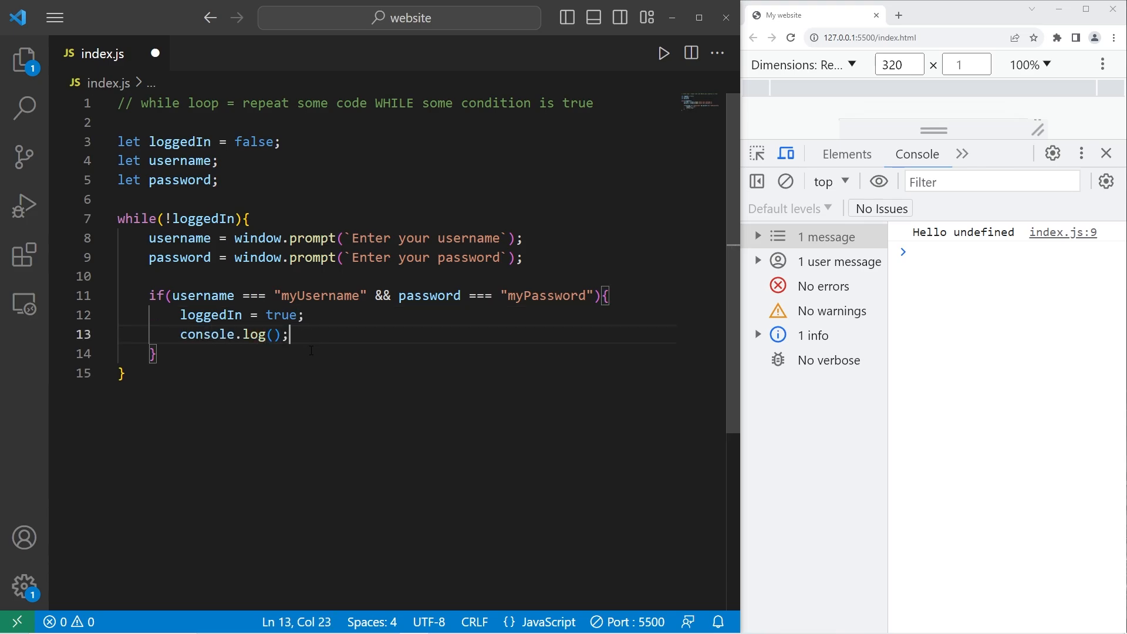
type("\"You are \"")
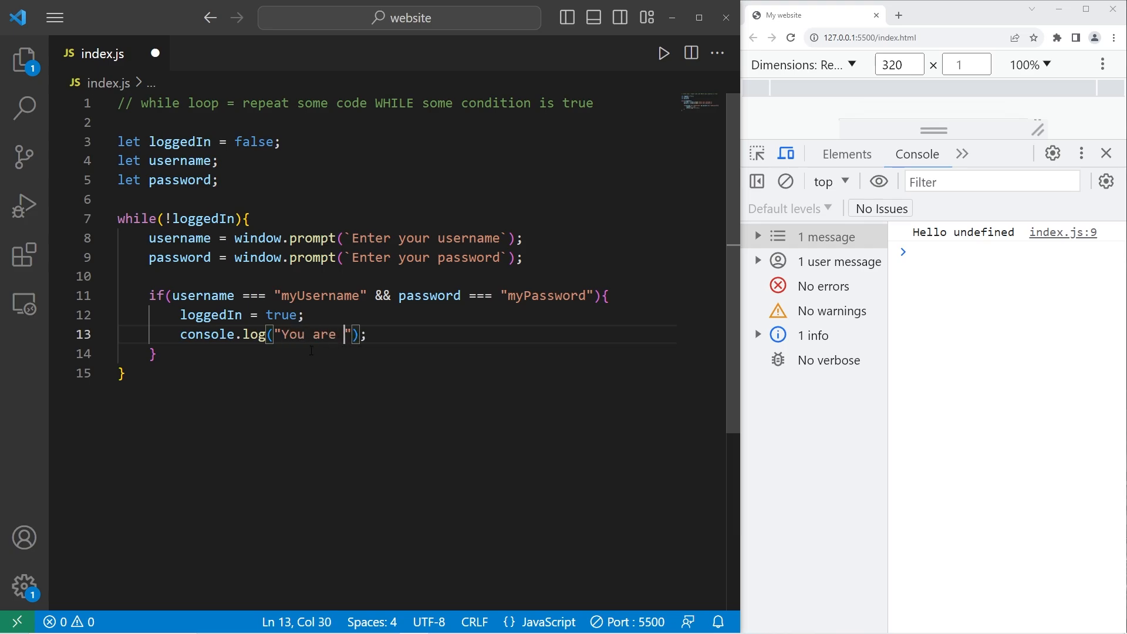
type("logged in!")
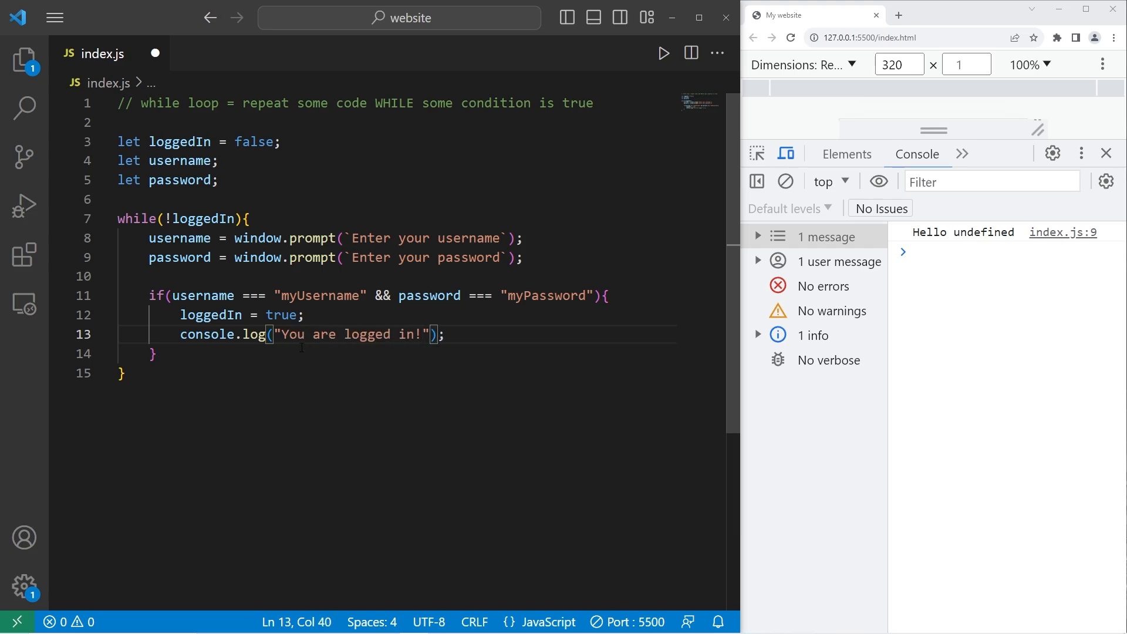
Add an else logging "Invalid credentials! Please try again"
type("els")
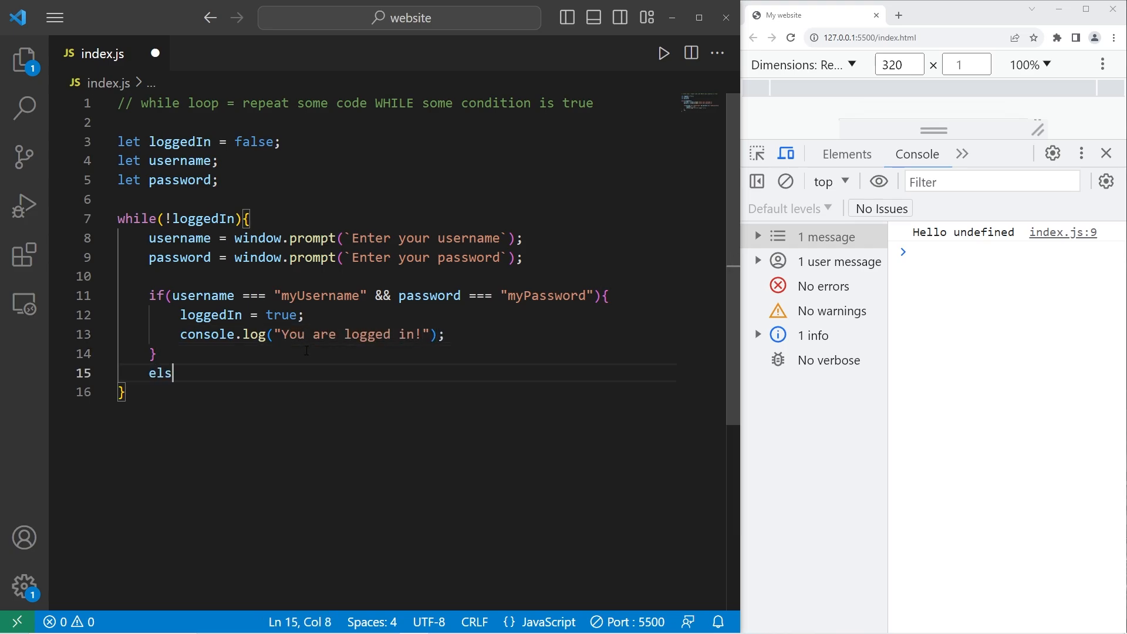
type("e{")
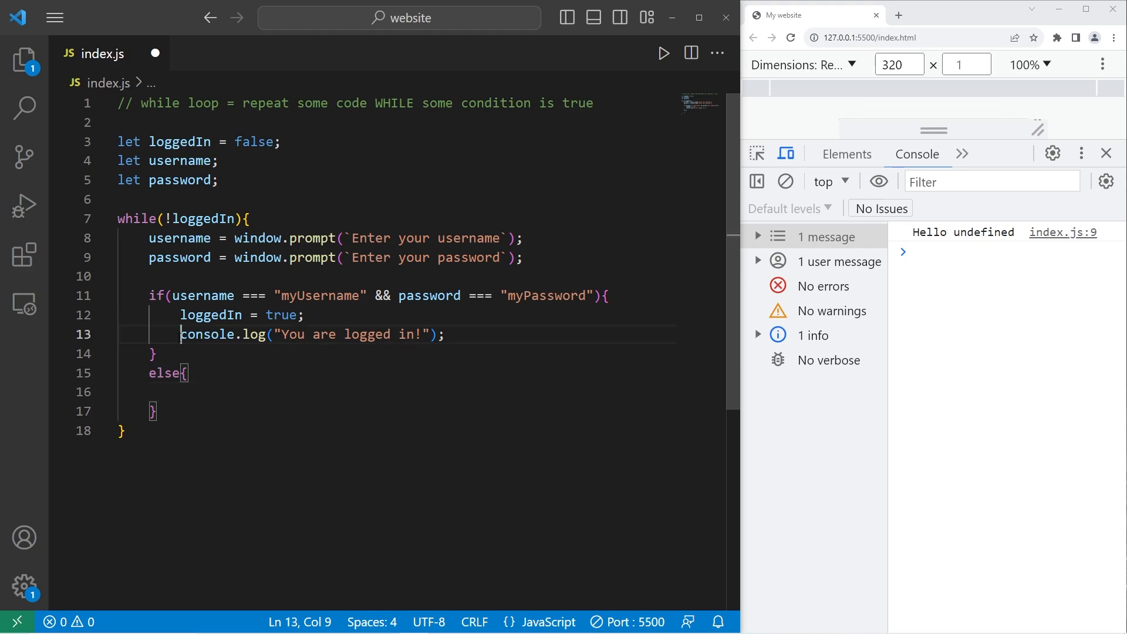
type("console.log(\"You are logged in!\");")
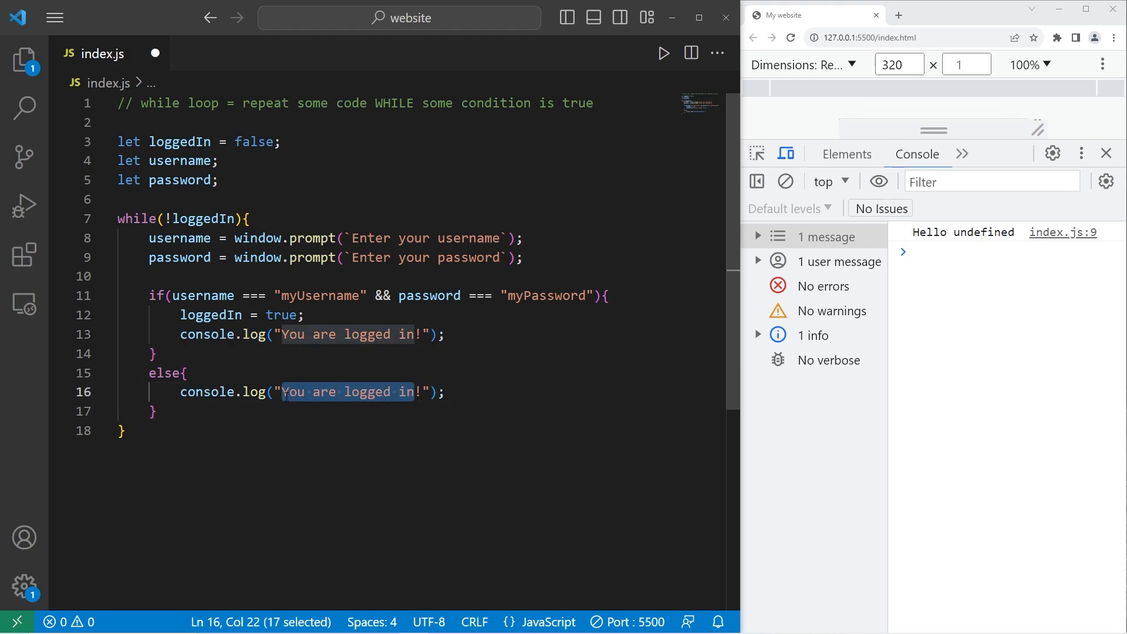
type("Invalid cre")
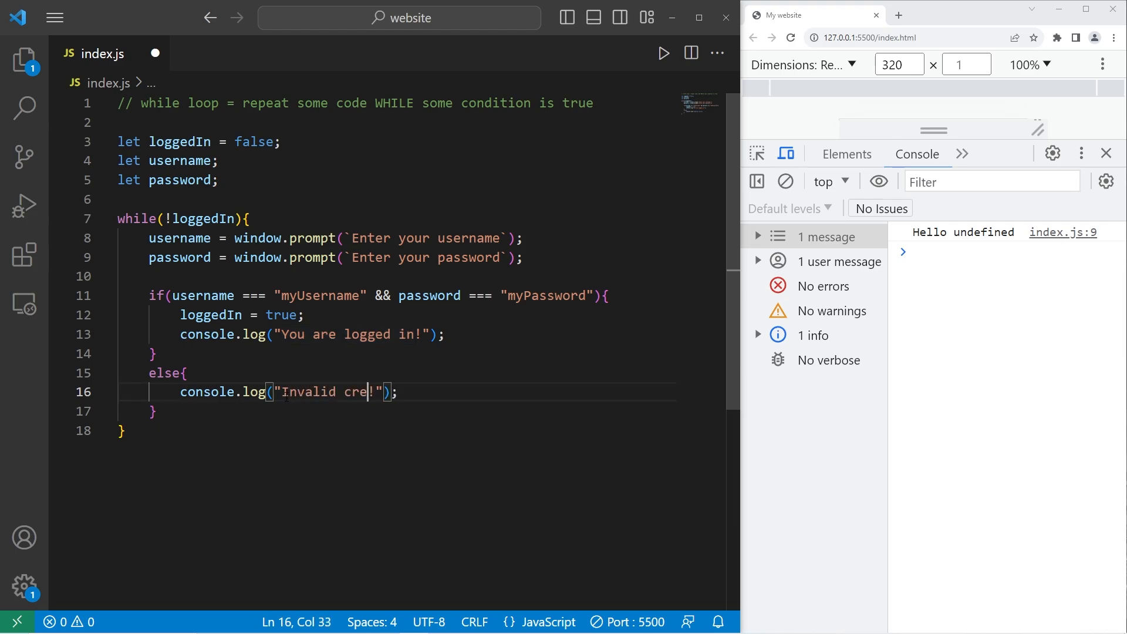
type("dentials")
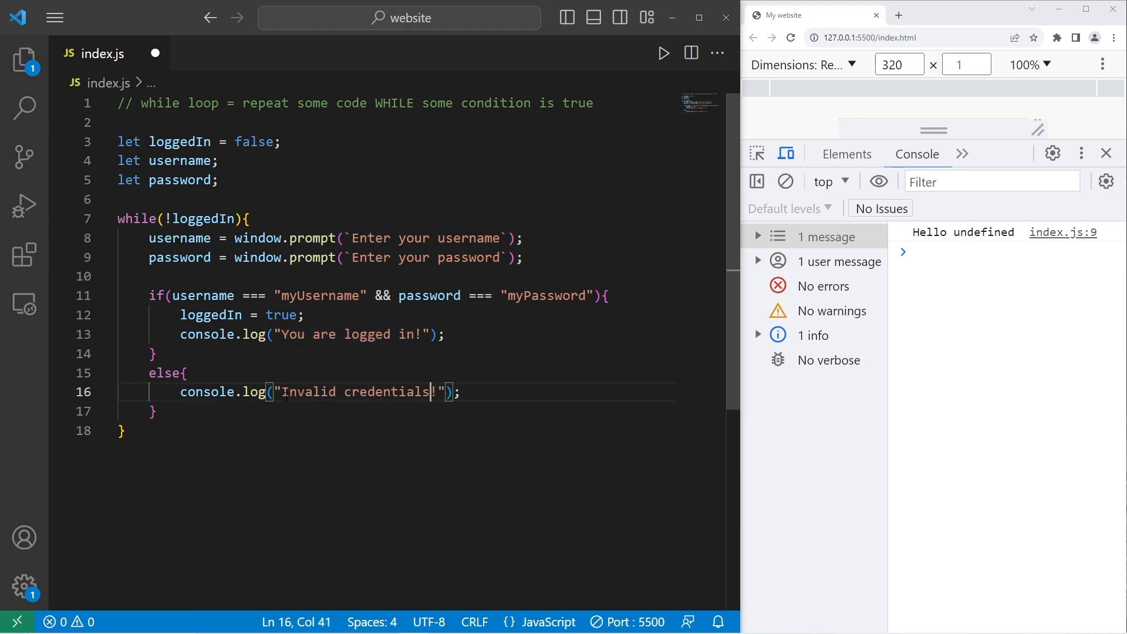
type("Please try again")
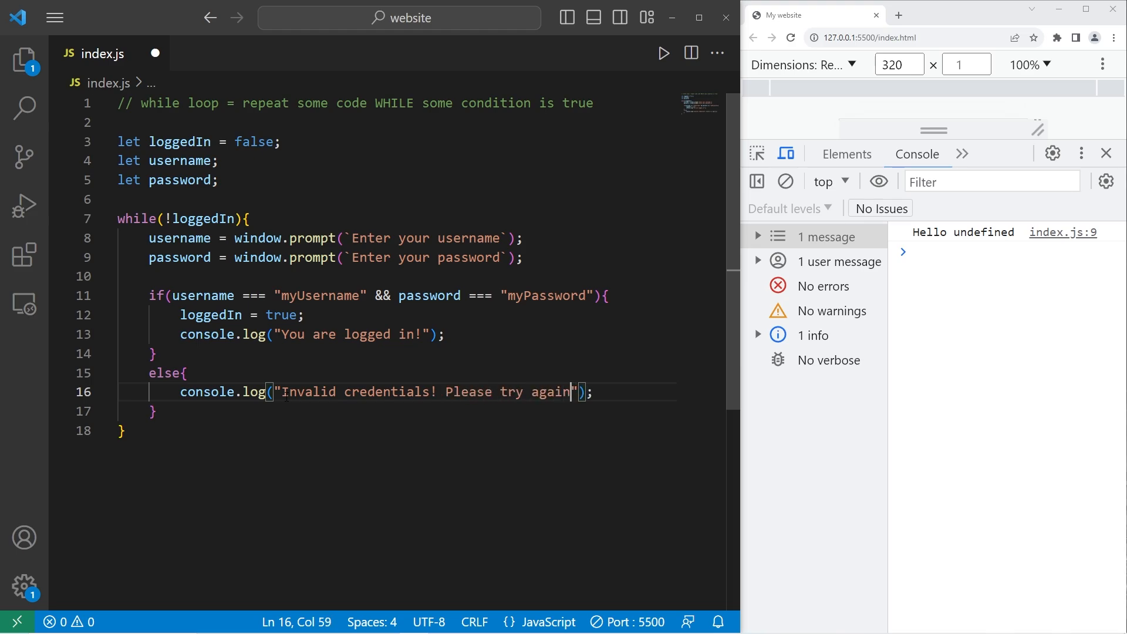
left_click(218, 161)
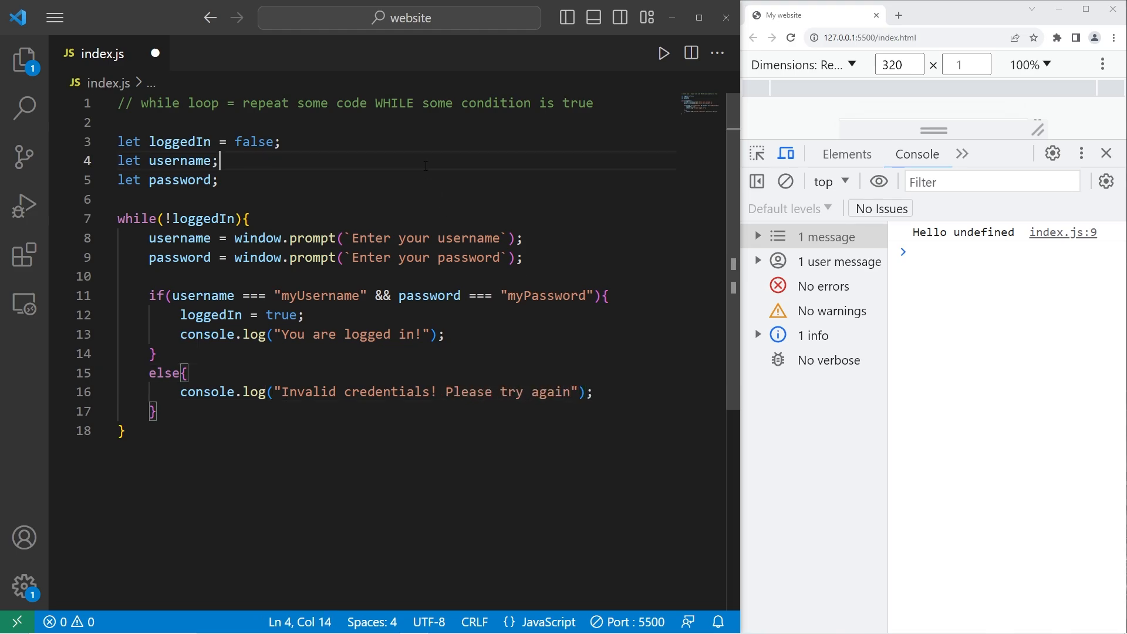
Save and submit a wrong username/password, getting 'Invalid credentials! Please try again'
left_click(662, 52)
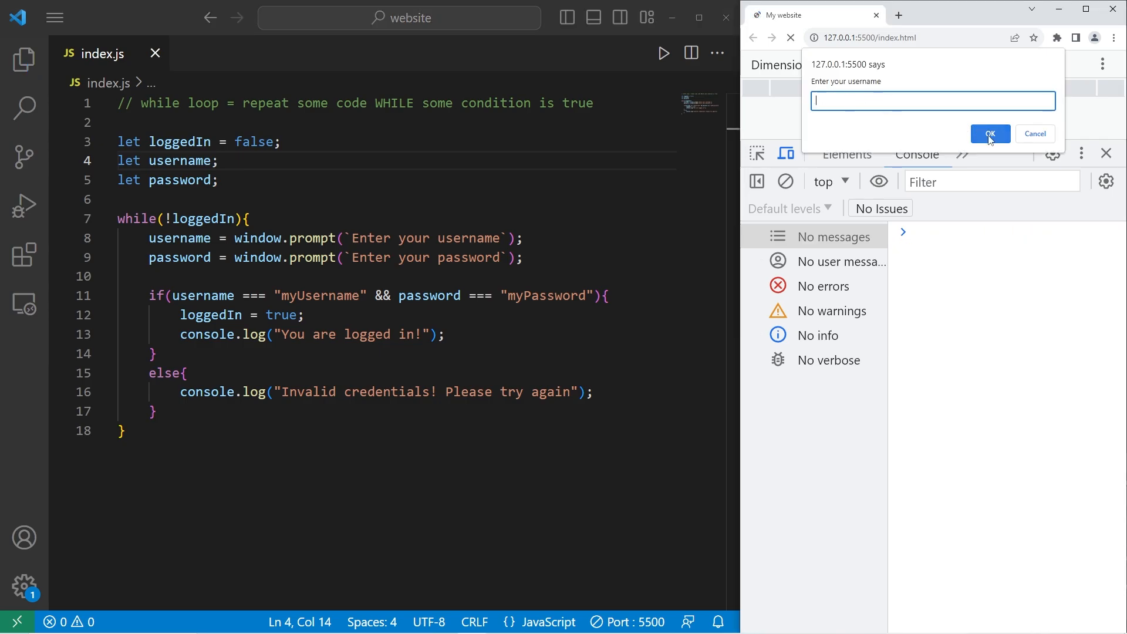
left_click(989, 134)
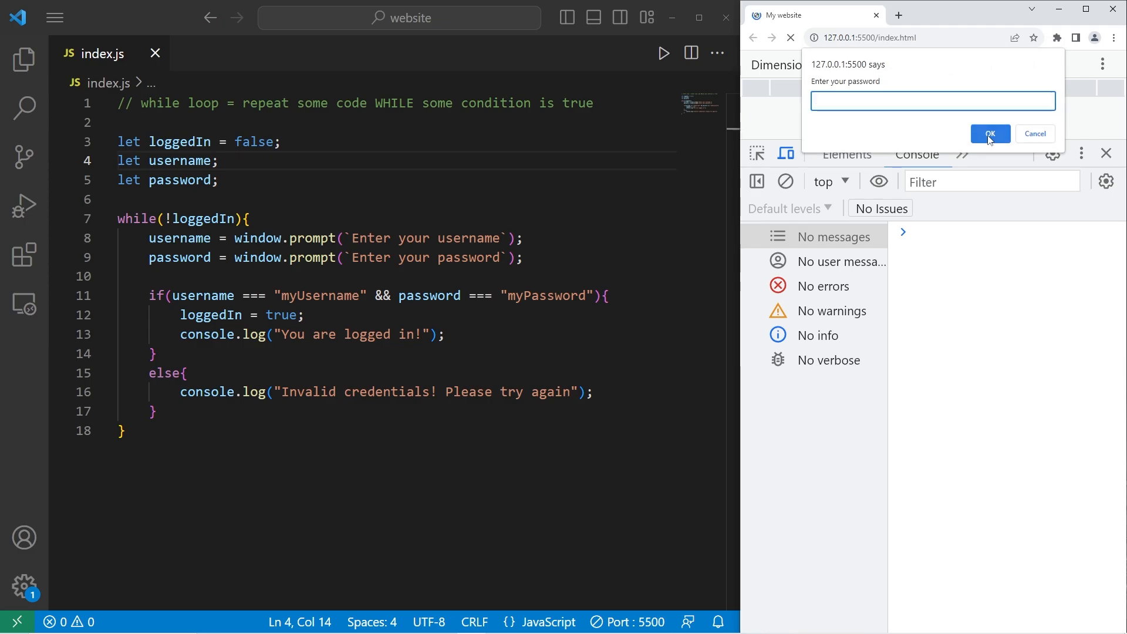
double_click(546, 296)
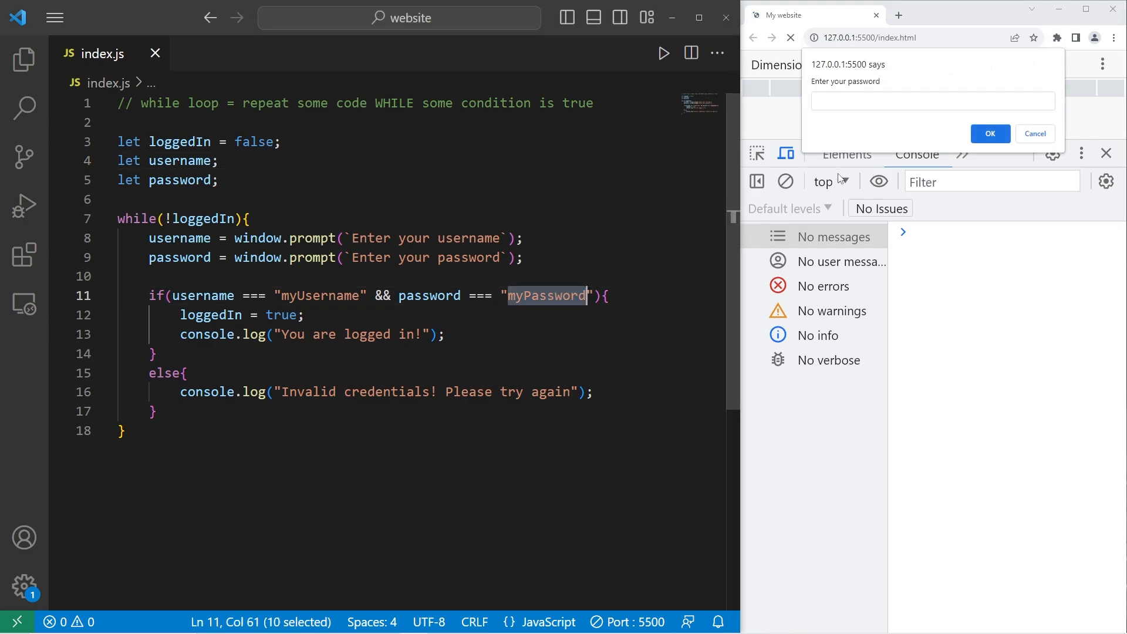
left_click(989, 133)
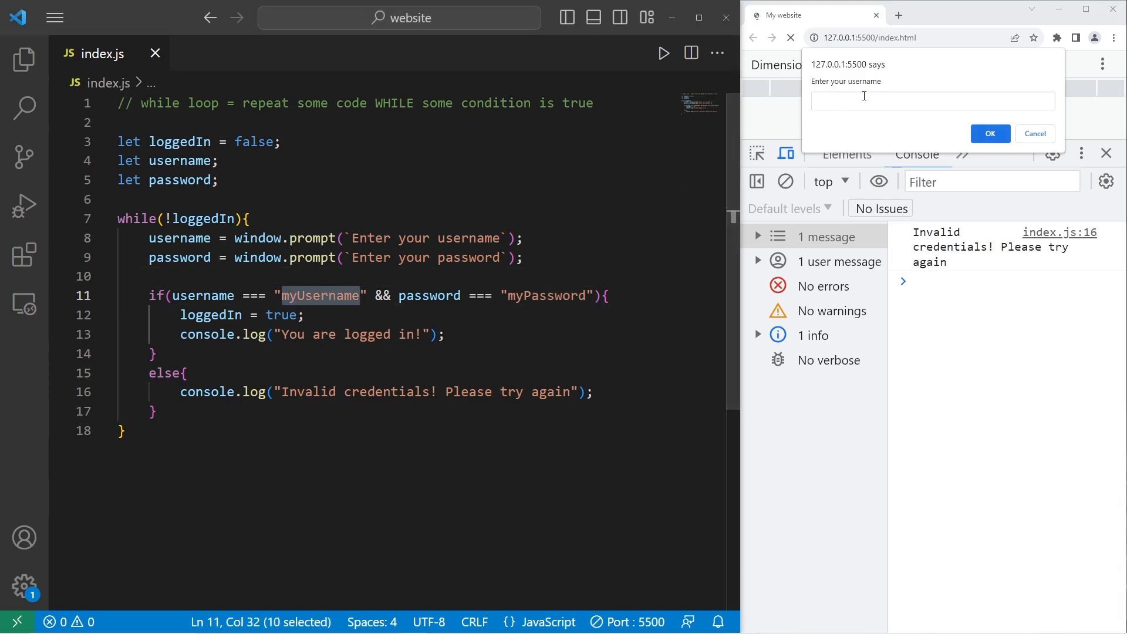
left_click(990, 134)
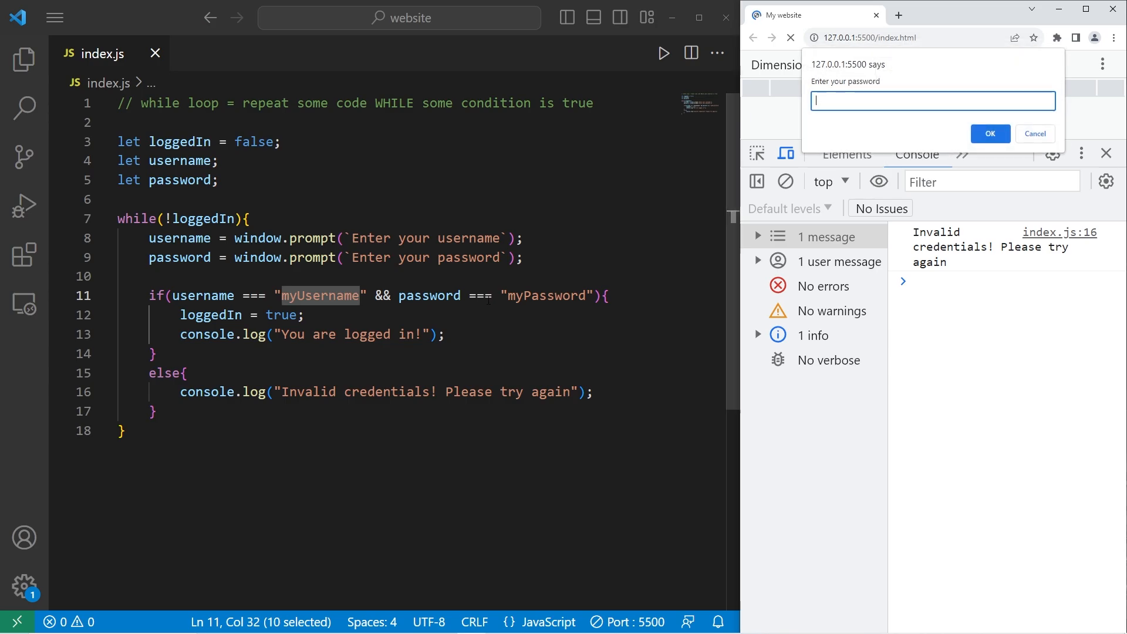
type("myPassword")
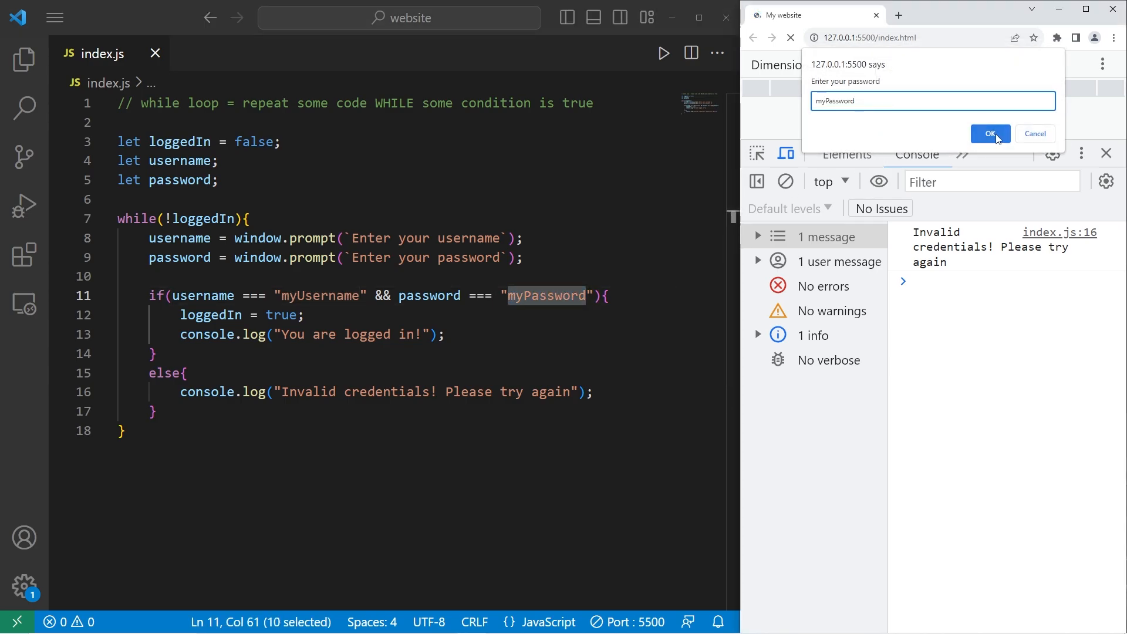
left_click(989, 133)
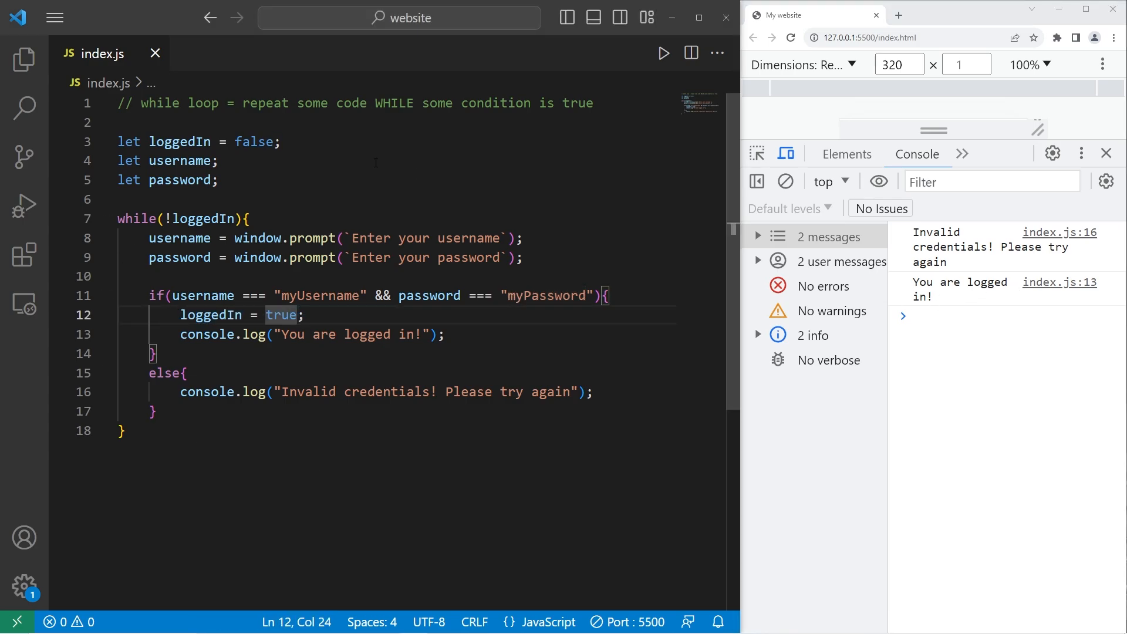
double_click(206, 218)
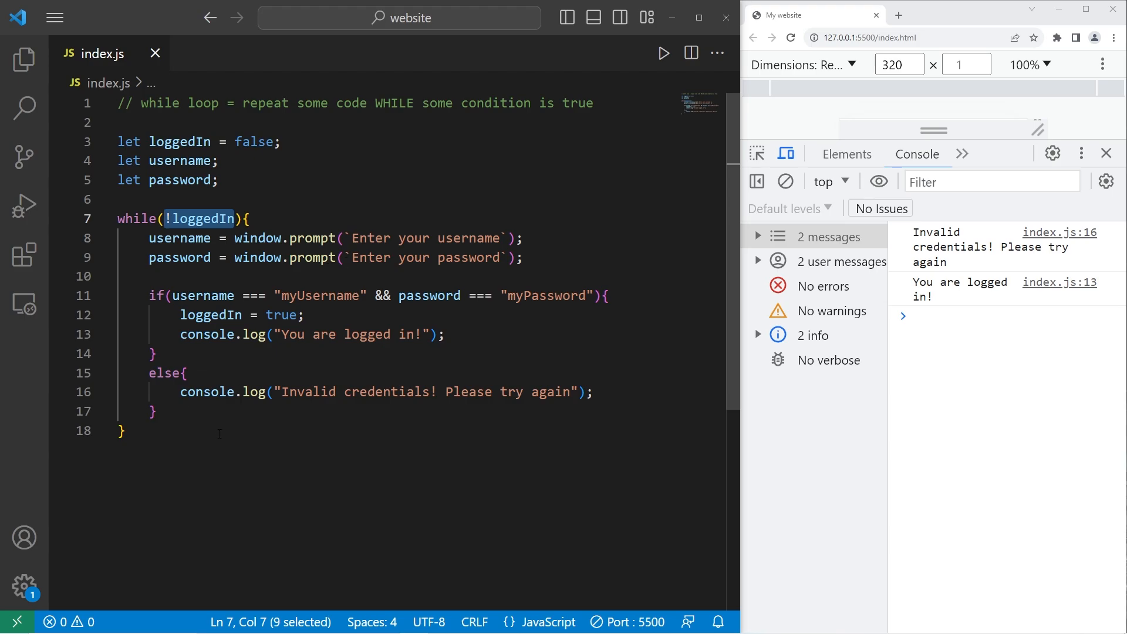
left_click(282, 141)
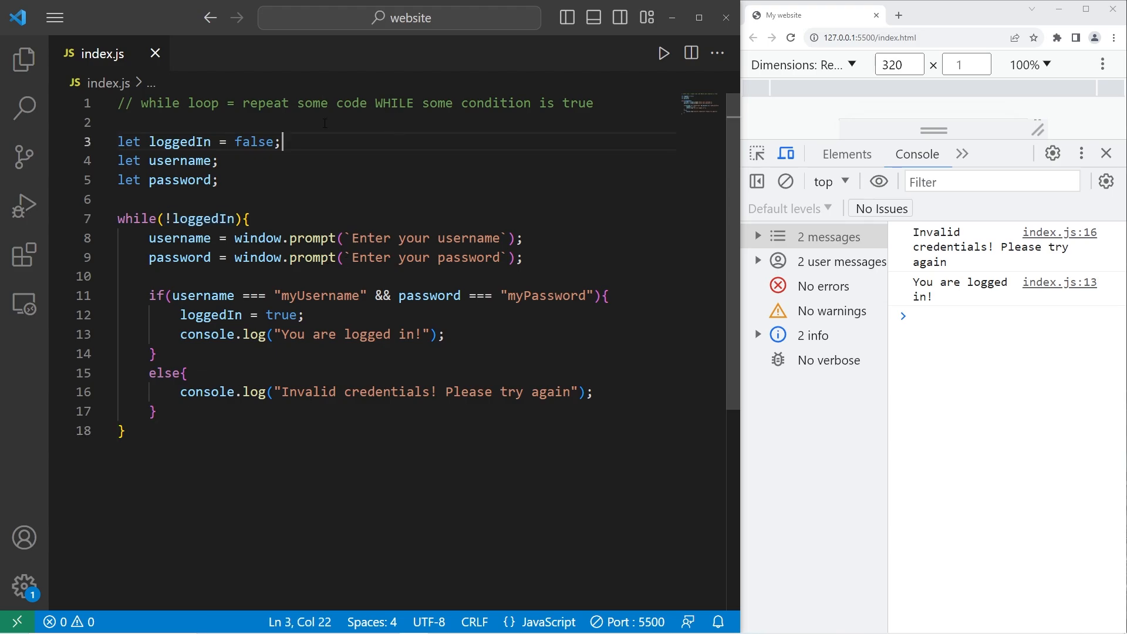
Rewrite the login loop as do { ... } while(!loggedIn)
double_click(208, 218)
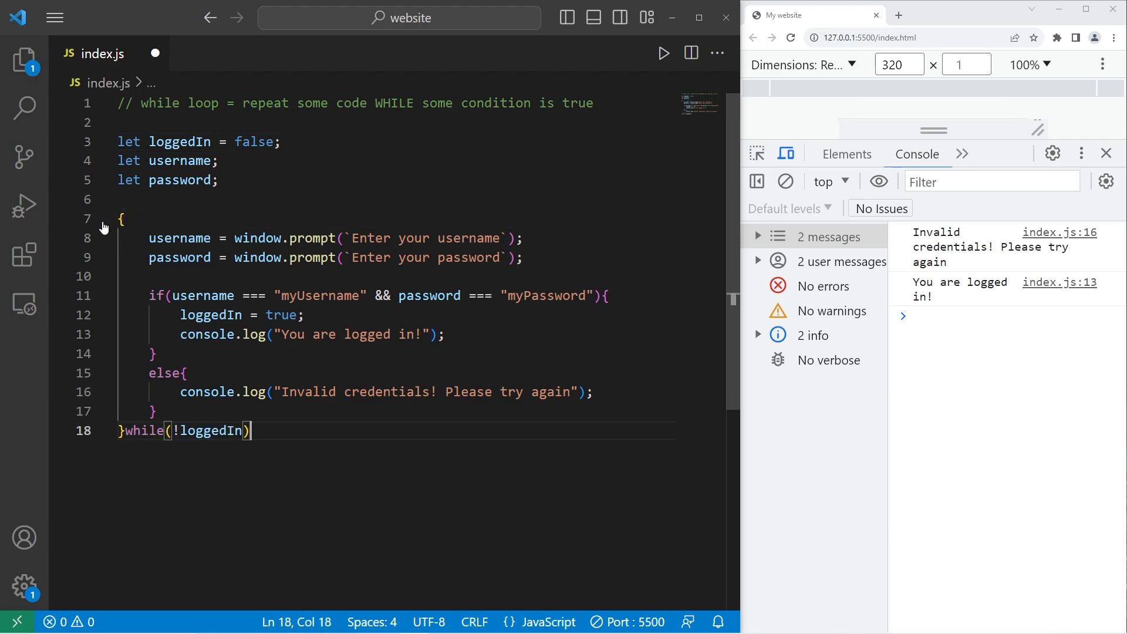
type("do")
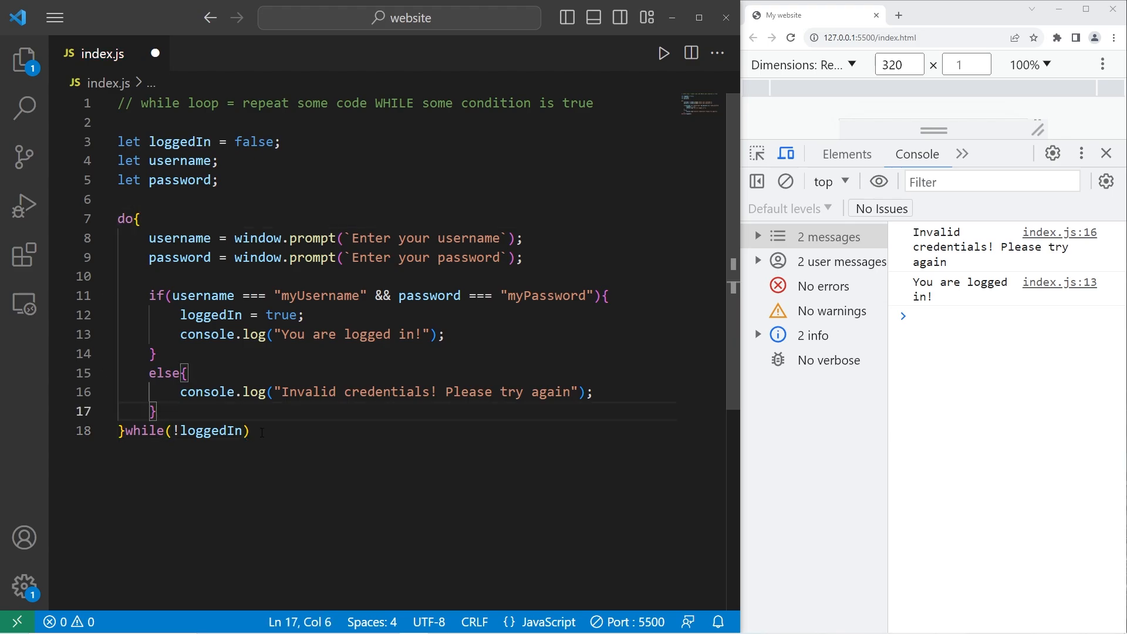
left_click_drag(122, 430, 249, 430)
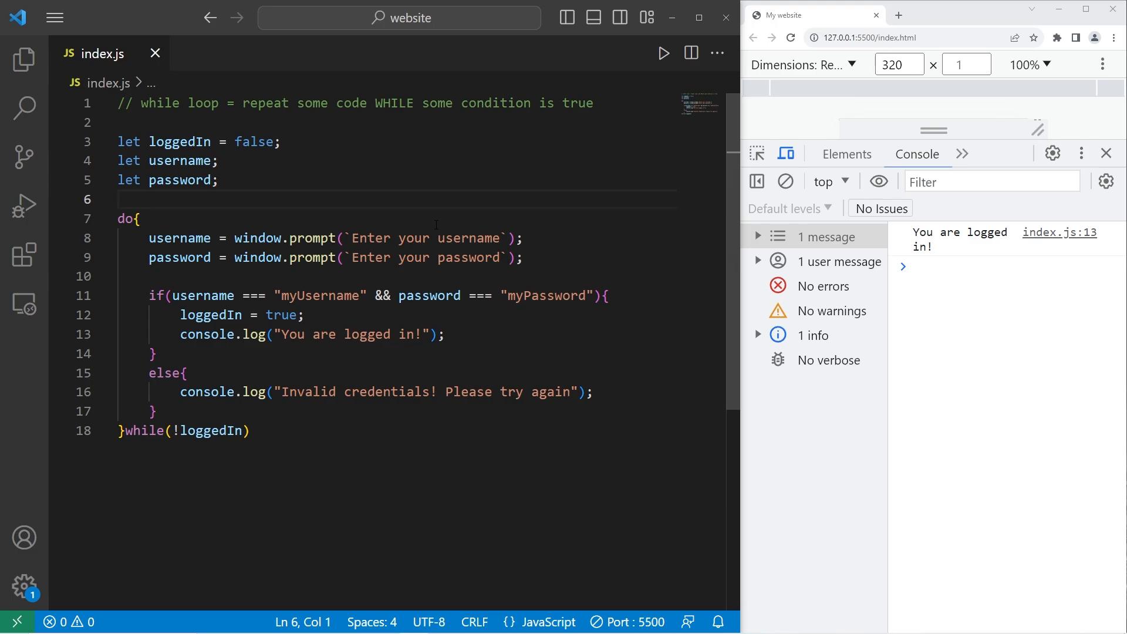
Start loggedIn as true, run one prompt round, and select the trailing while clause
double_click(253, 141)
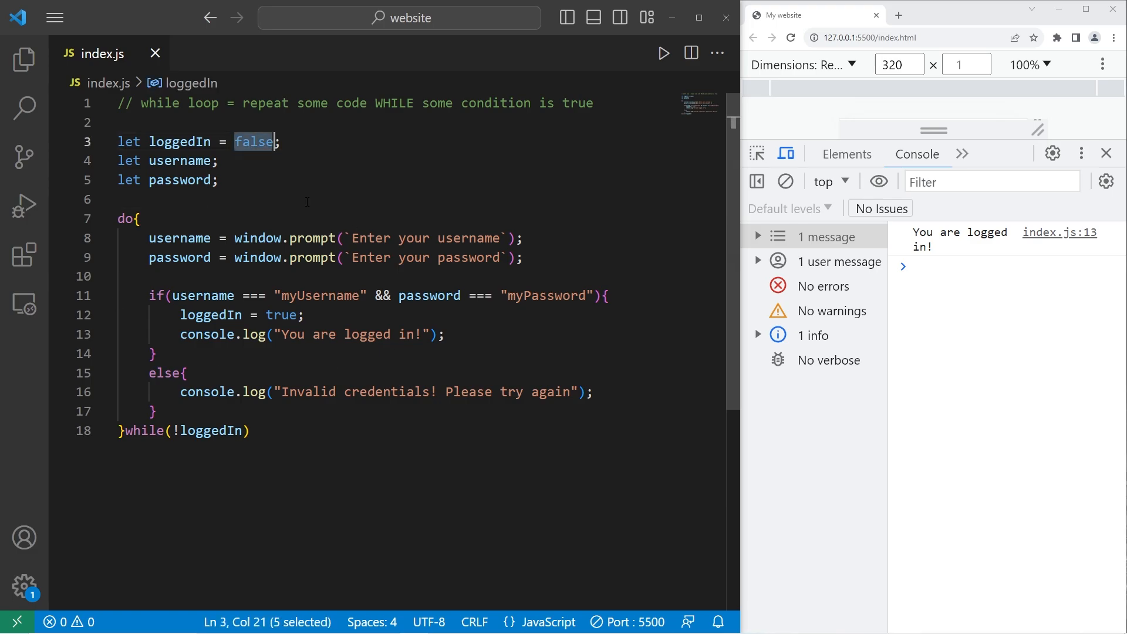
type("true")
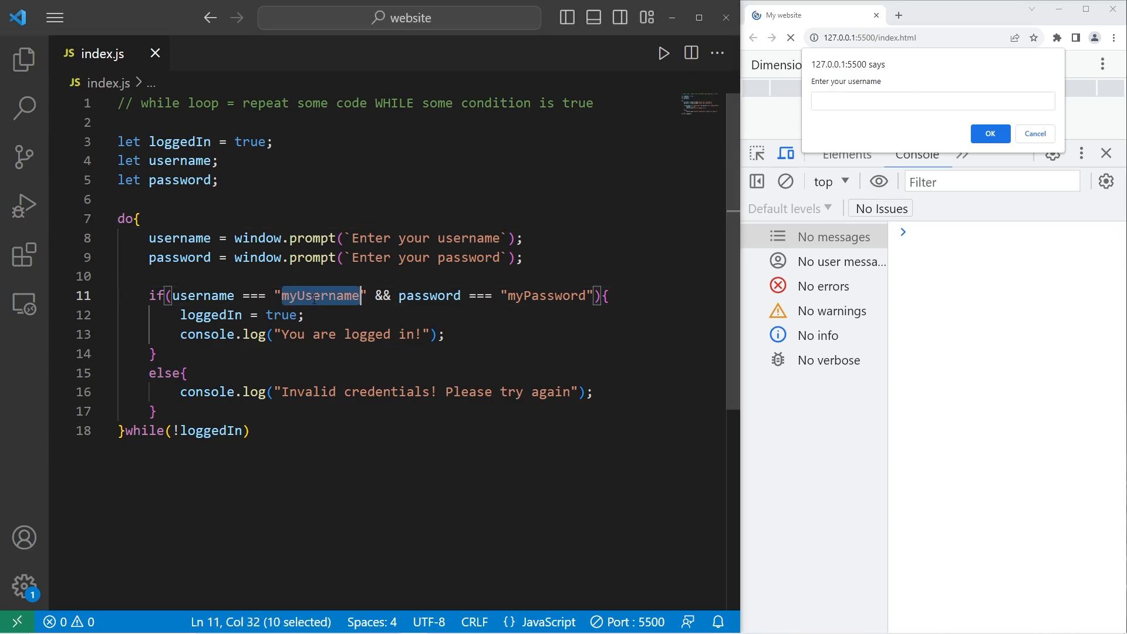
left_click(989, 134)
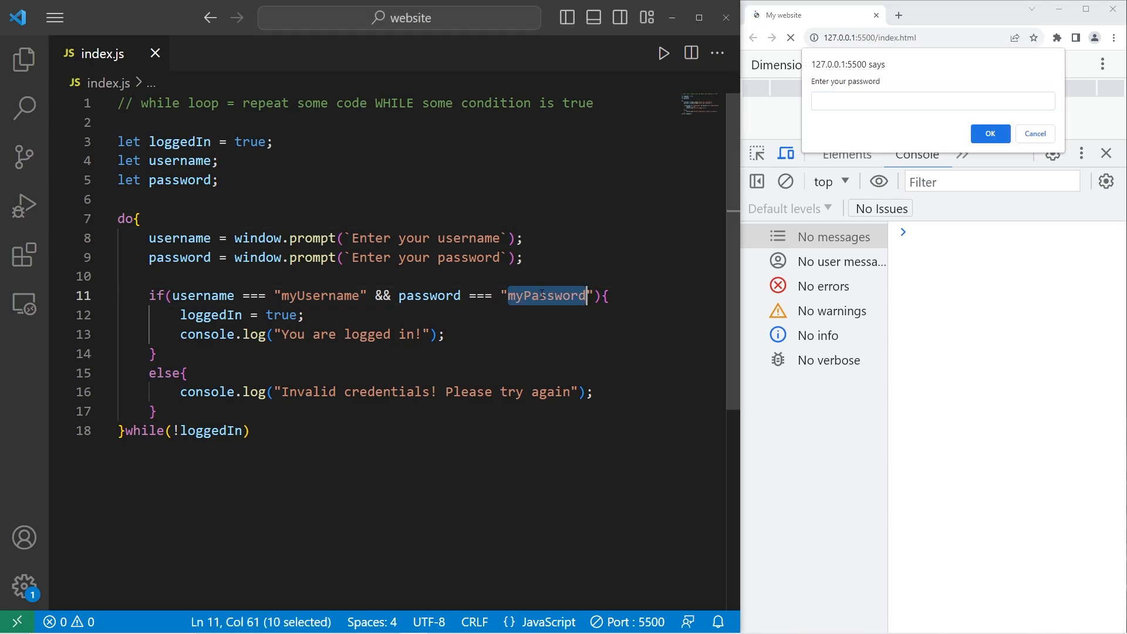
left_click(989, 134)
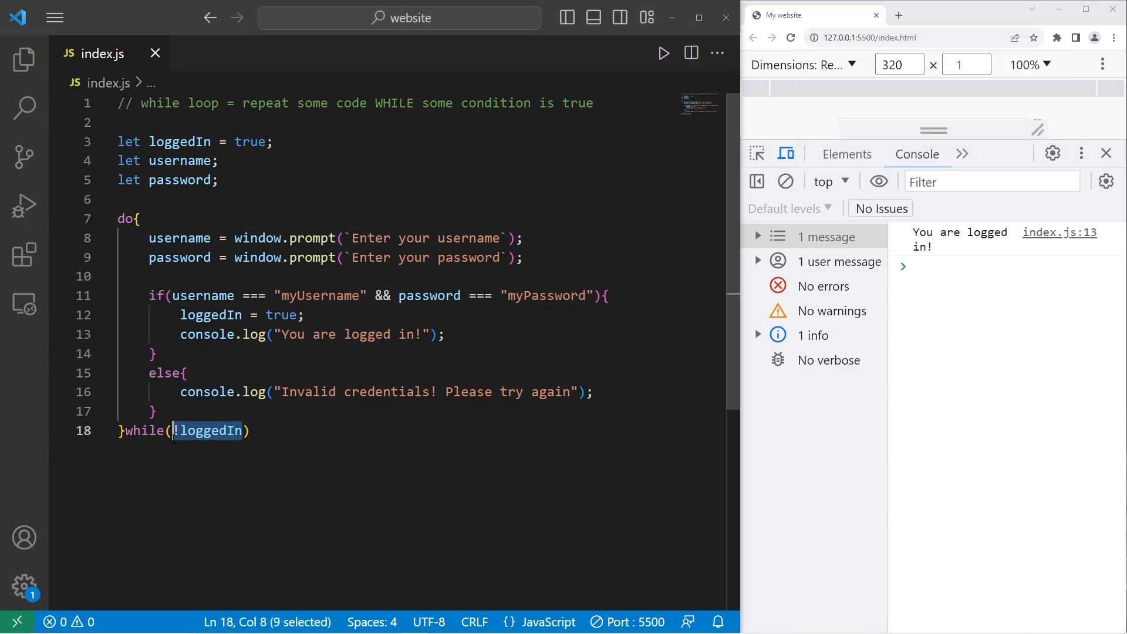
left_click(250, 430)
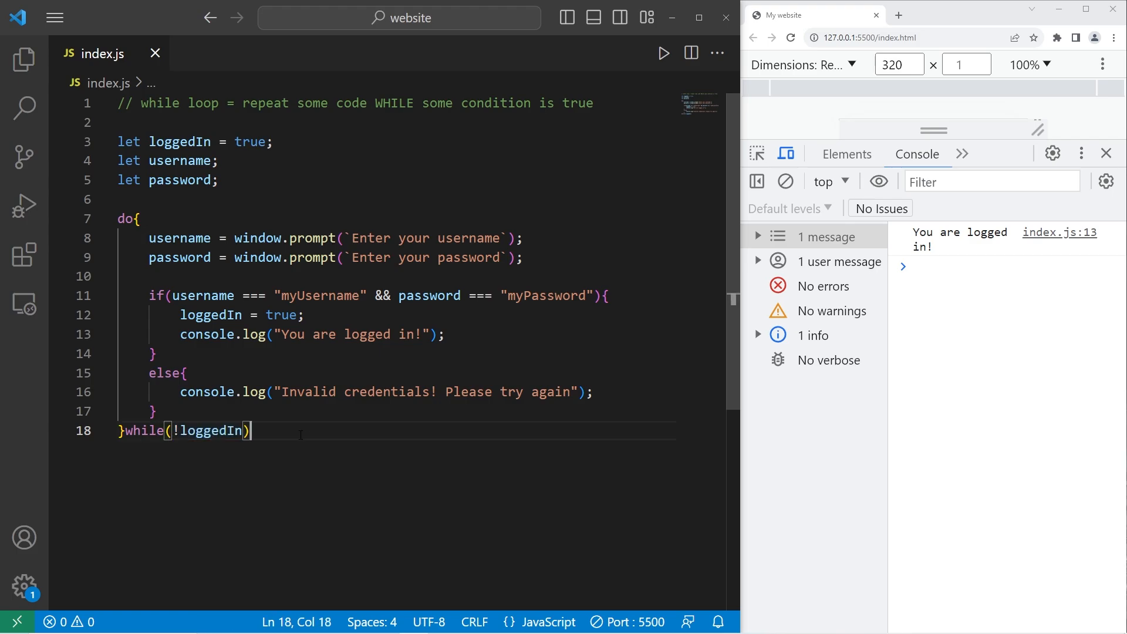
left_click_drag(249, 429, 124, 430)
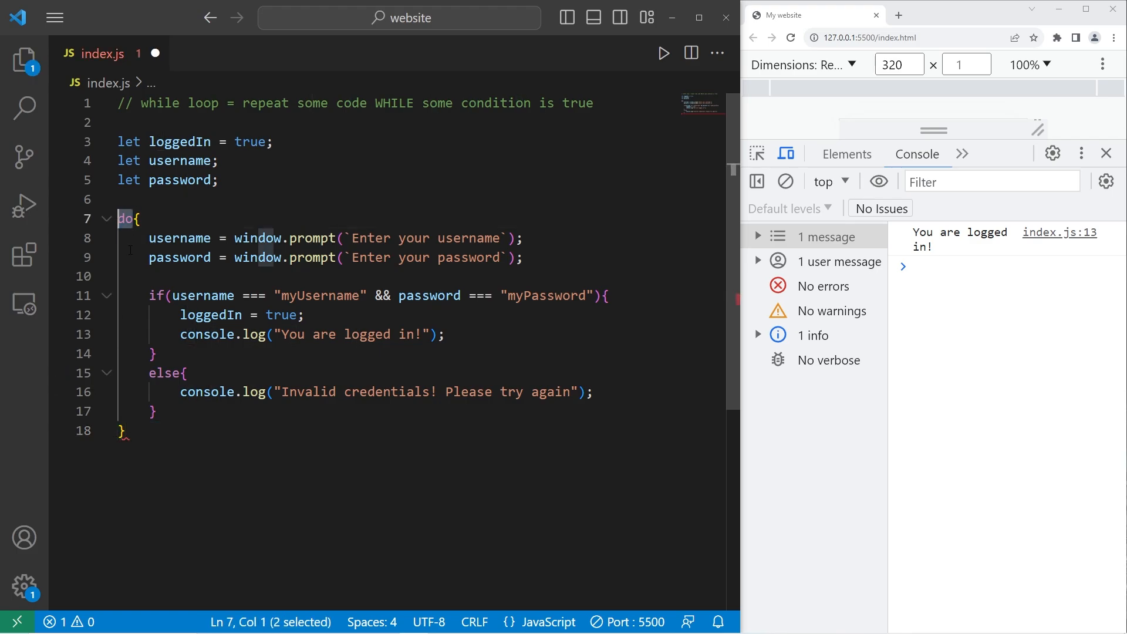
Replace the do block opener with while(!loggedIn){ and review the !loggedIn condition
type("while(!loggedIn){")
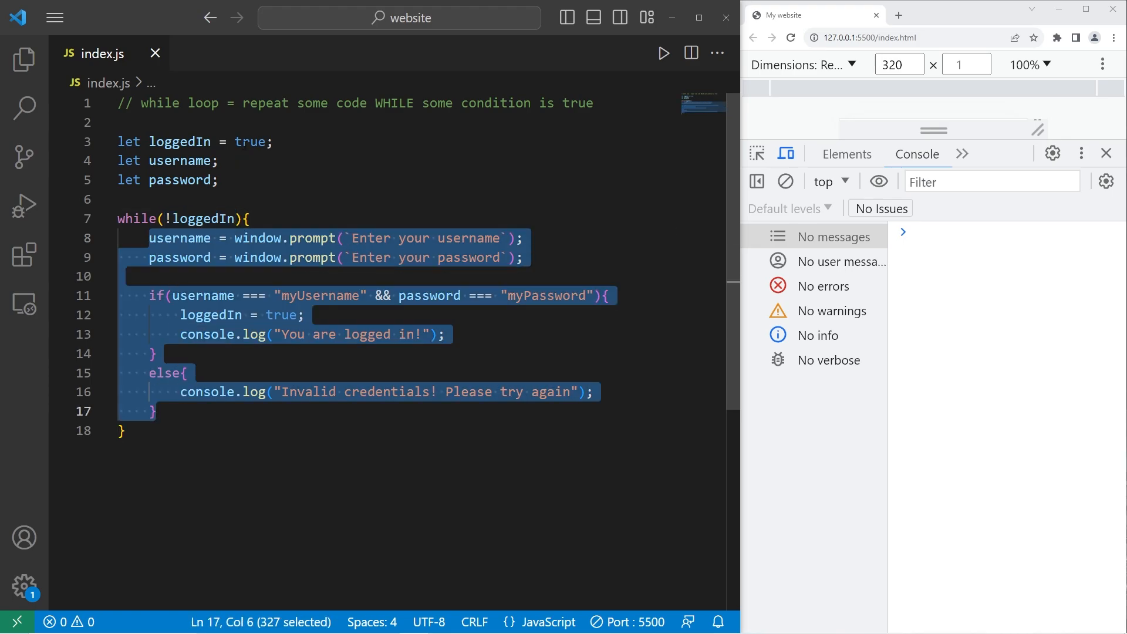
left_click(252, 218)
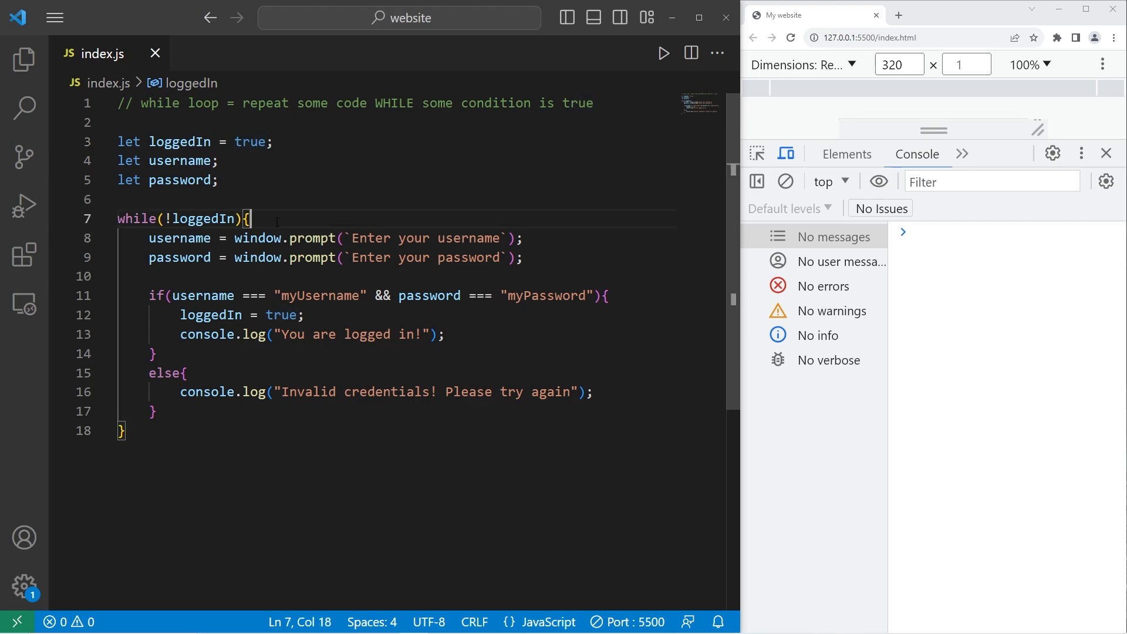
double_click(179, 102)
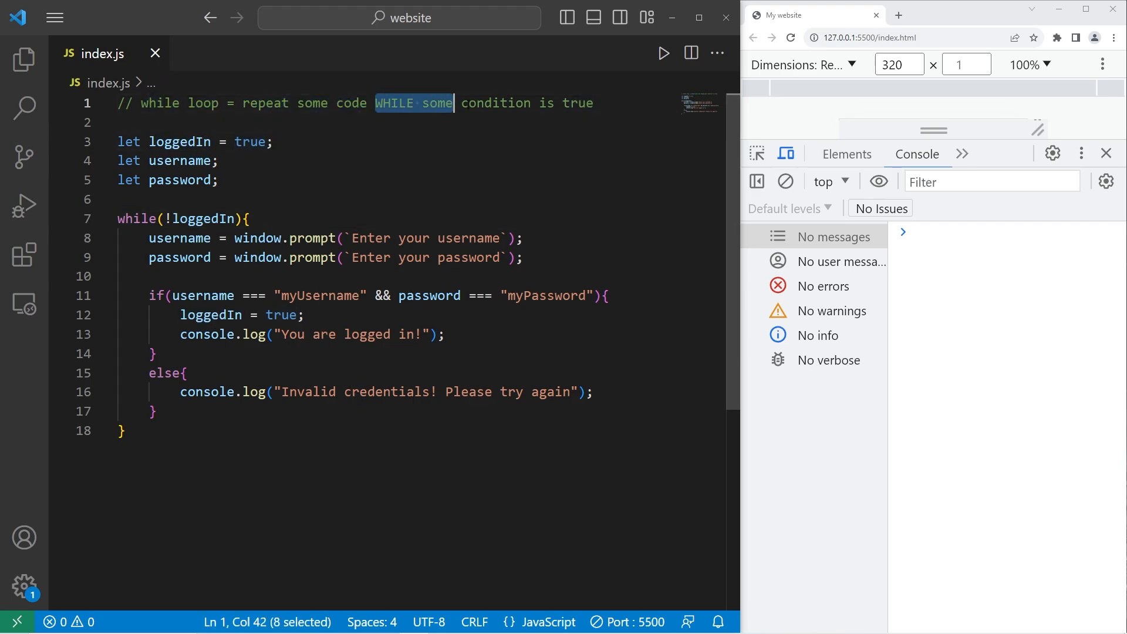
left_click(173, 218)
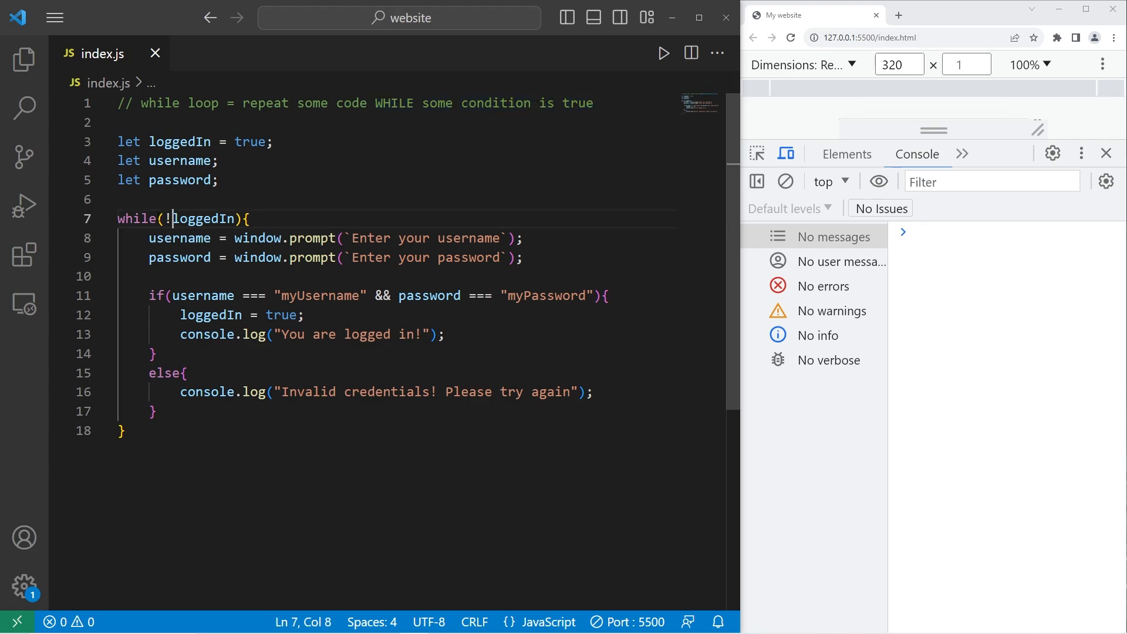
left_click_drag(168, 219, 234, 219)
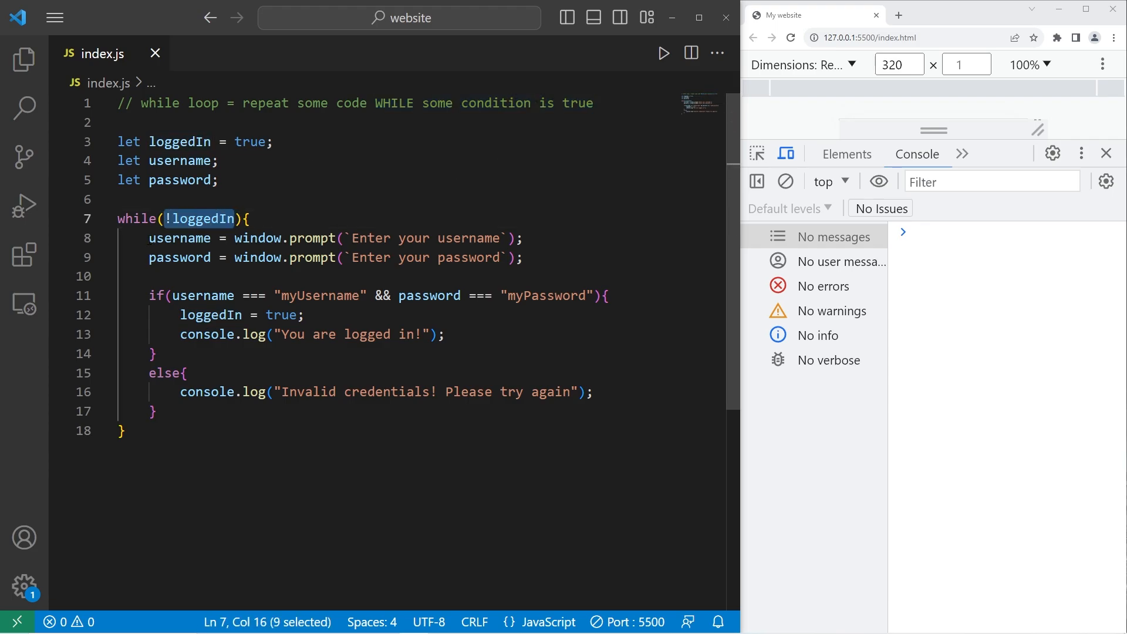